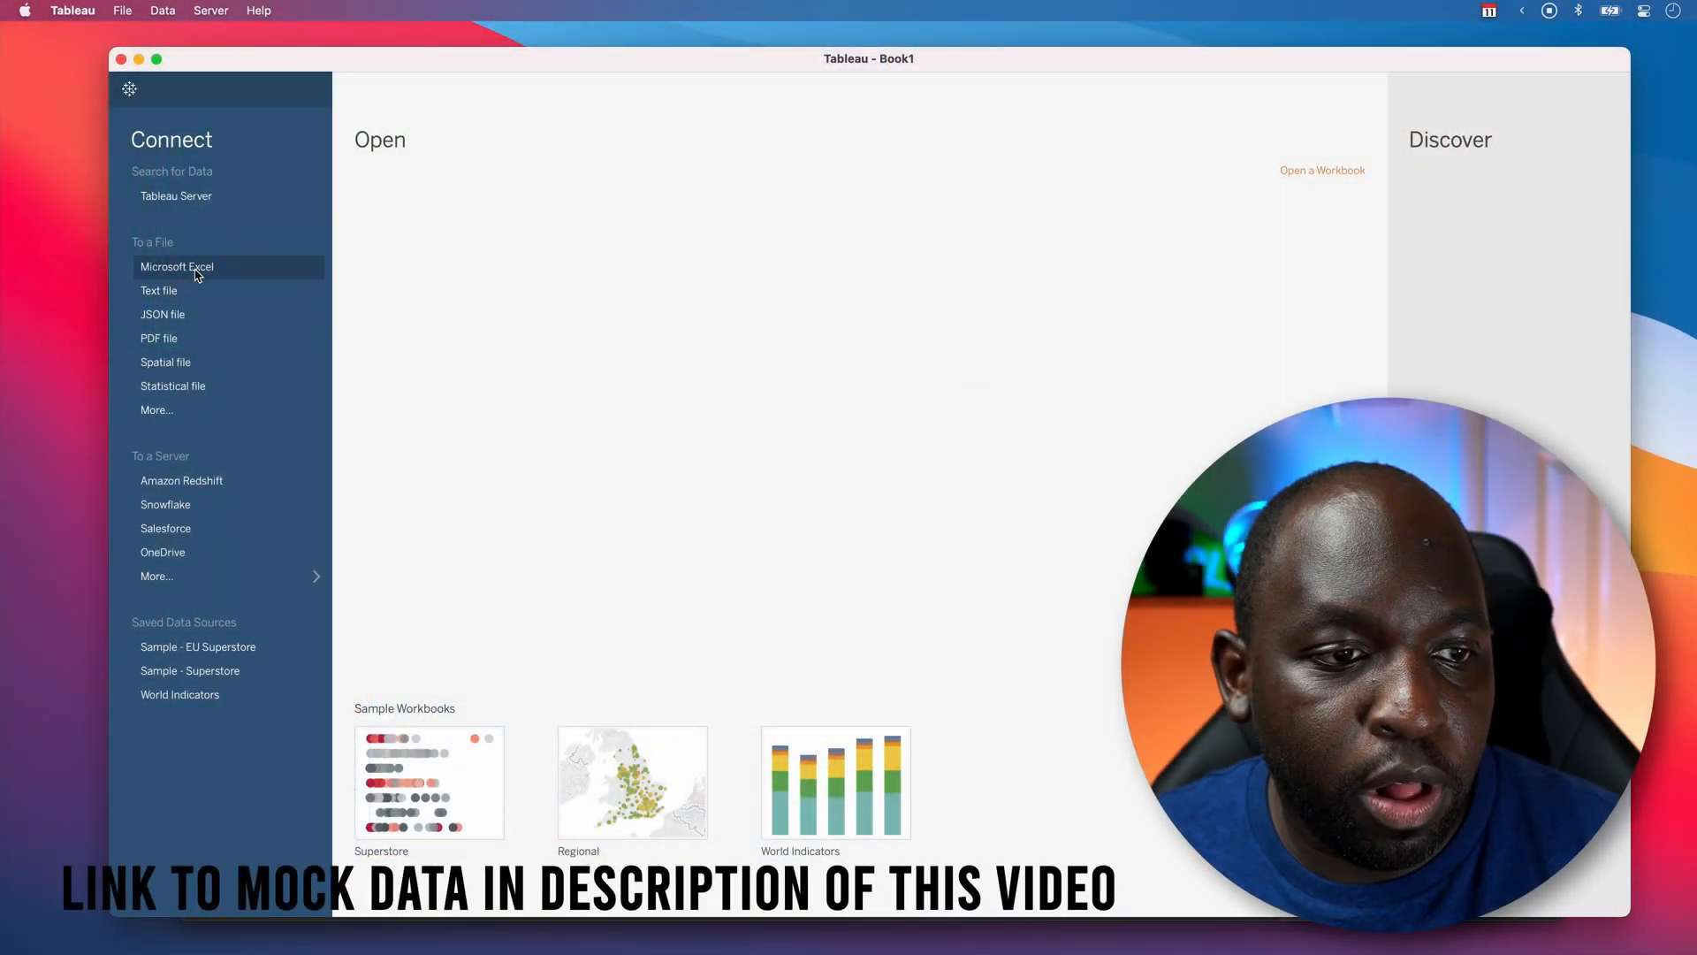
- Connect to the multiline select.xlsx Excel workbook as the data source
click(177, 265)
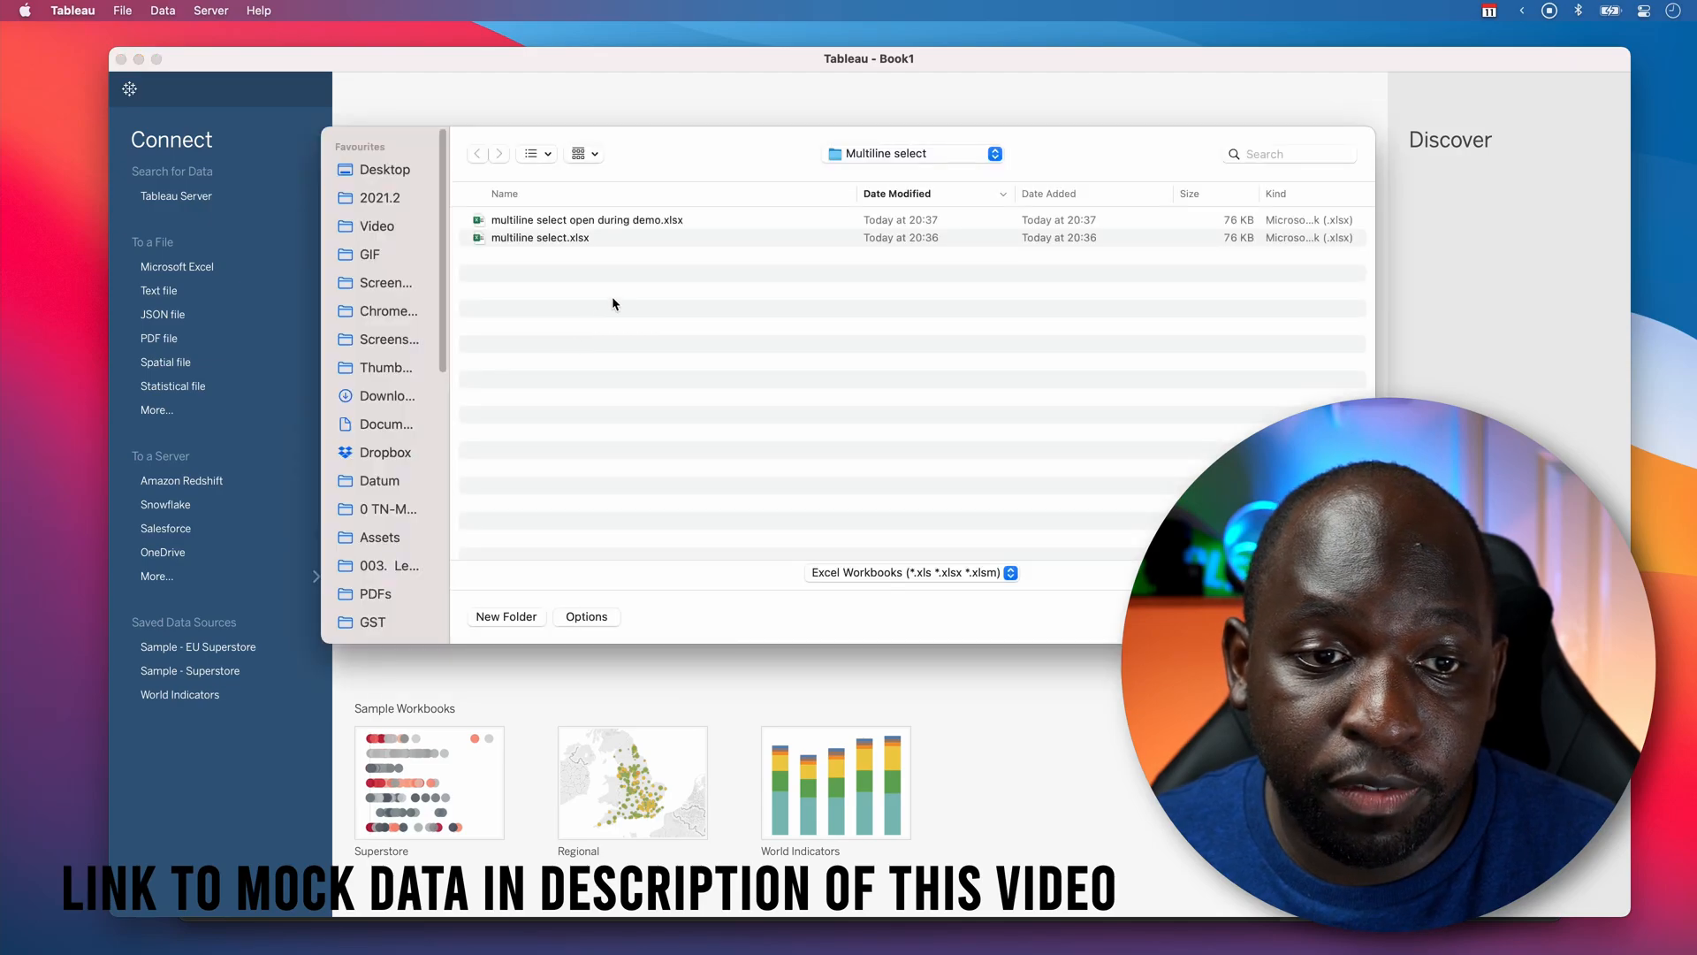
click(541, 237)
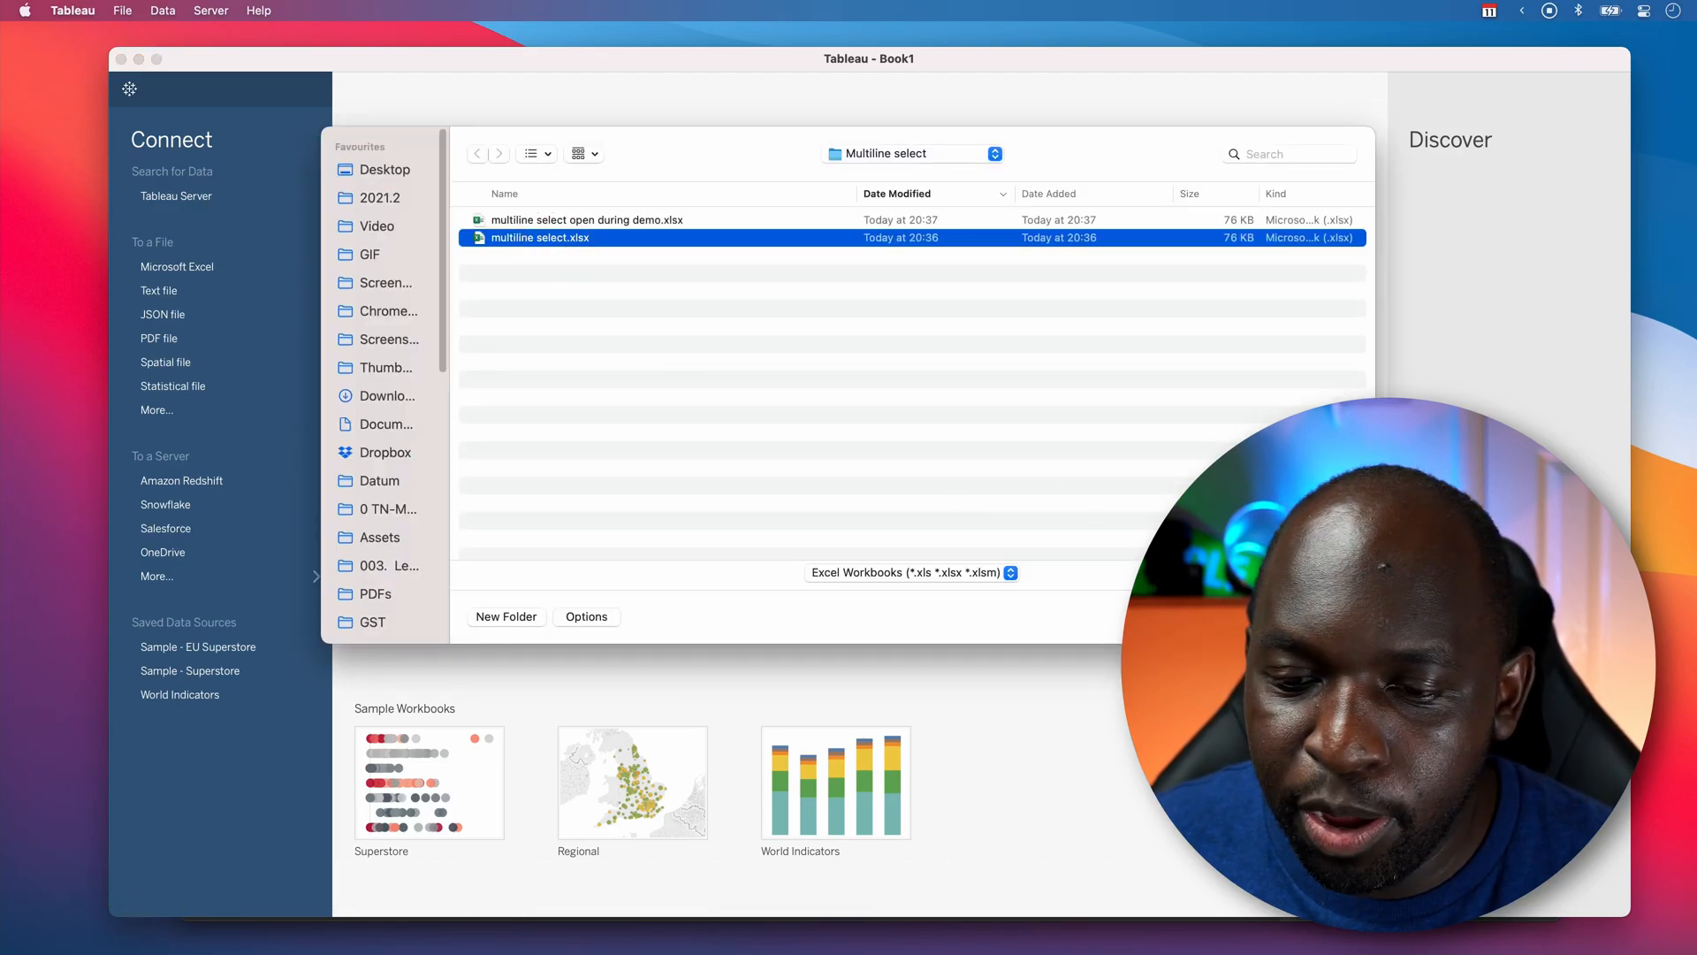
double_click(541, 237)
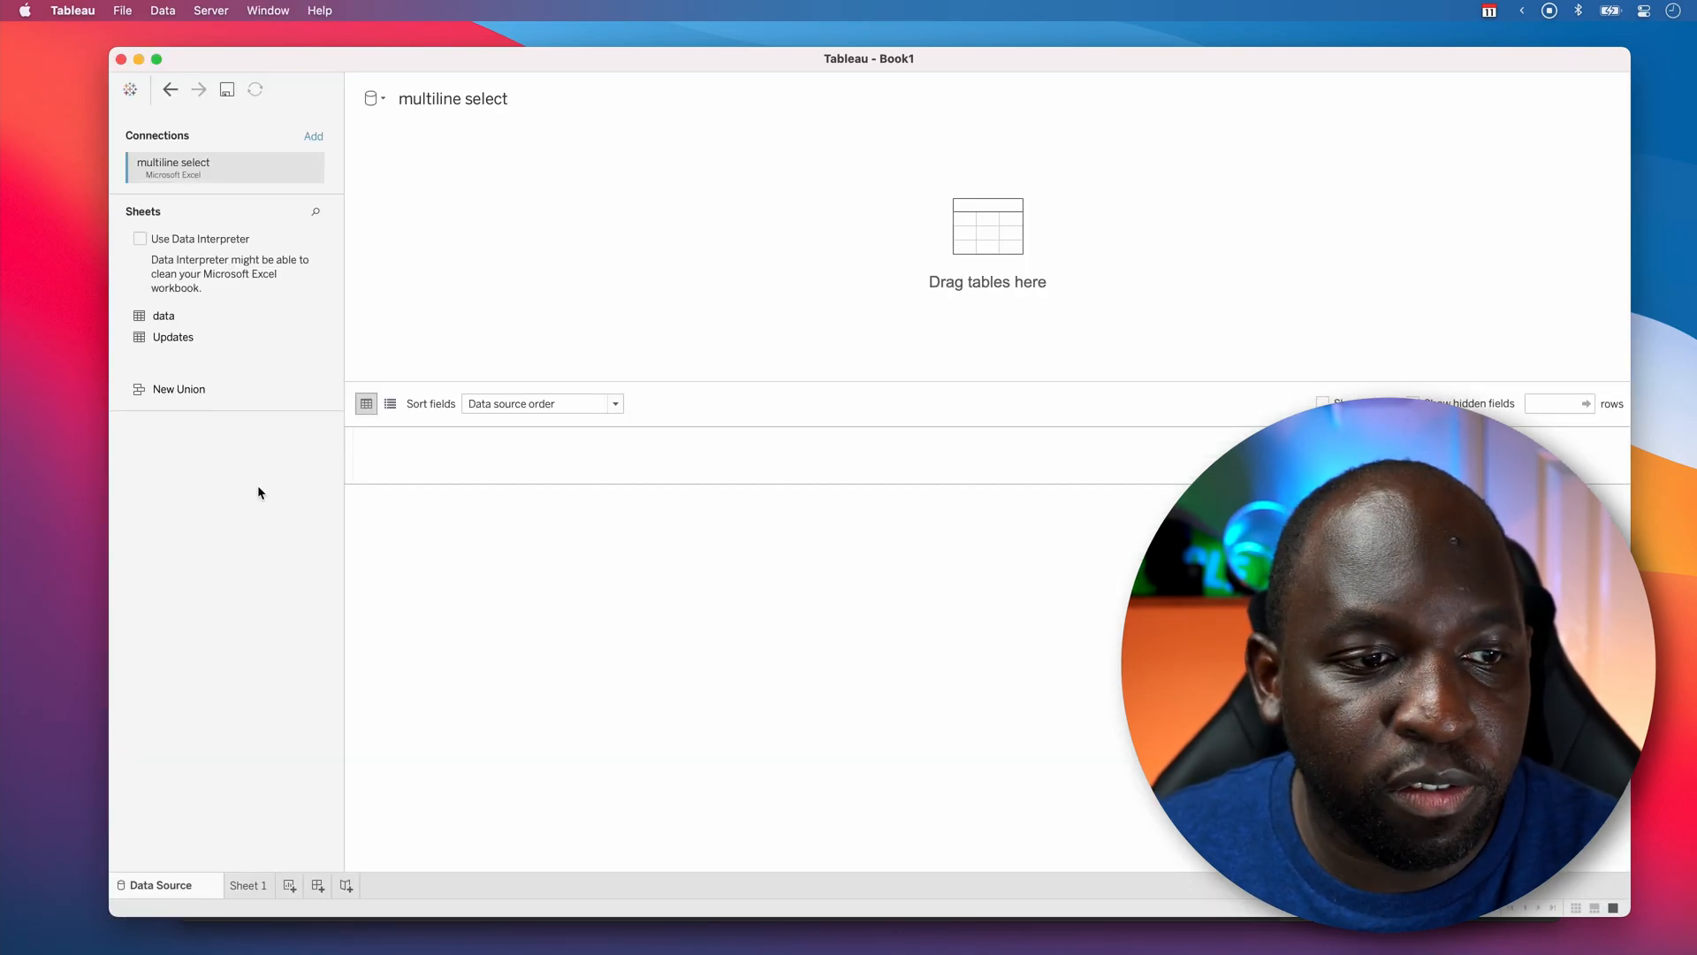
mouse_move(486, 233)
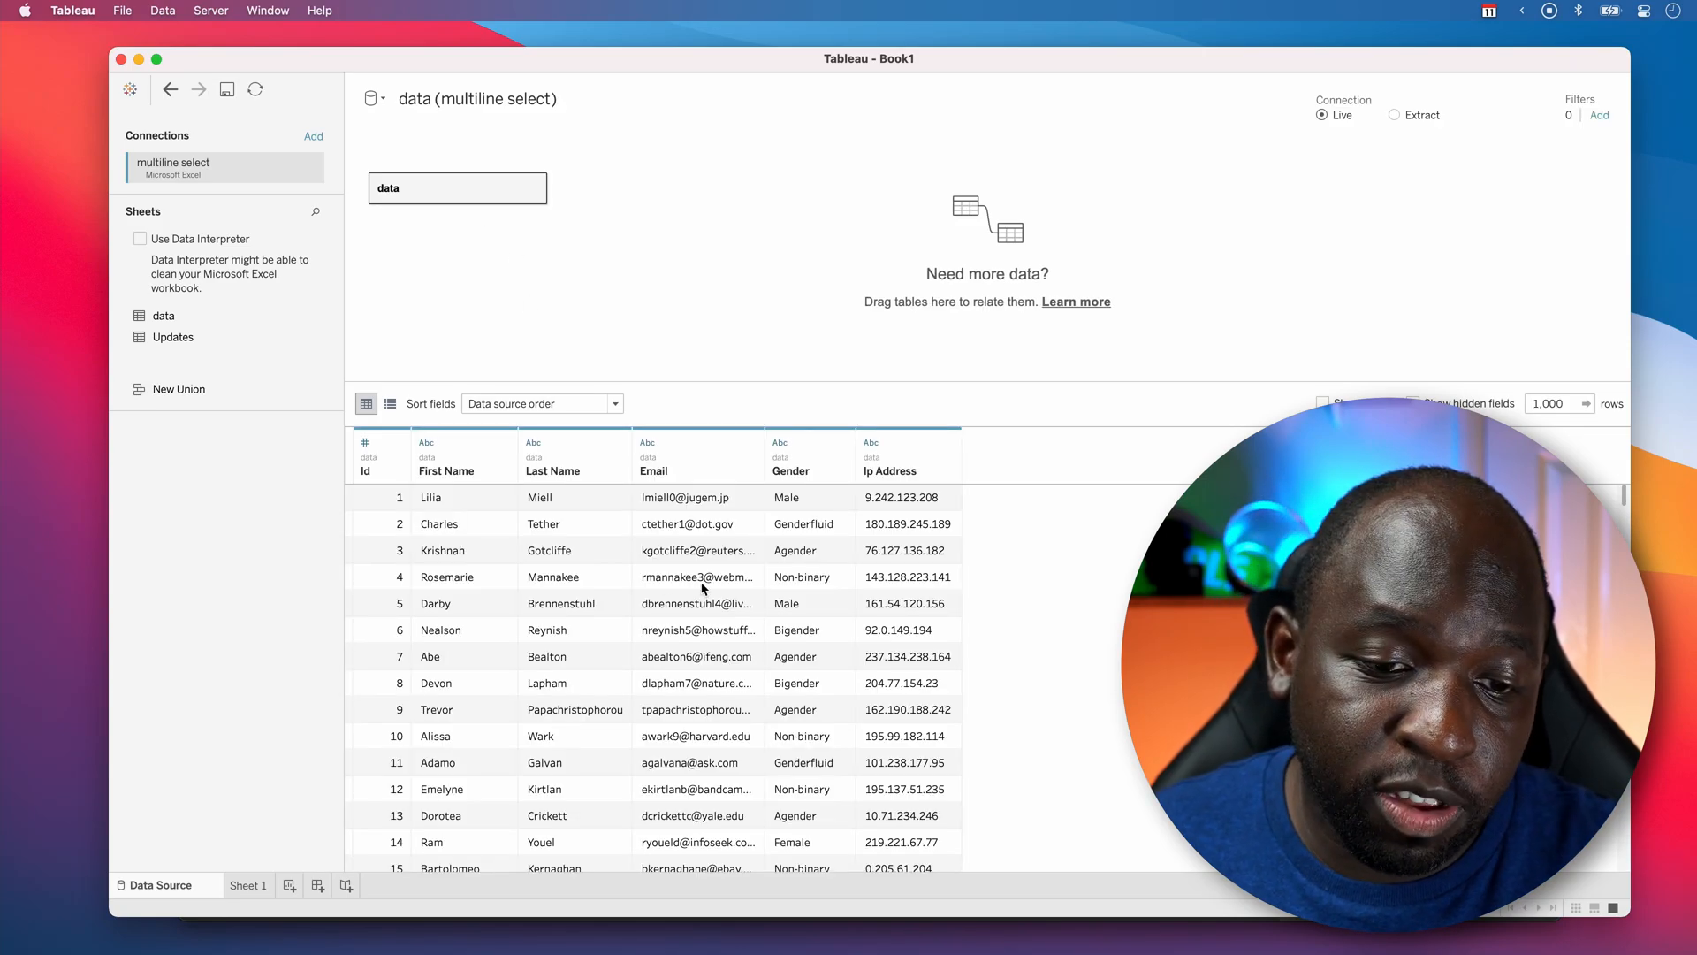
mouse_move(884, 601)
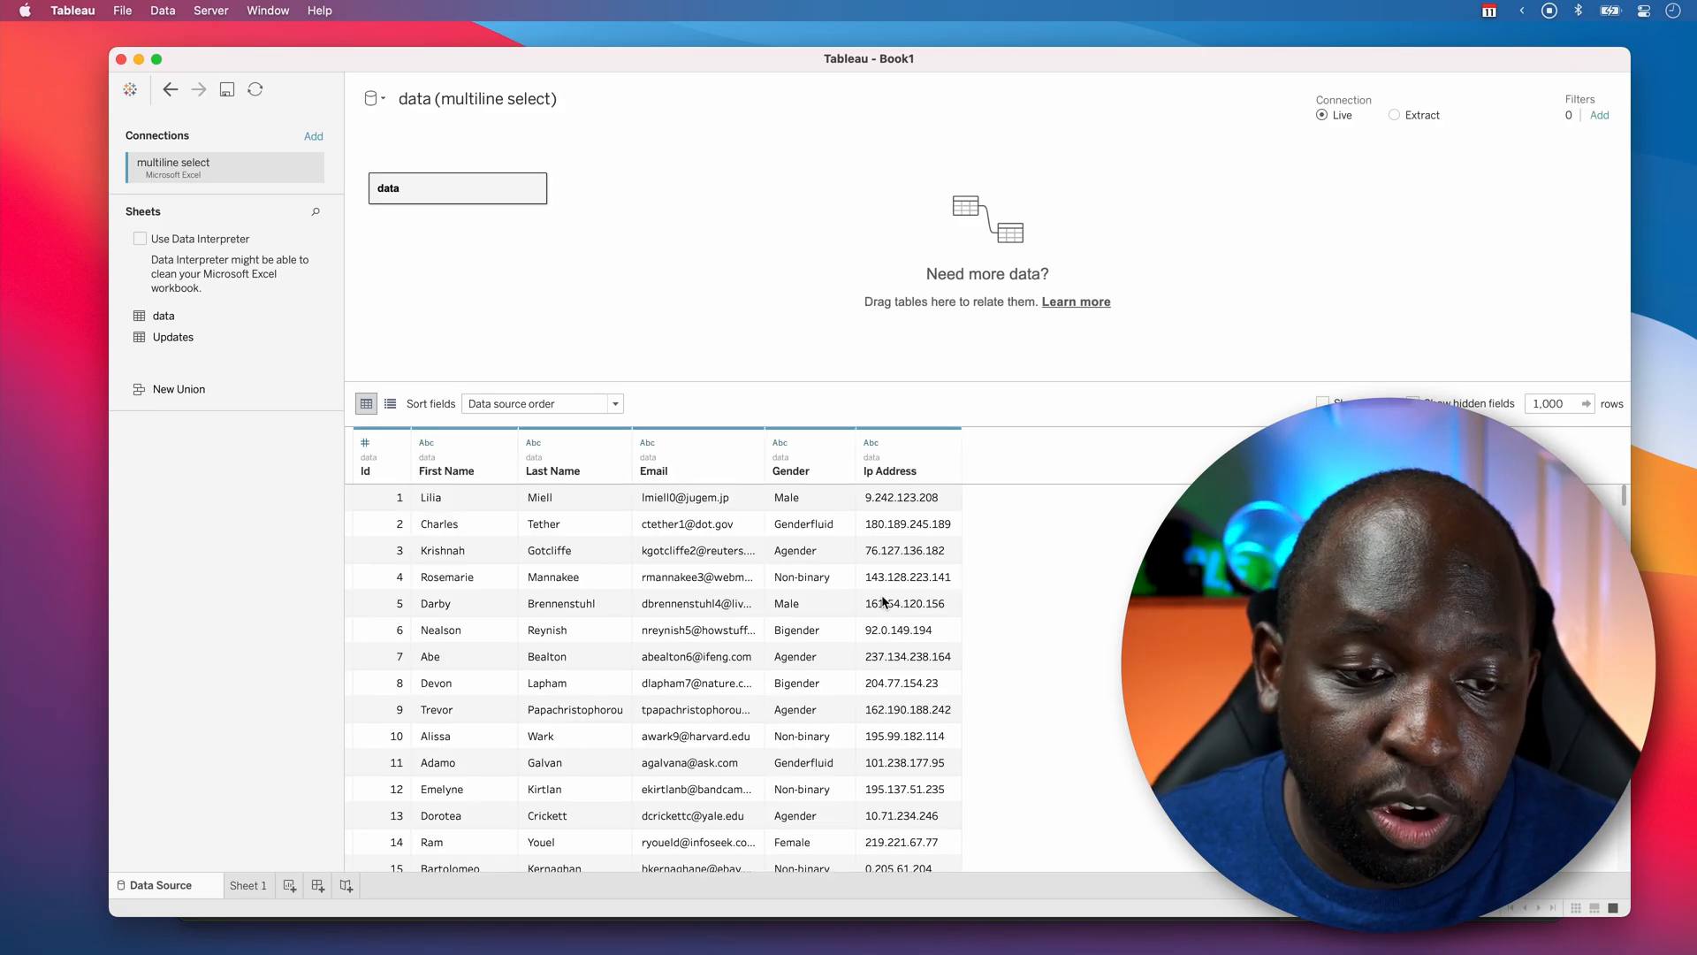
mouse_move(853, 601)
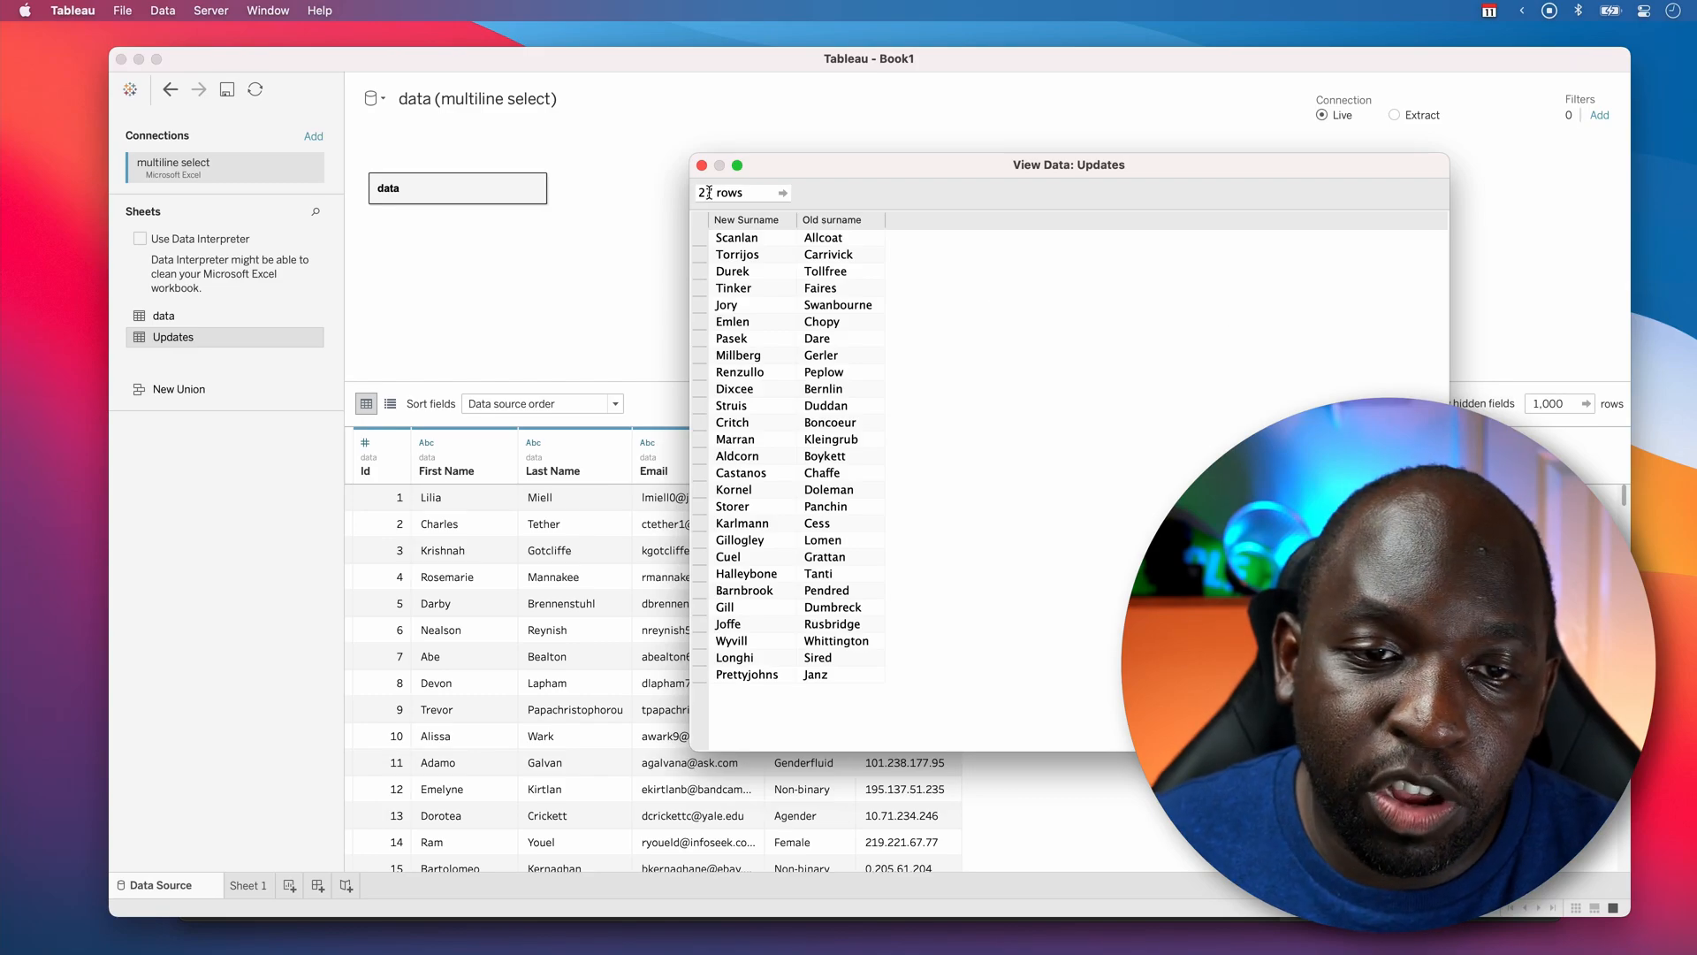
- Close the View Data preview of the Updates sheet's surname pairs
click(701, 166)
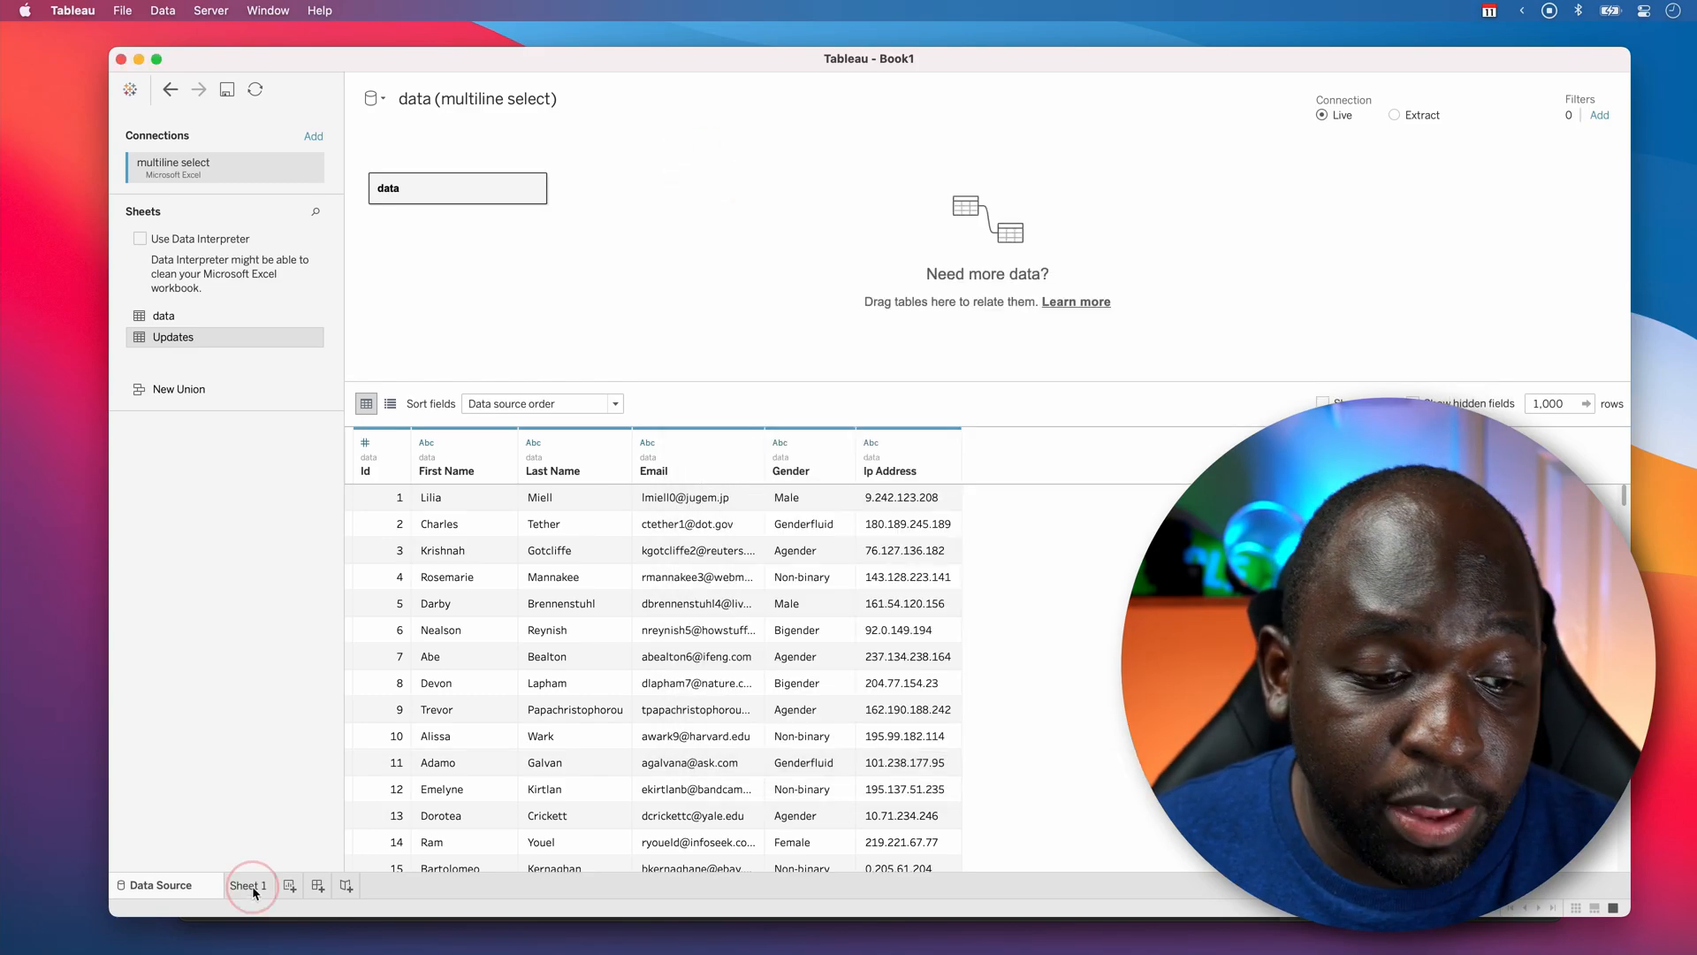
- Place Last Name on Rows in Sheet 1 and start Edit Alias on the surname Allpress
click(248, 886)
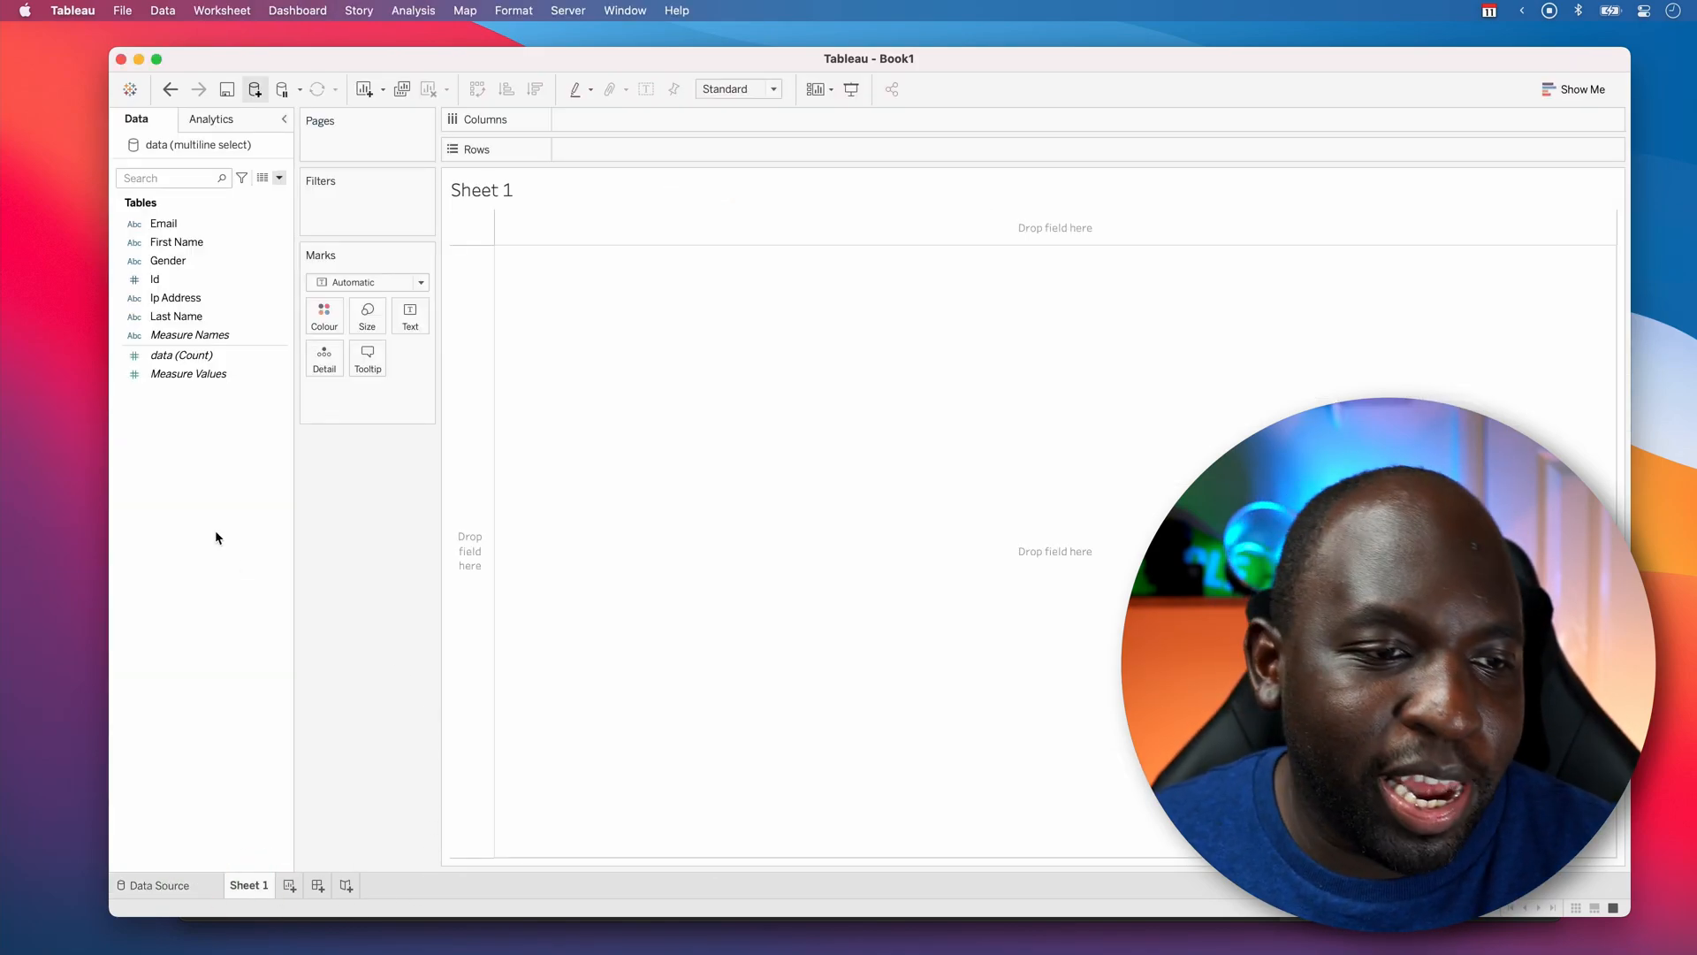
click(177, 316)
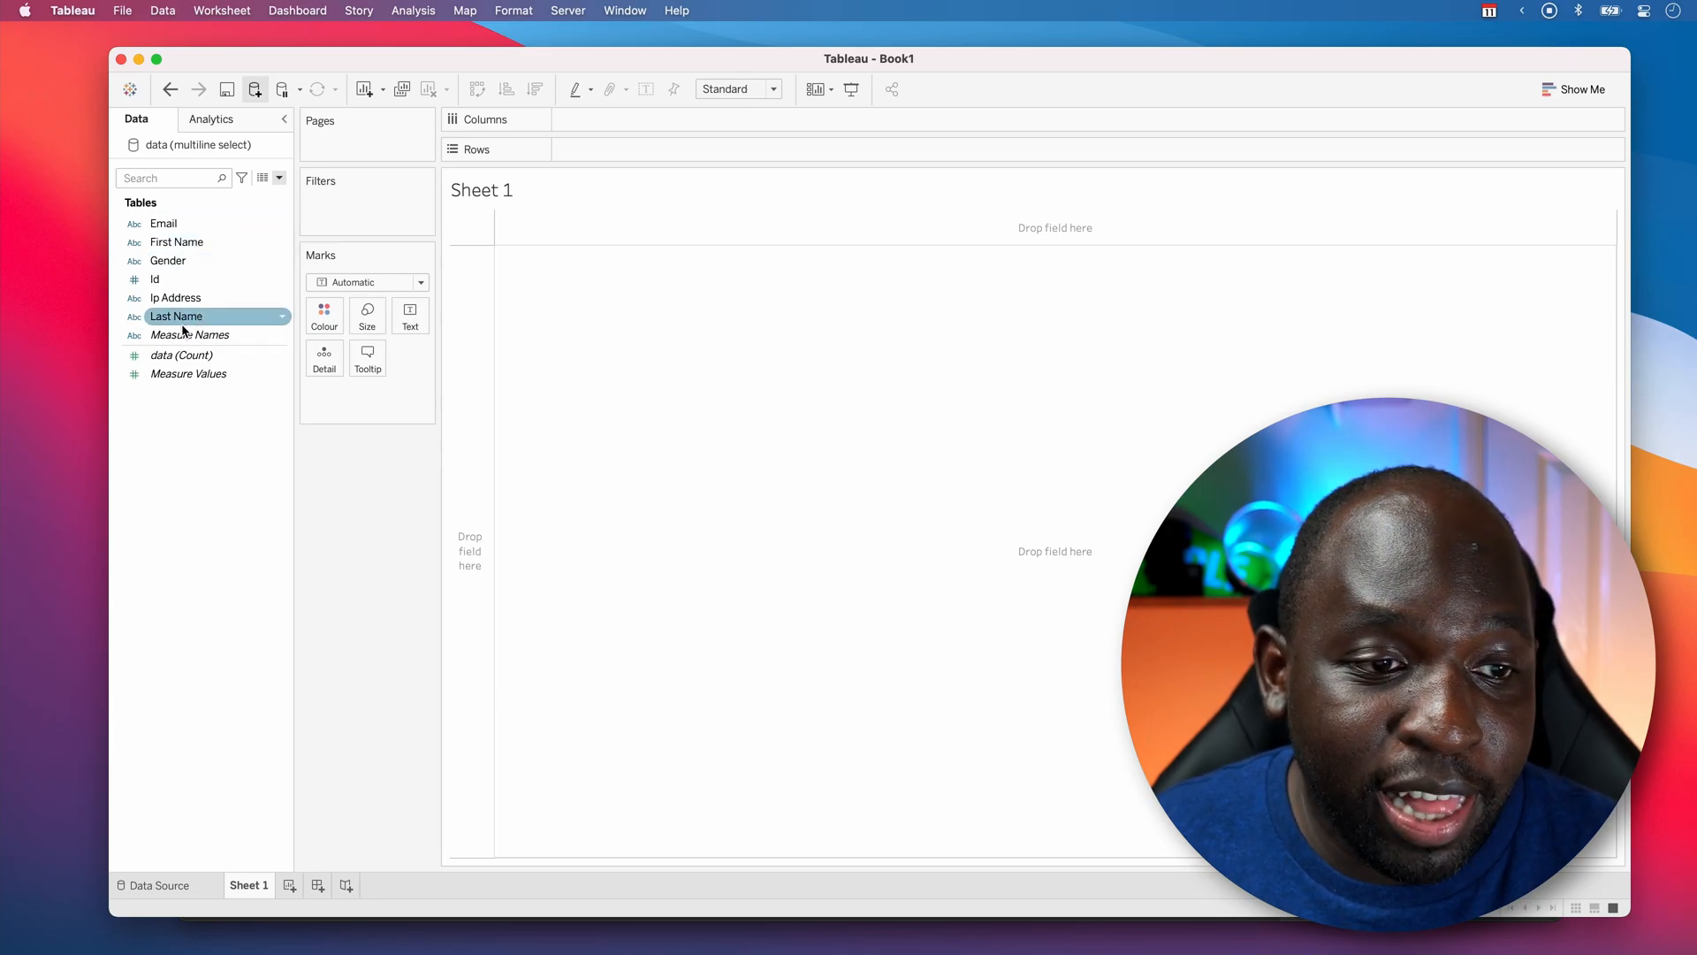
drag(175, 317, 590, 148)
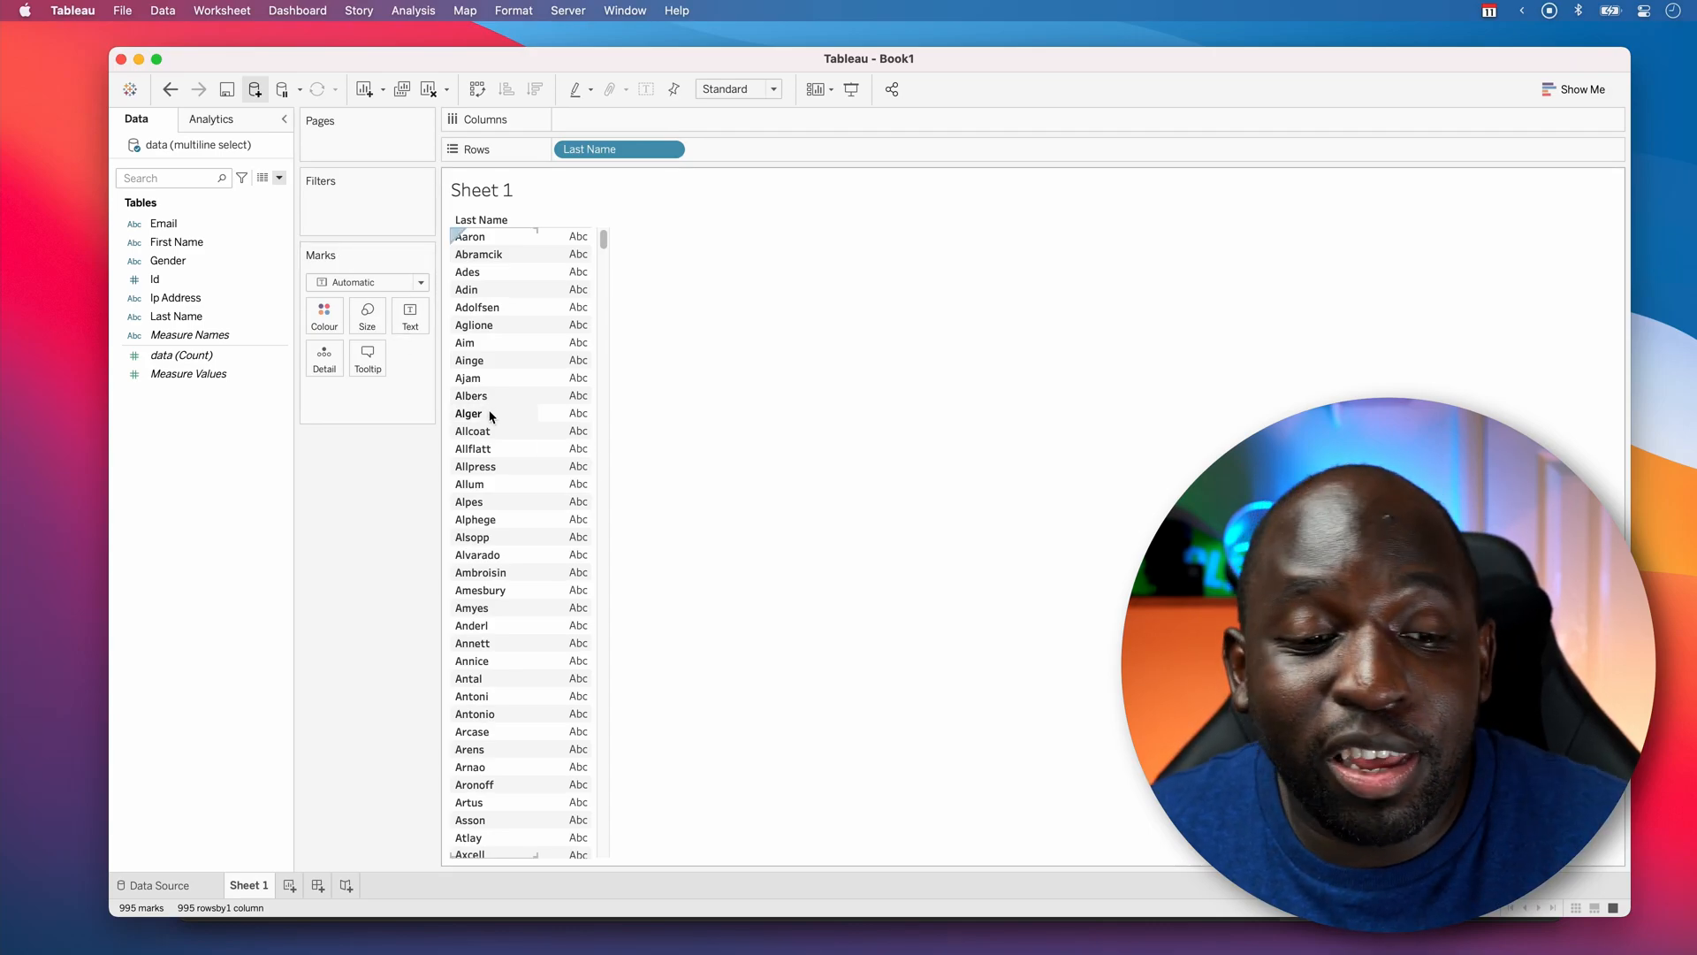
right_click(475, 467)
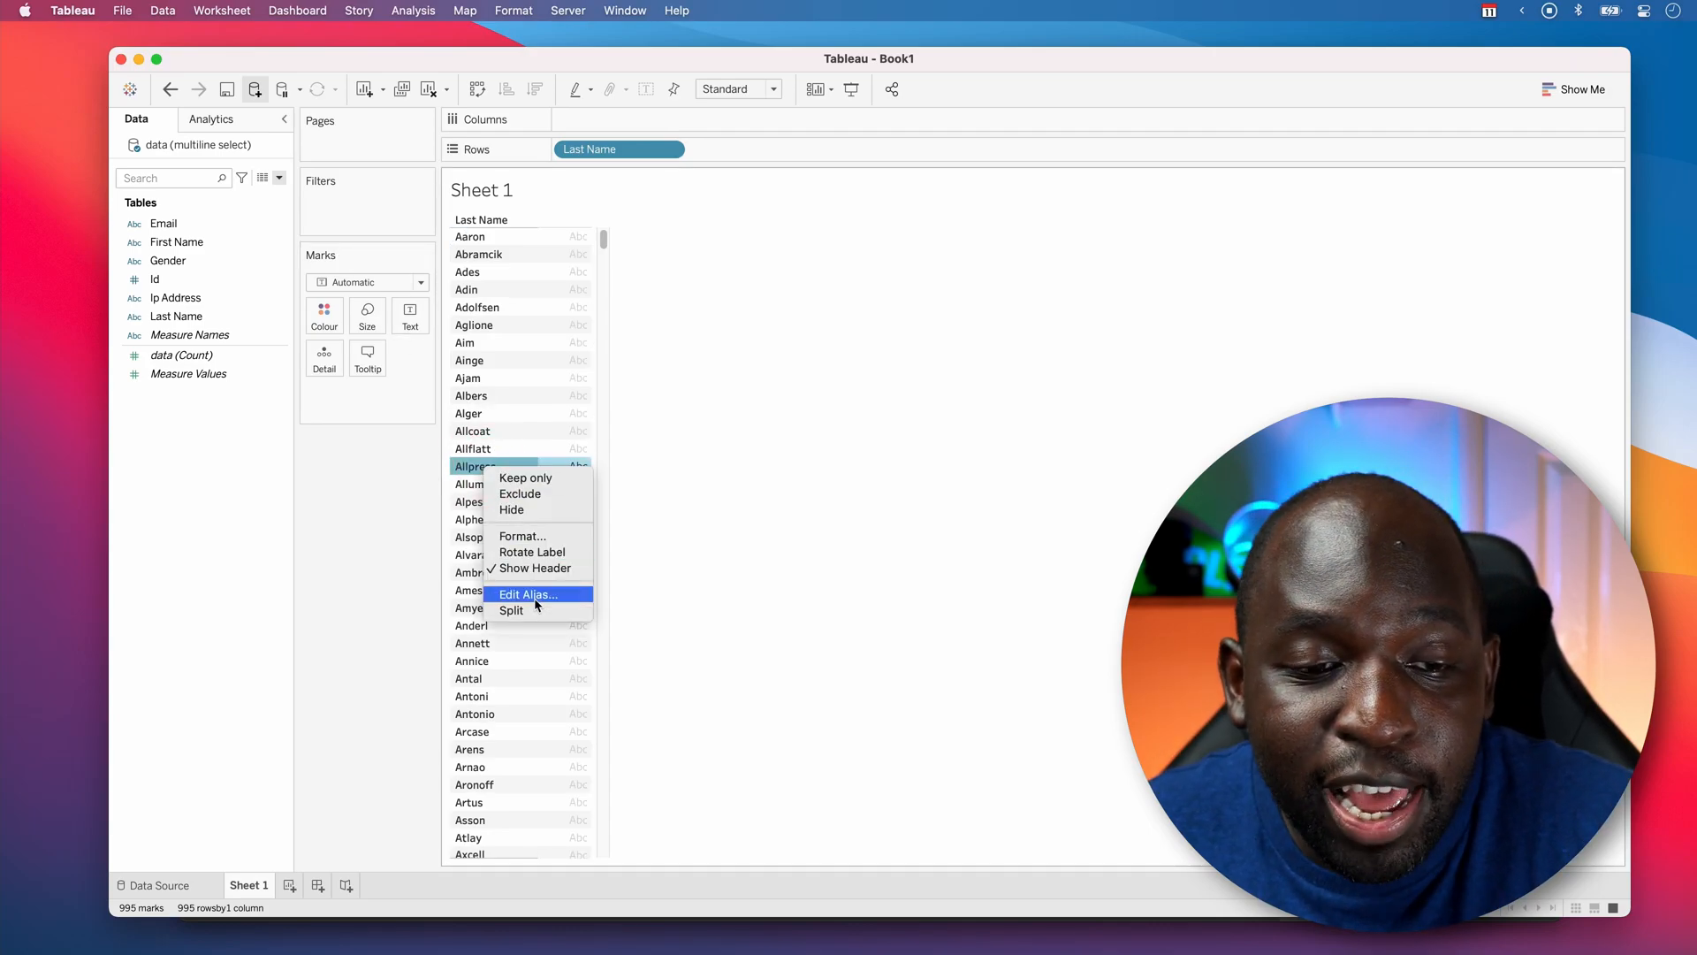
click(527, 594)
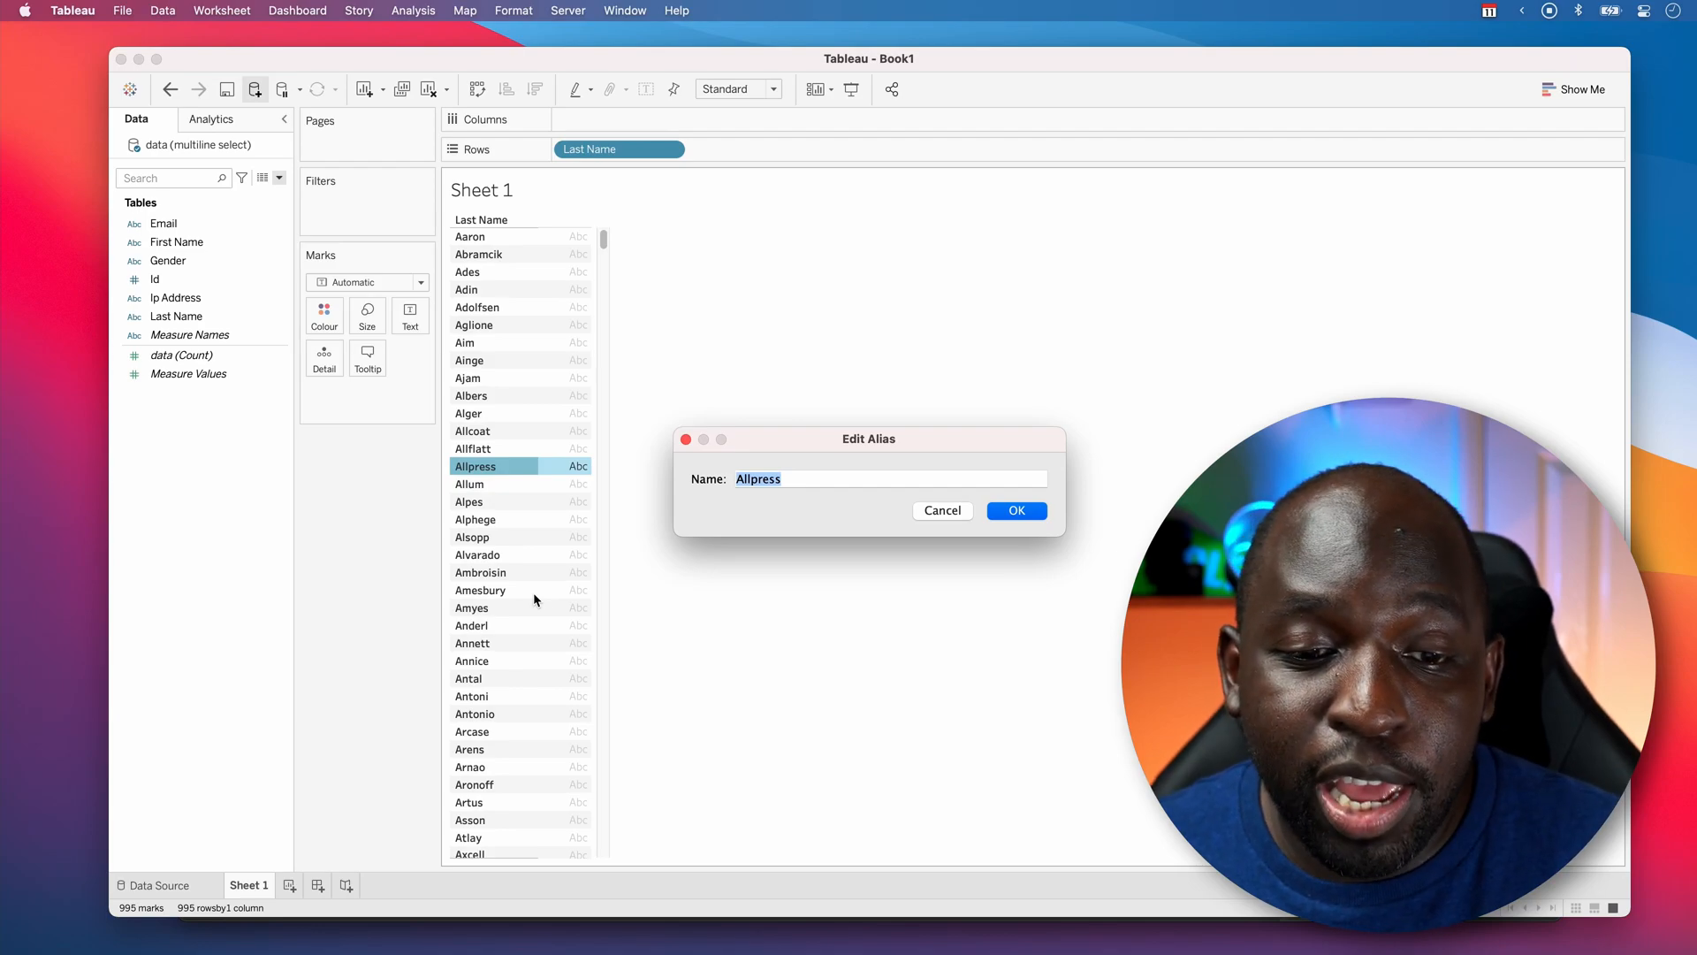
- Cancel the Allpress alias edit, leaving Visual Studio Code's welcome page in front
click(1016, 509)
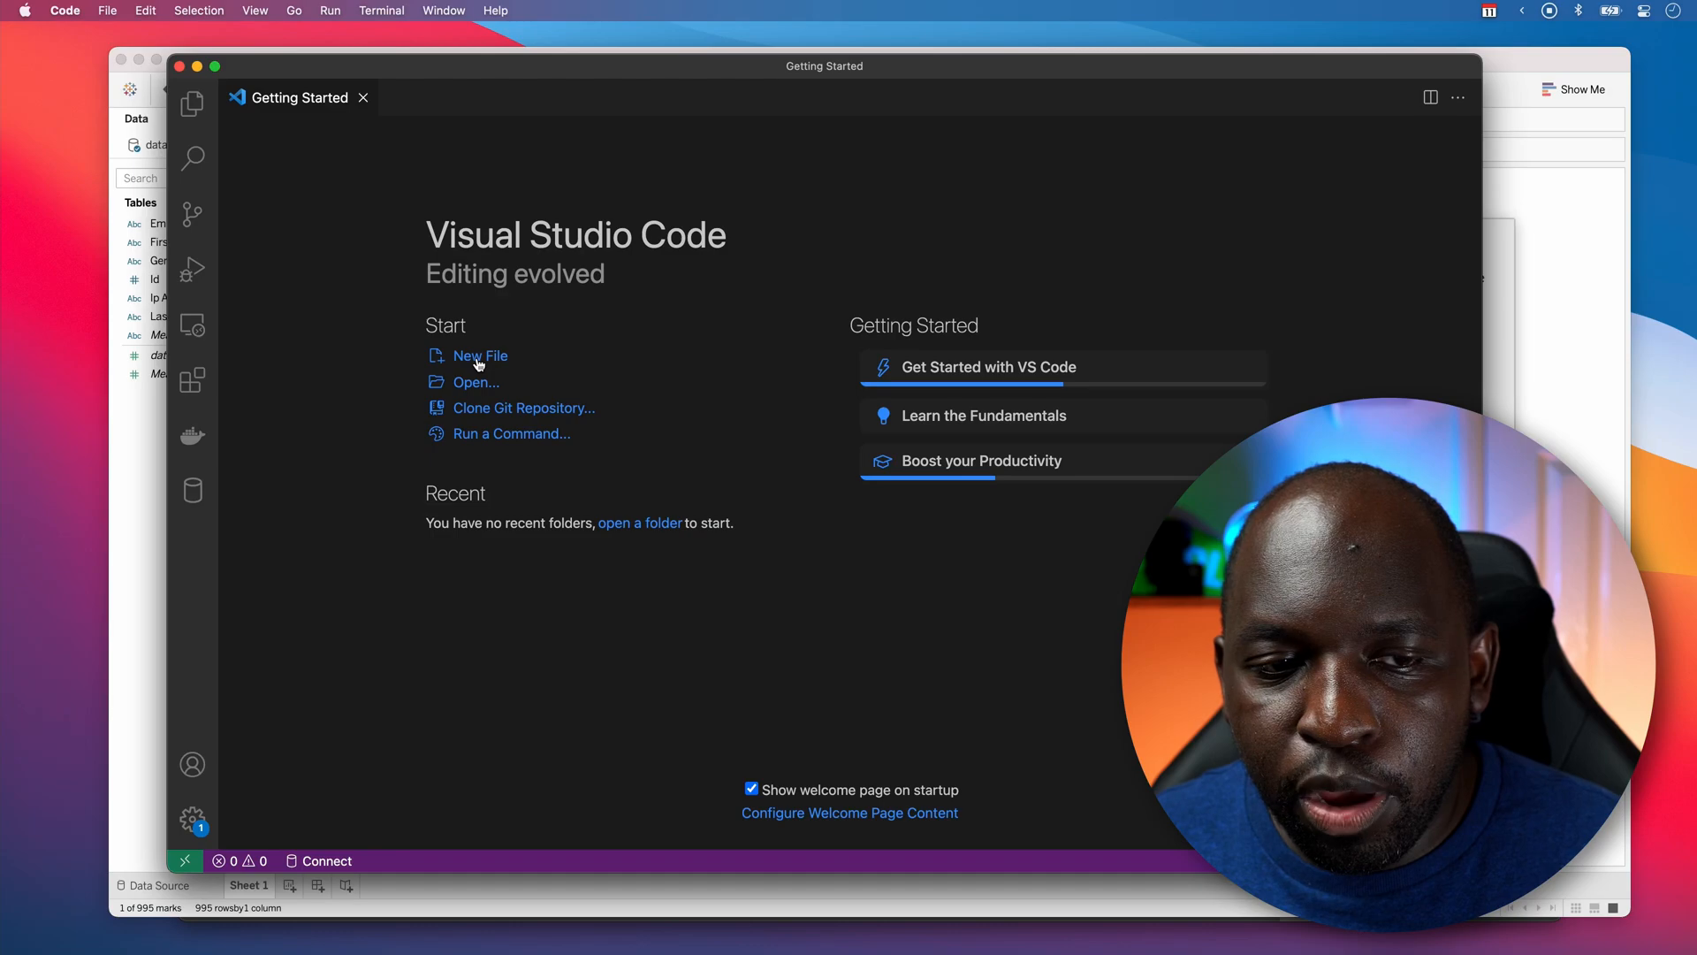
- Create a new untitled file with its language set to SQL and begin with CASE
click(479, 355)
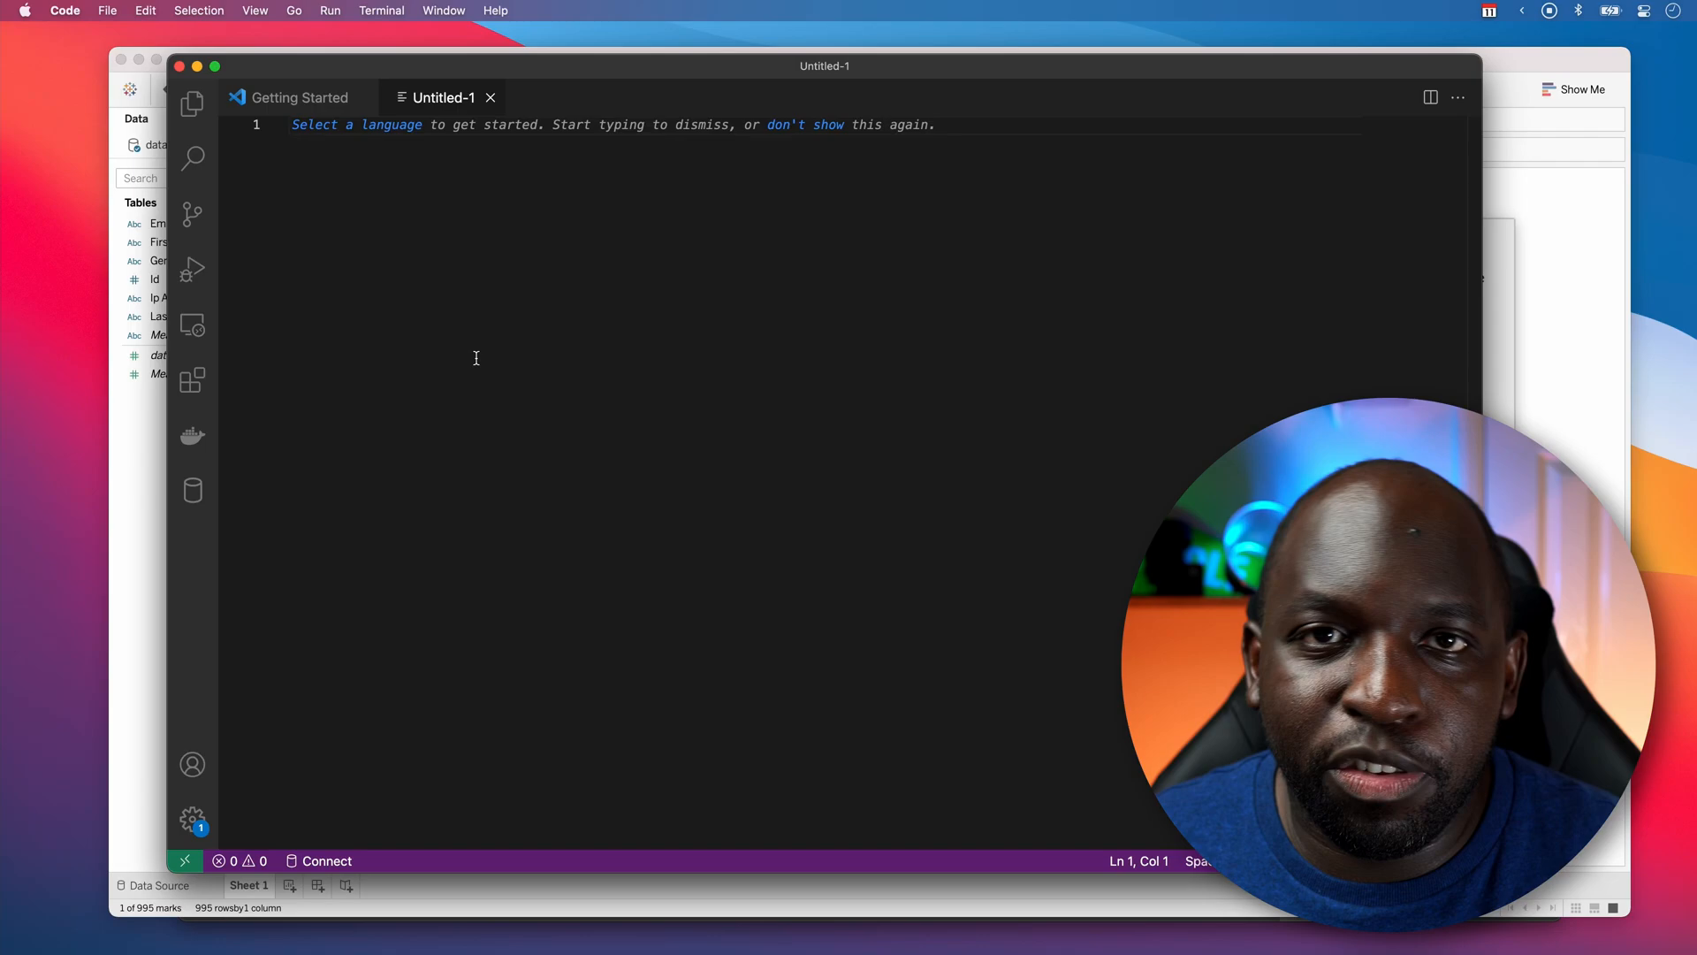
mouse_move(1048, 456)
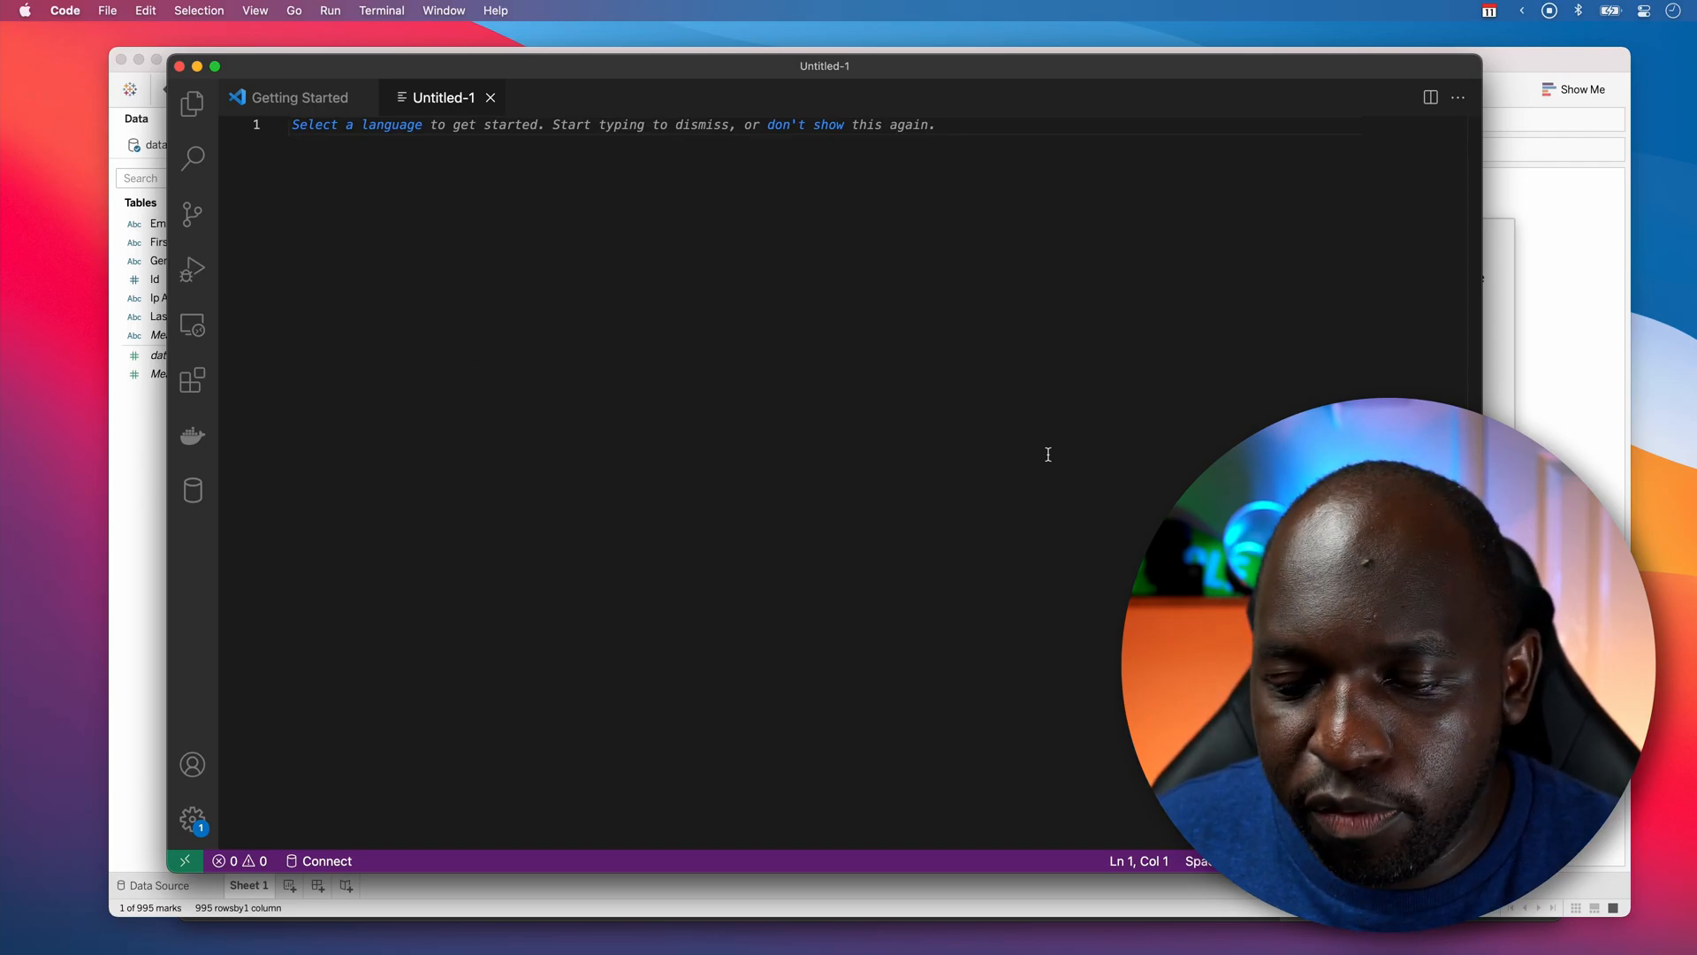
drag(951, 314, 1127, 562)
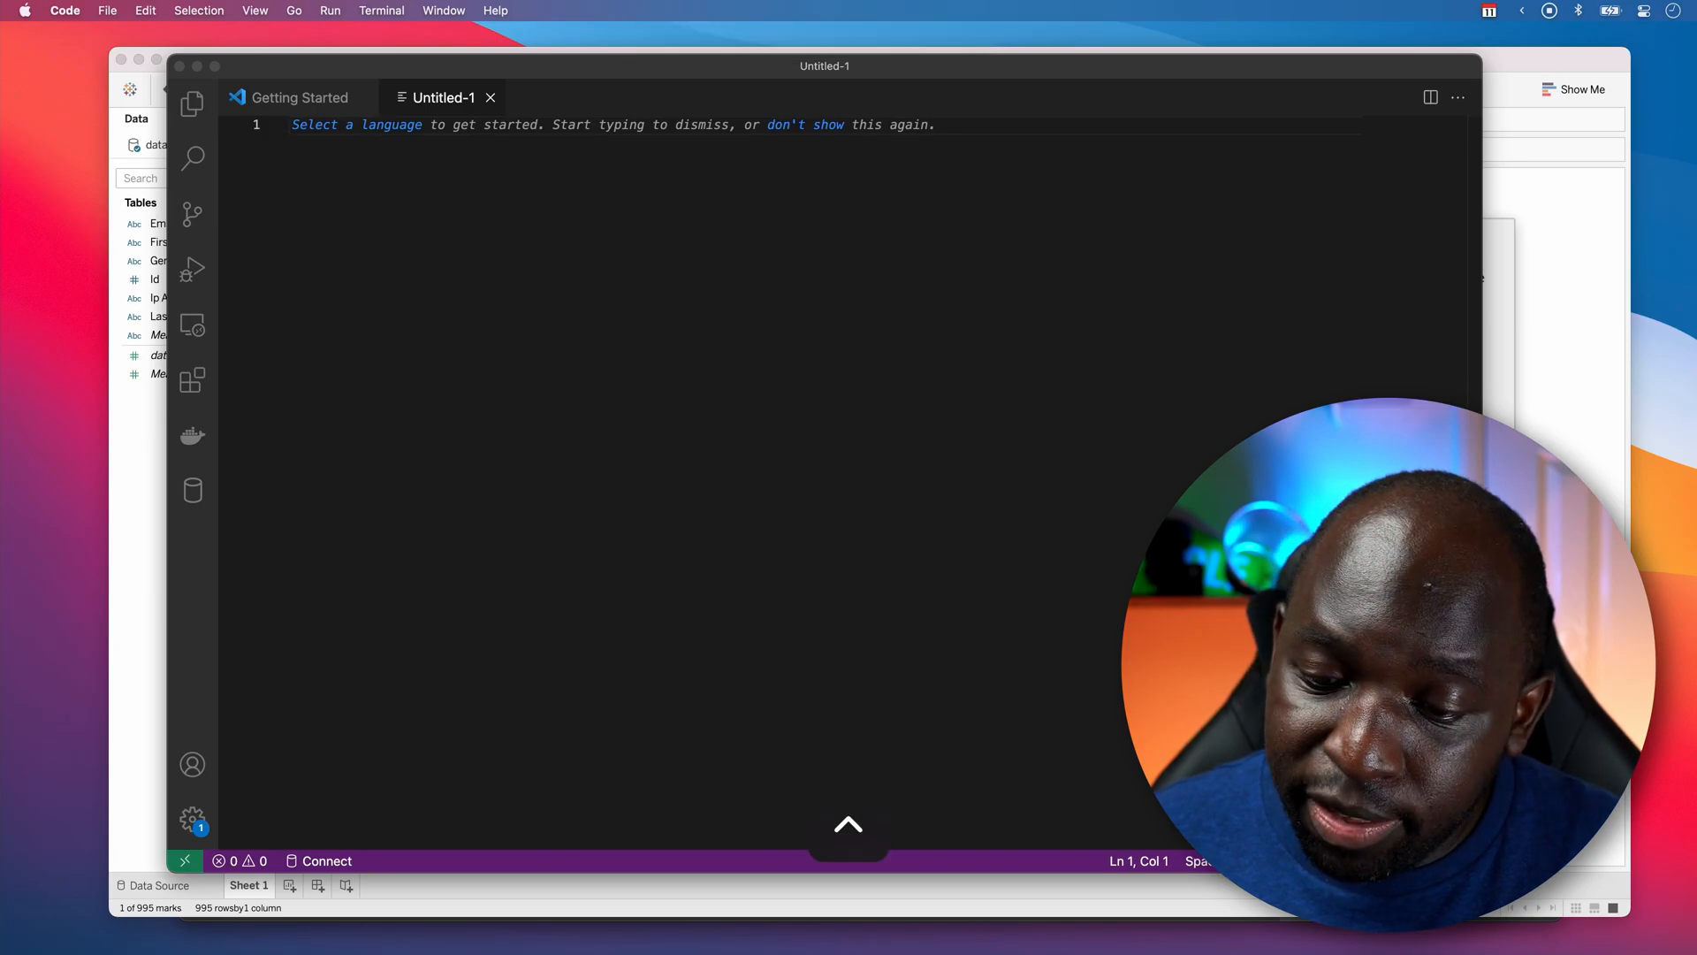
text(S)
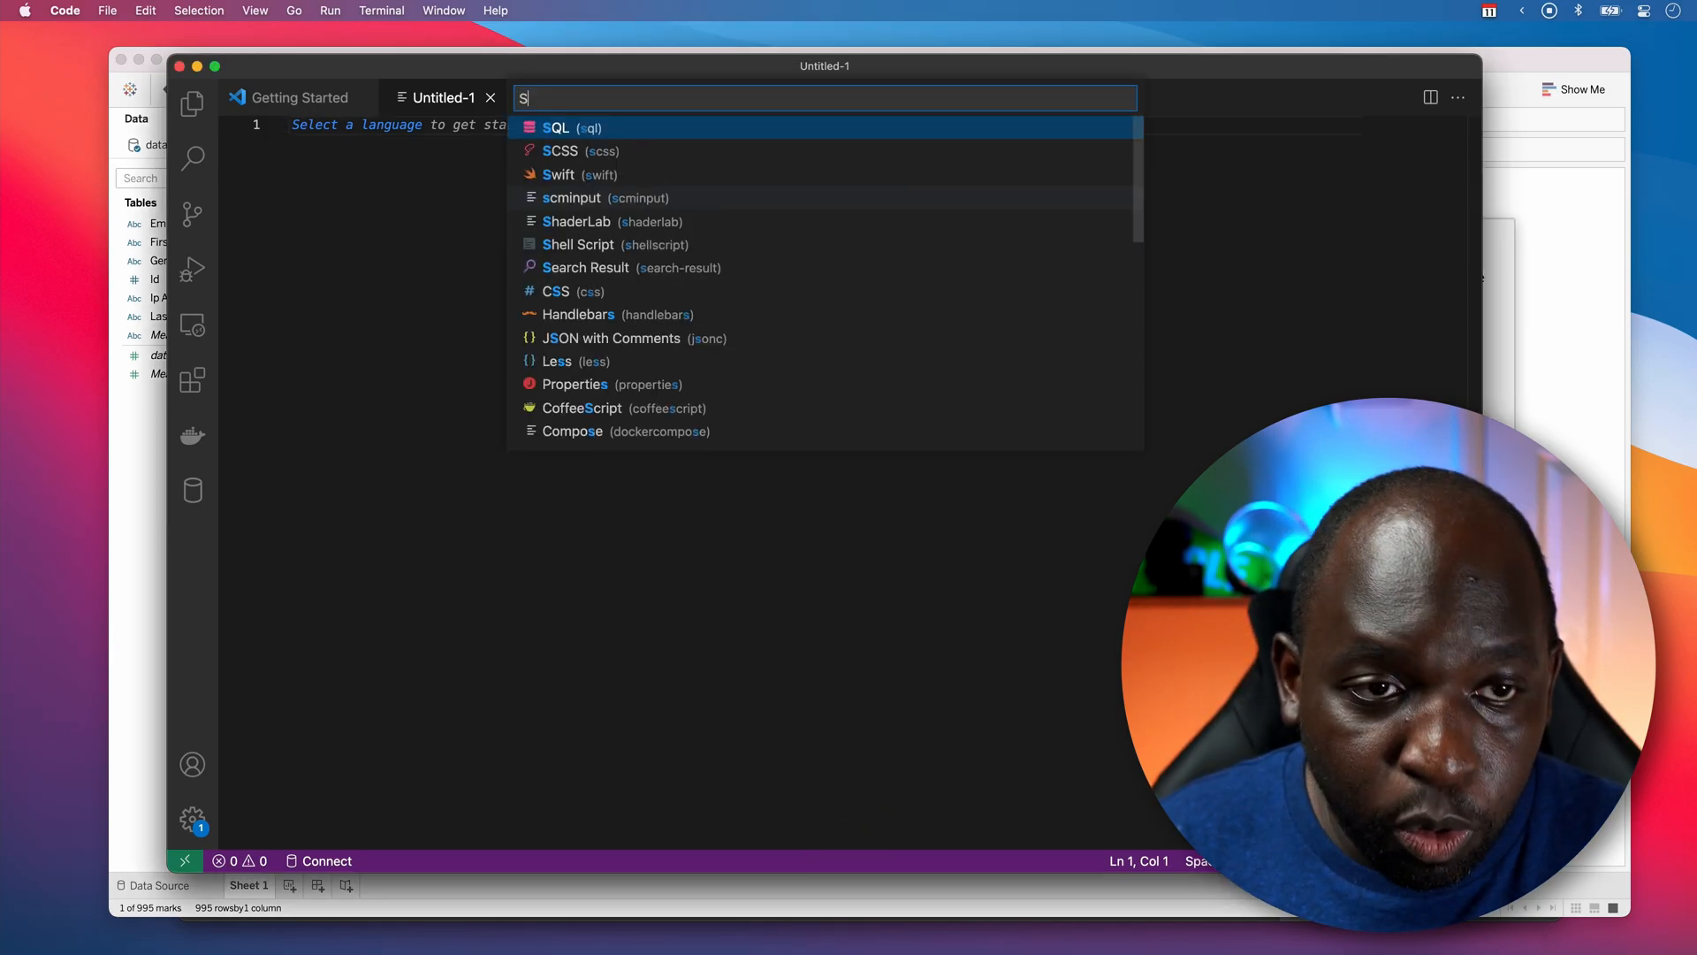
text(QL)
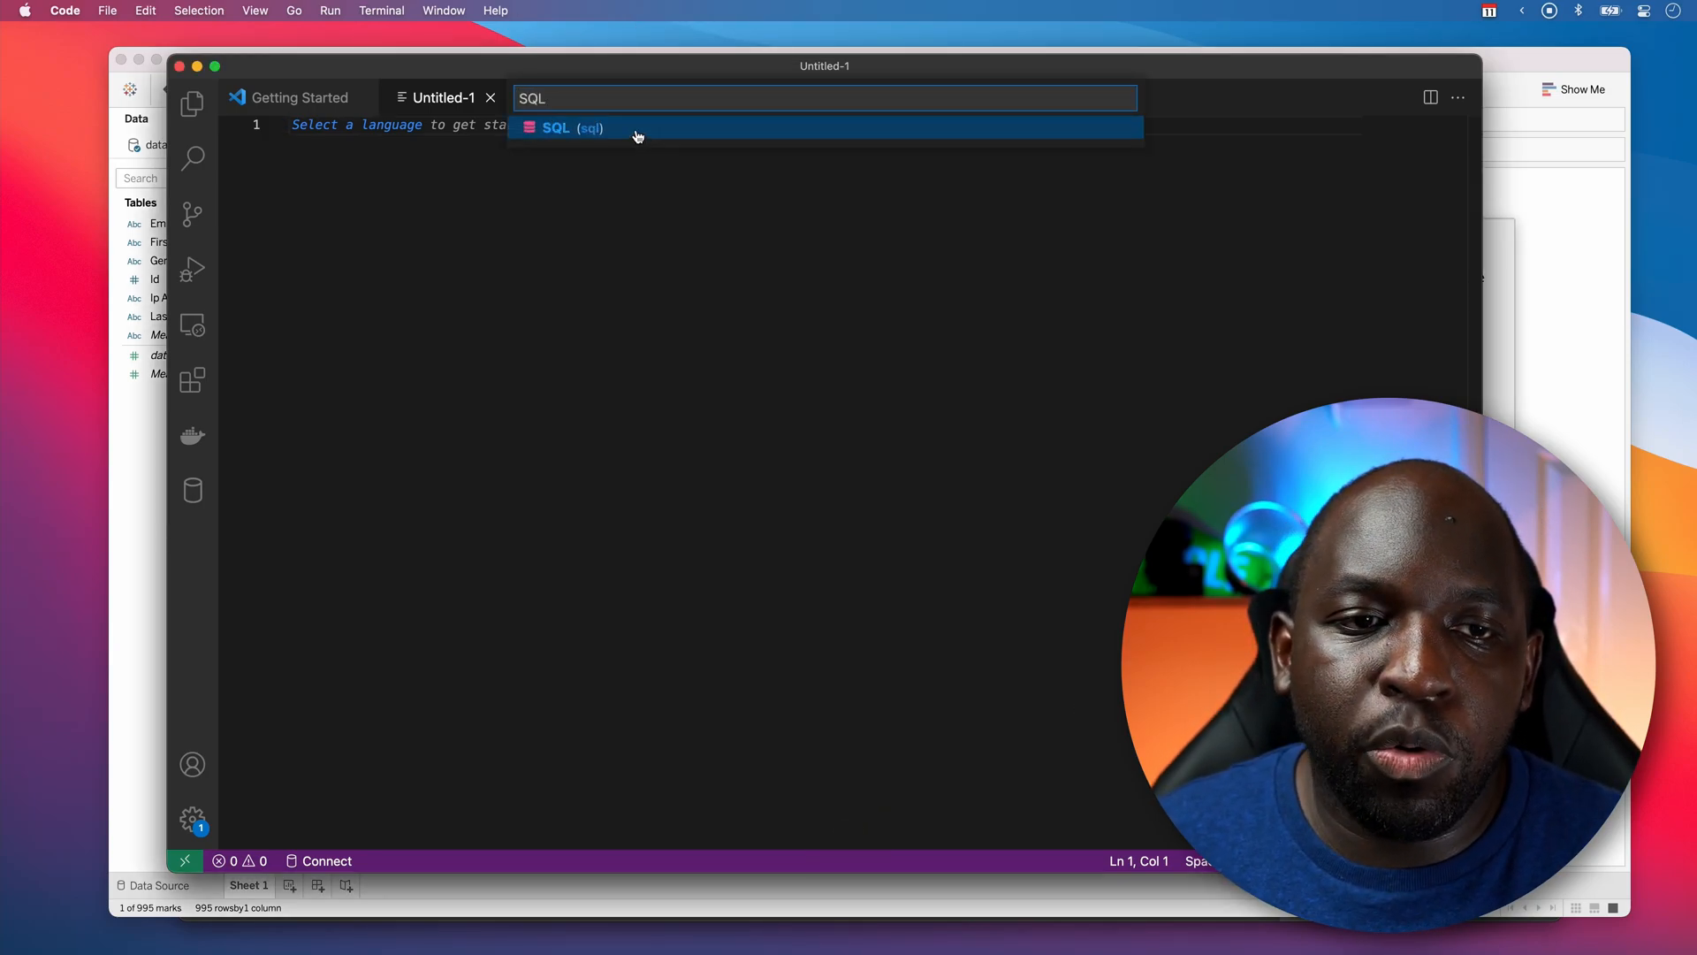
click(555, 128)
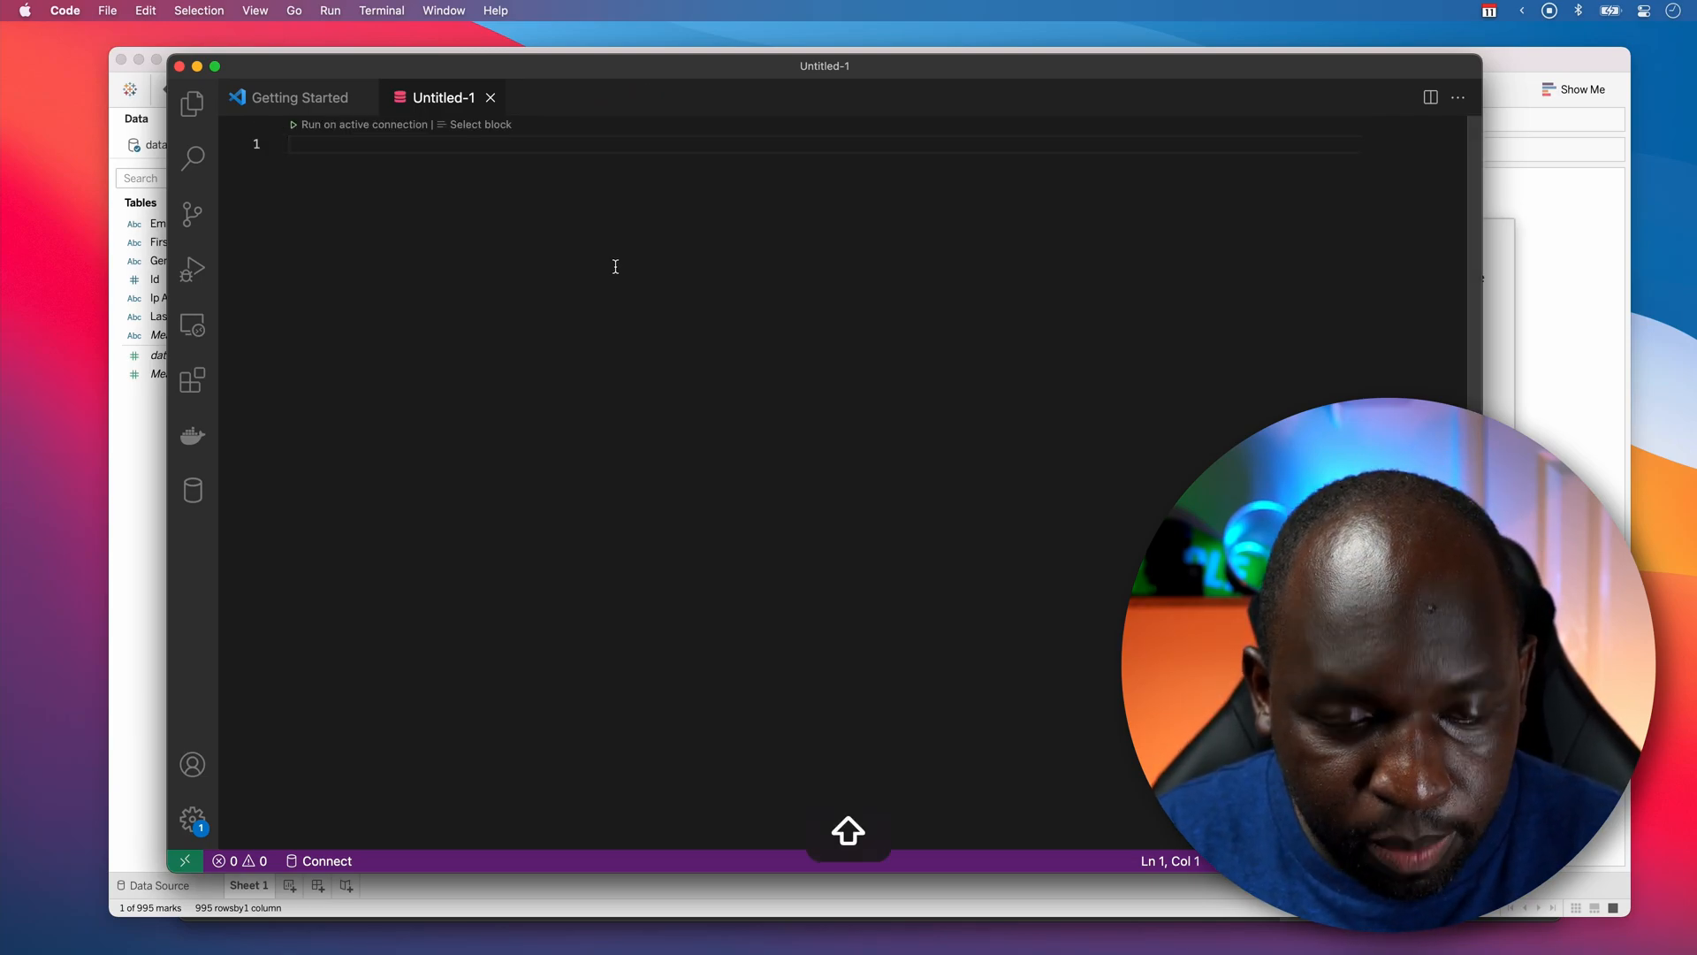
text(CASE)
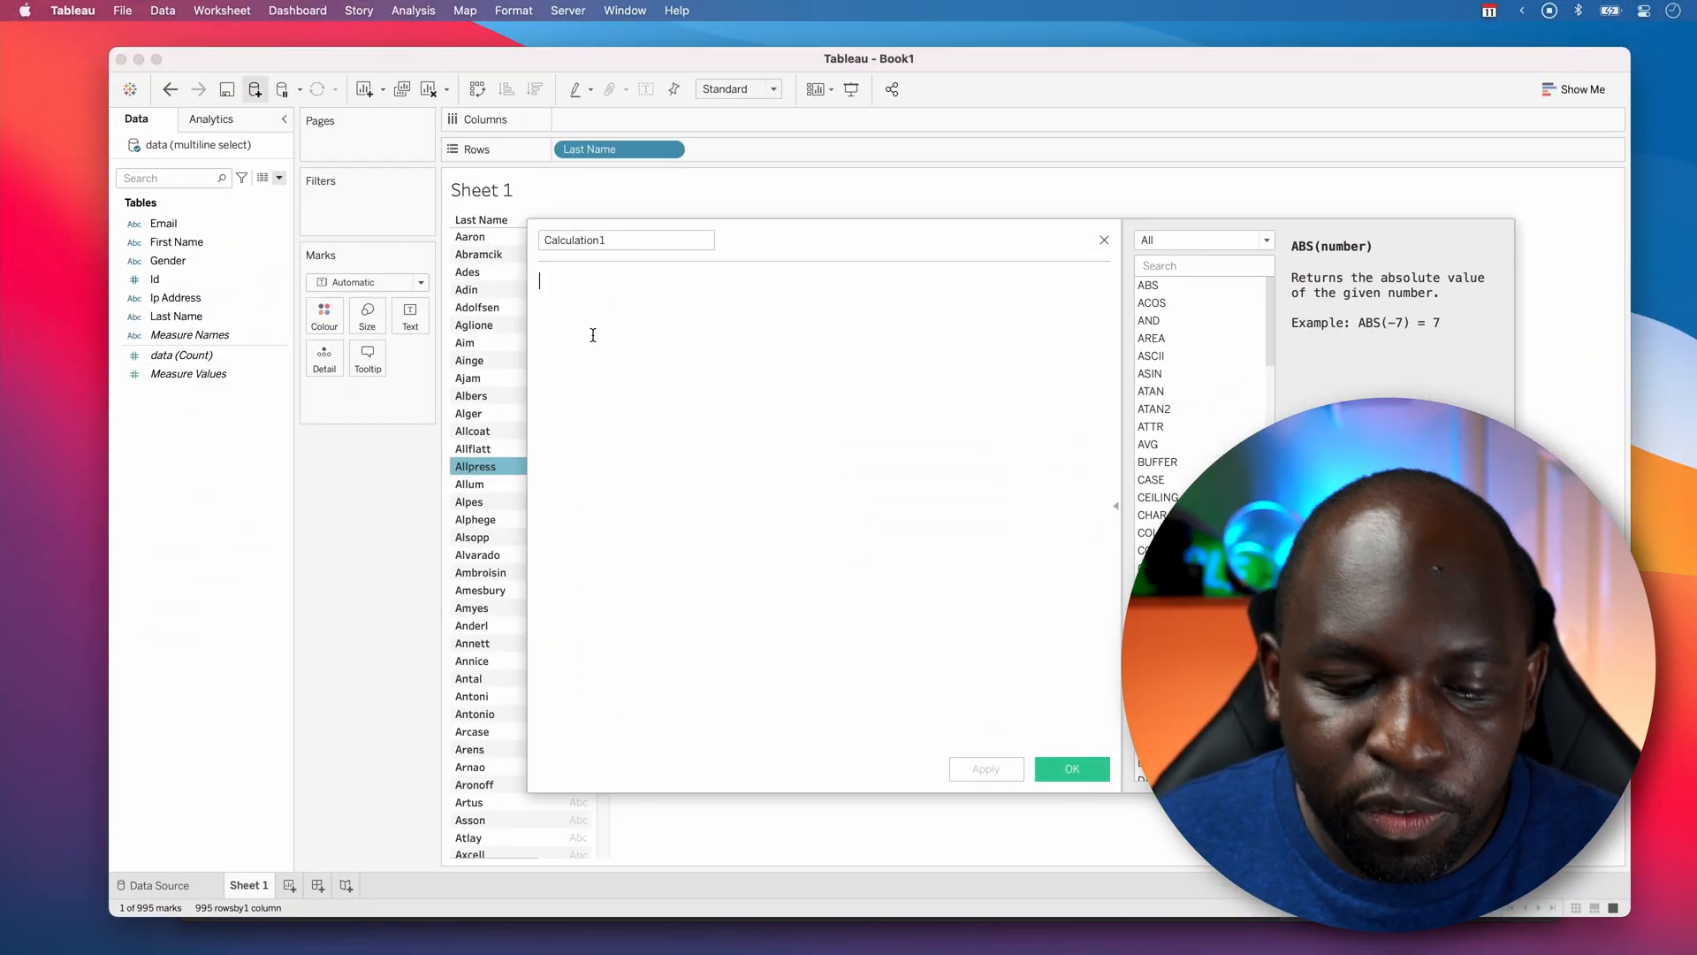
- Write CASE [Last Name] WHEN "" THEN "" END in Calculation1, picking Last Name from autocomplete
text(CASE)
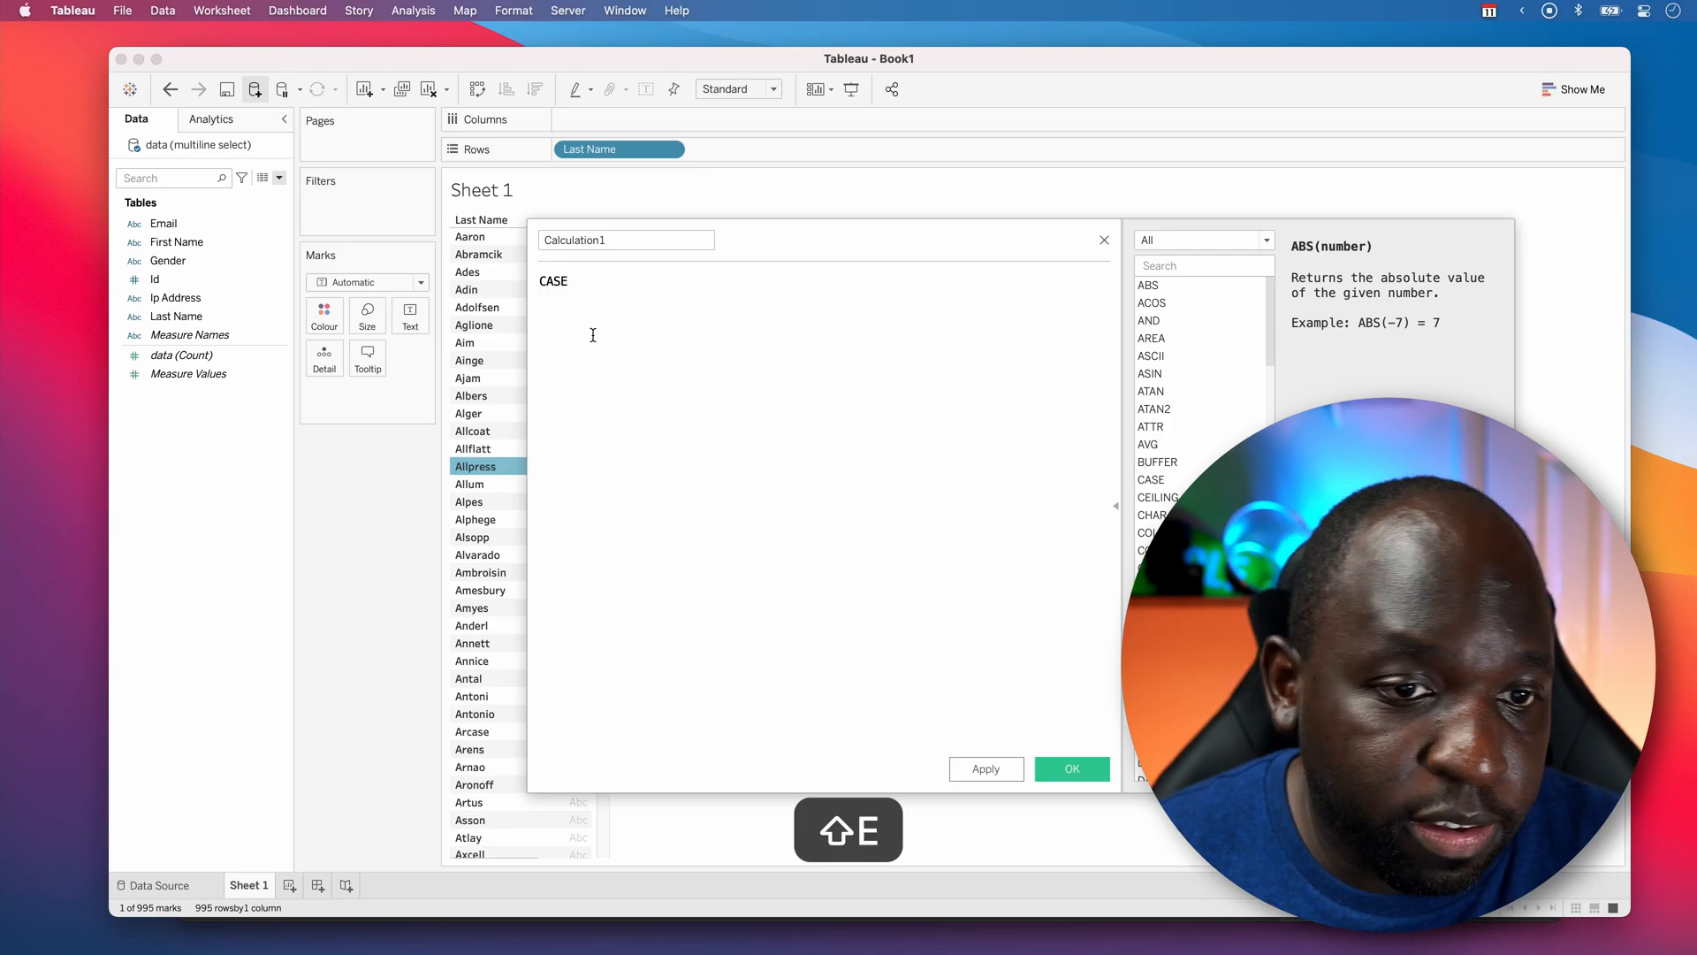
text(" ")
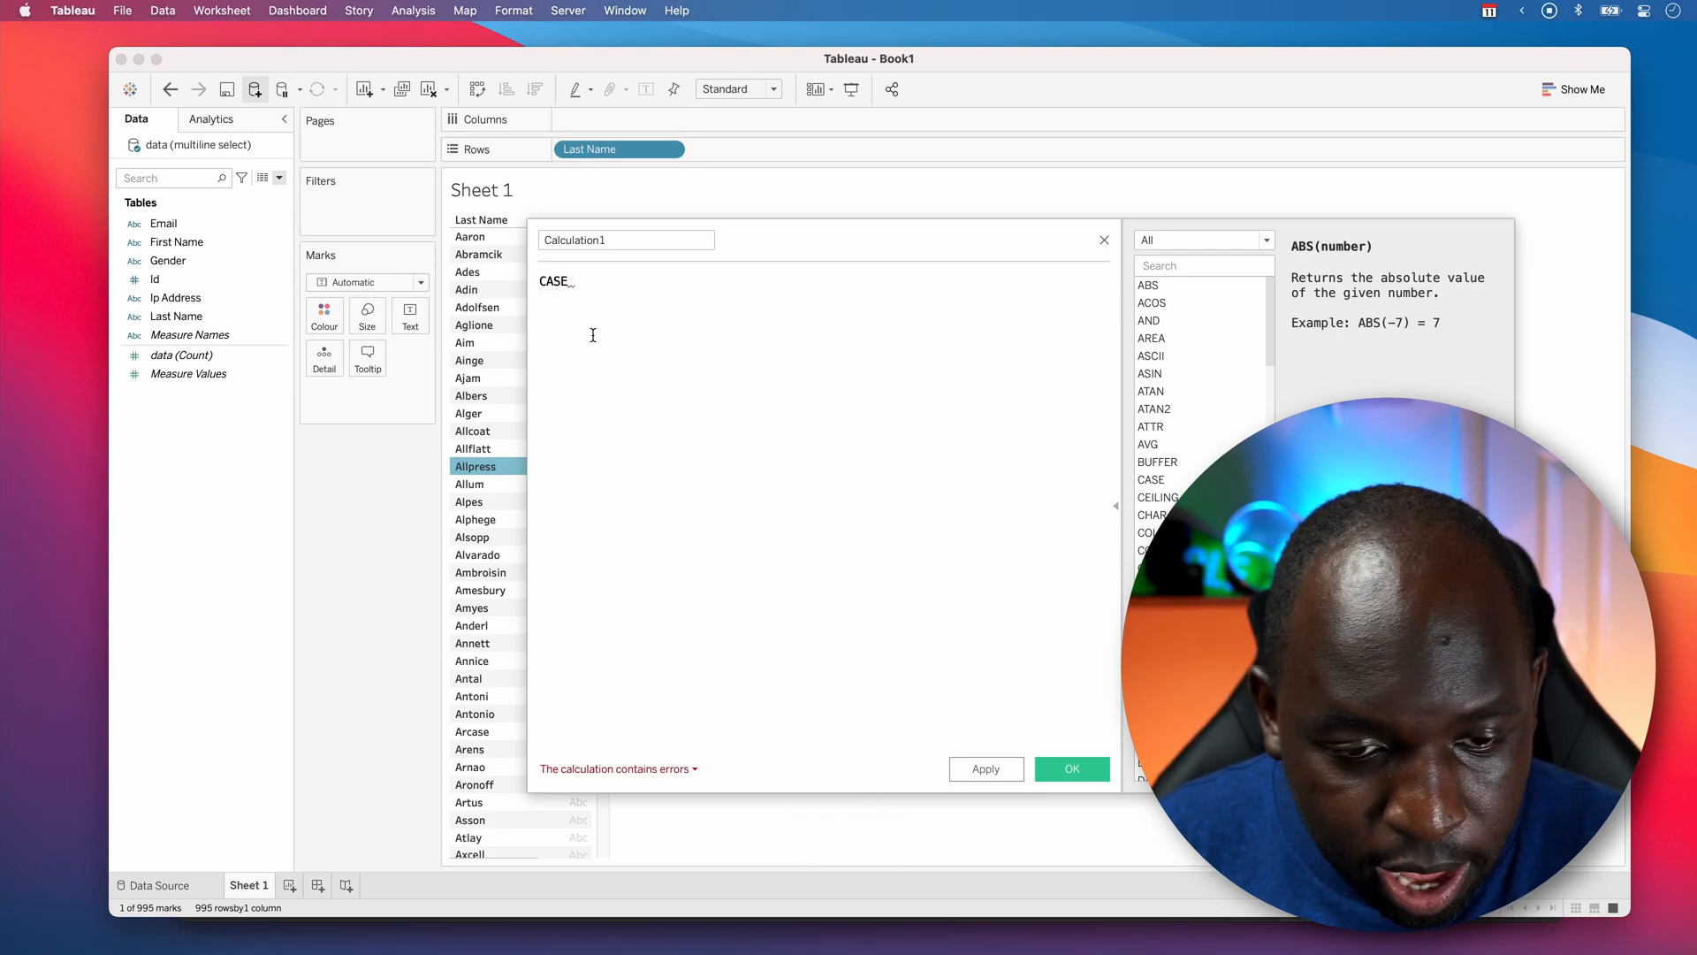
text(LAST)
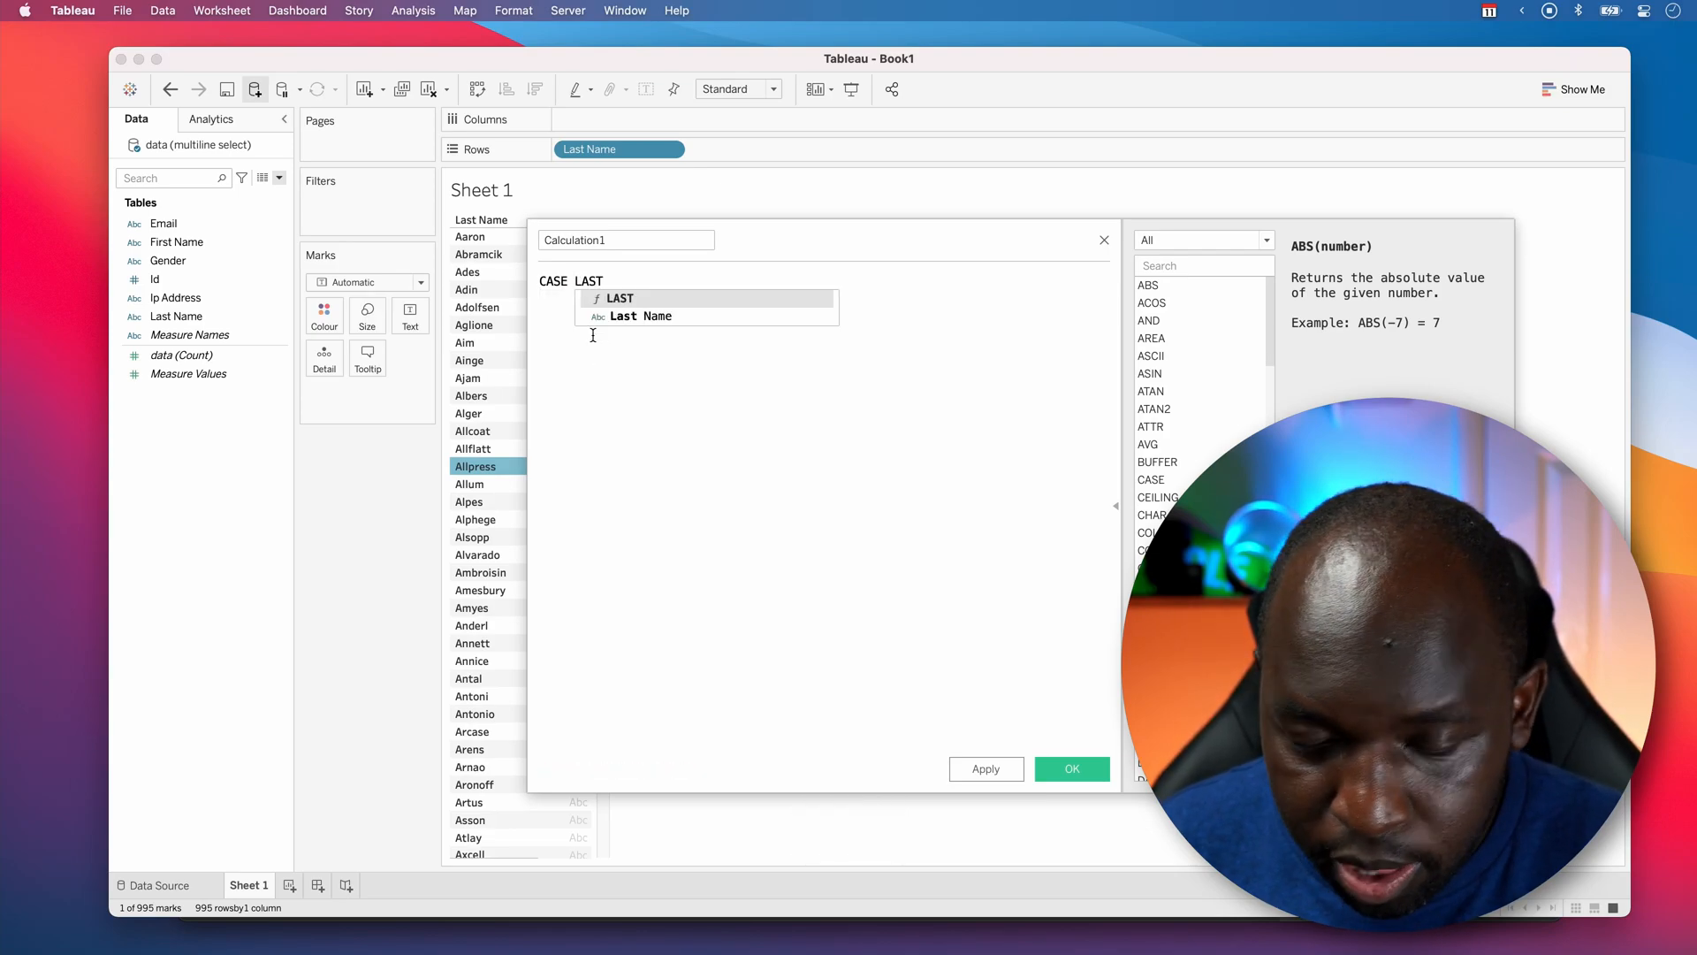
key(Return)
text(WHEN)
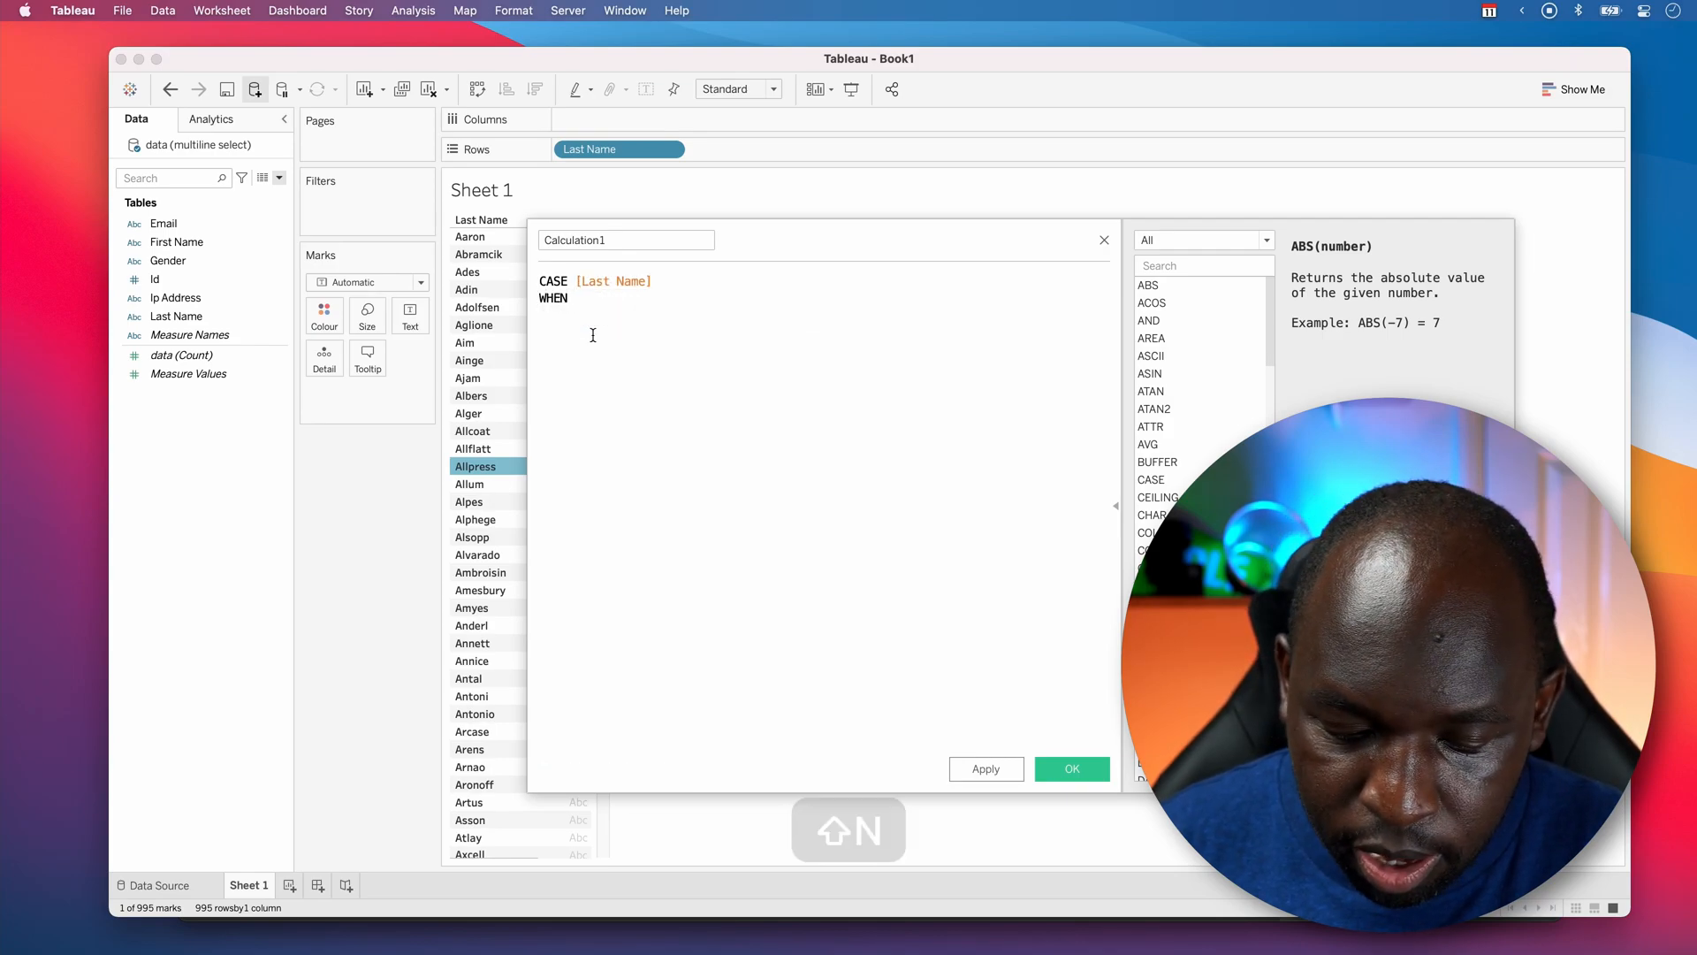
text("""T)
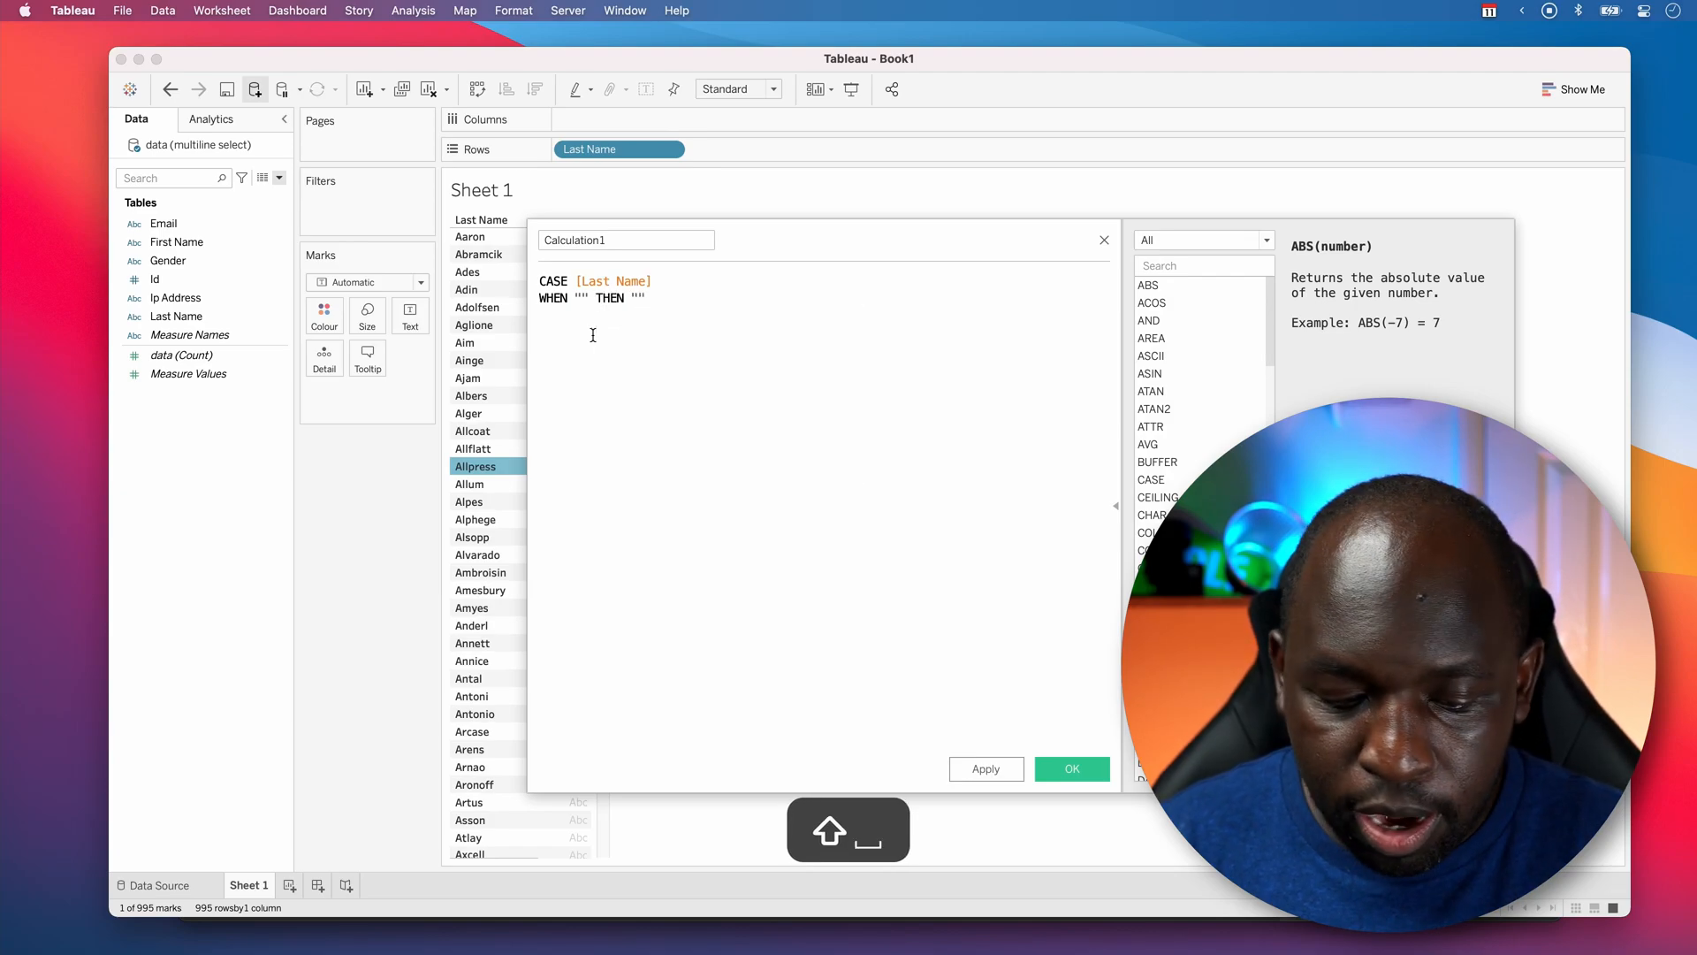
text(END)
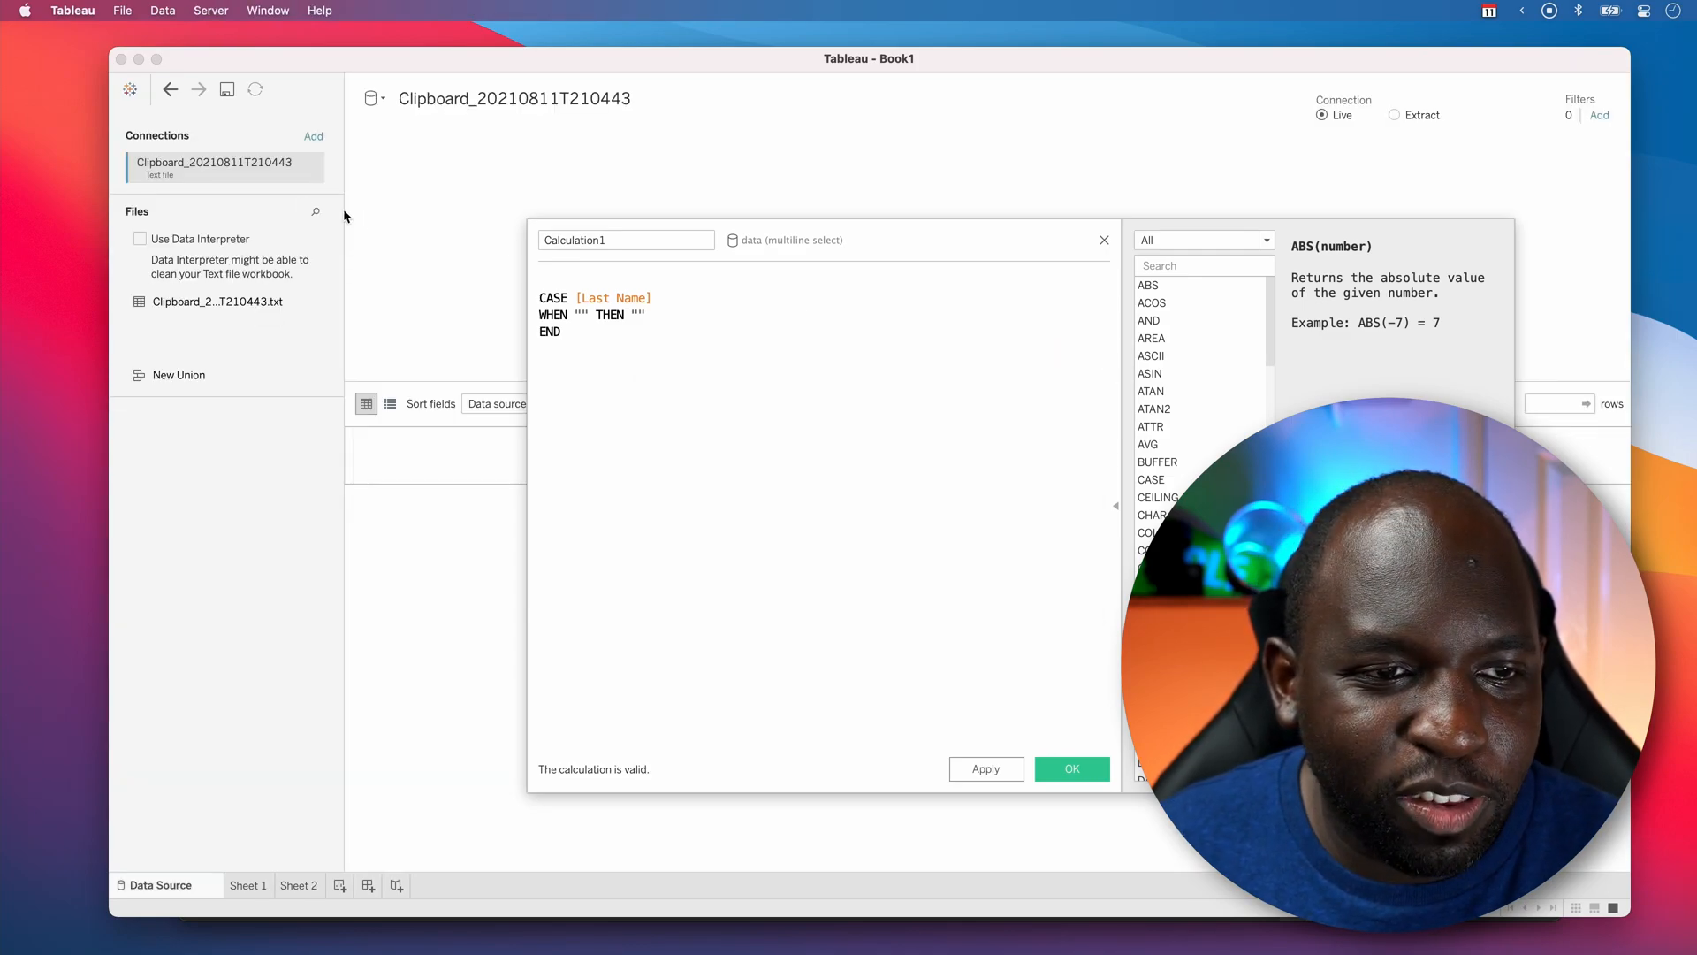
- Drop the Clipboard data source and paste two more empty WHEN/THEN lines into Calculation1
click(299, 884)
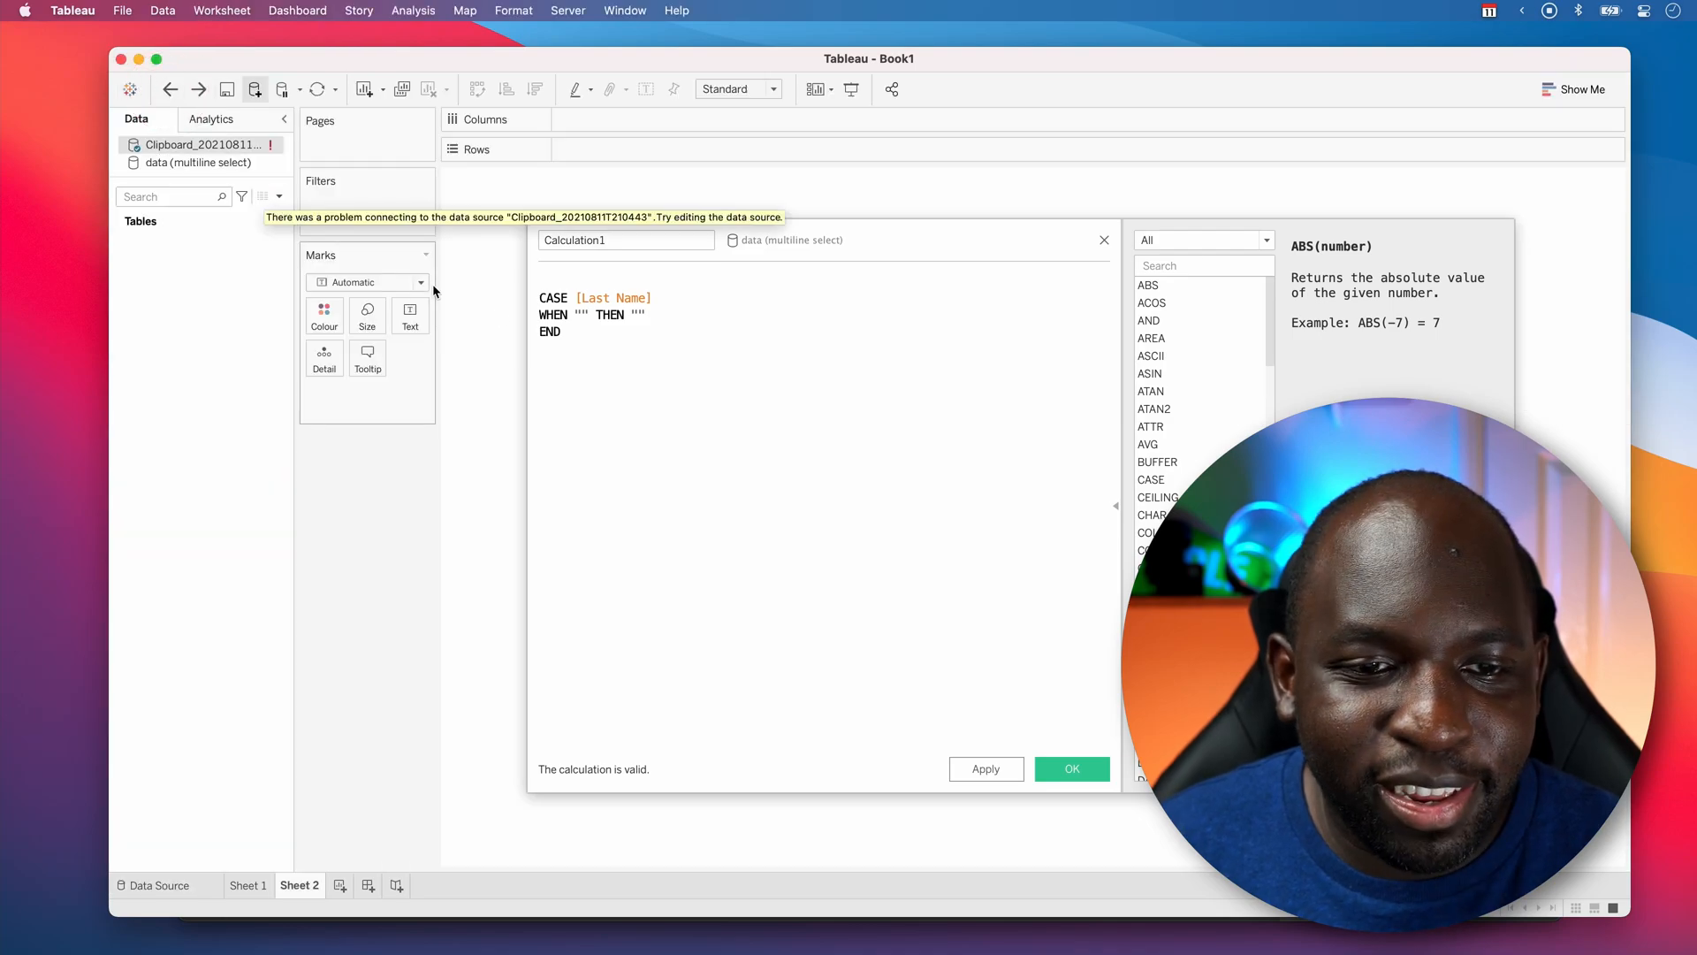
right_click(202, 145)
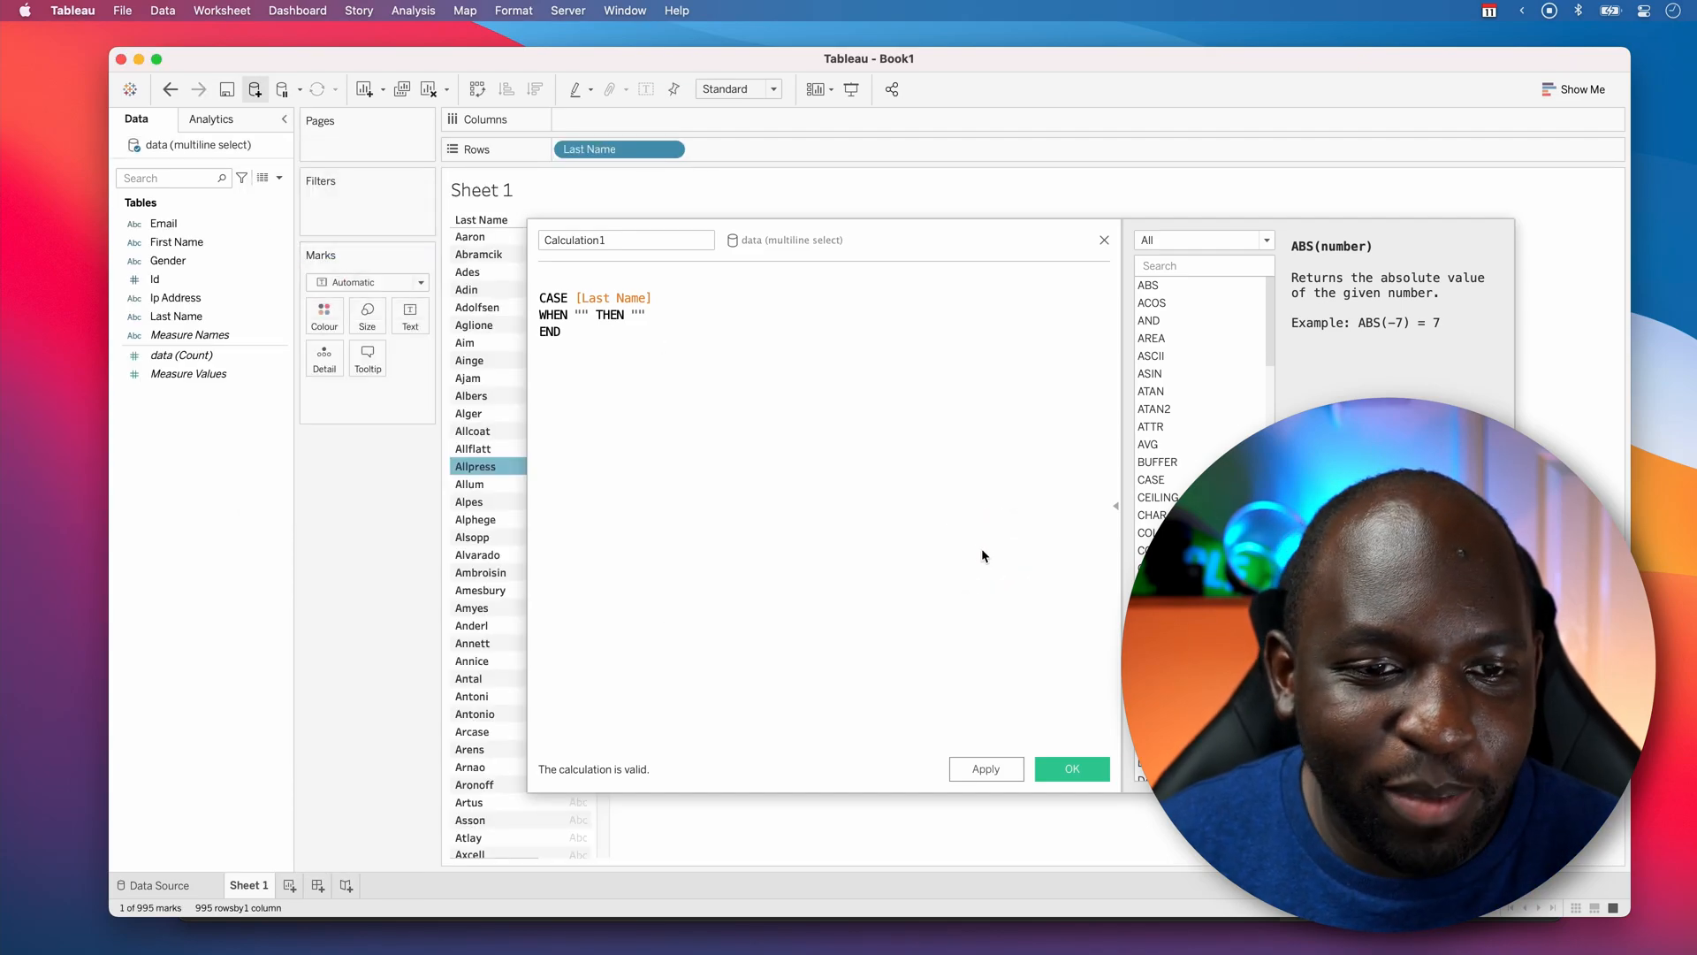
click(651, 315)
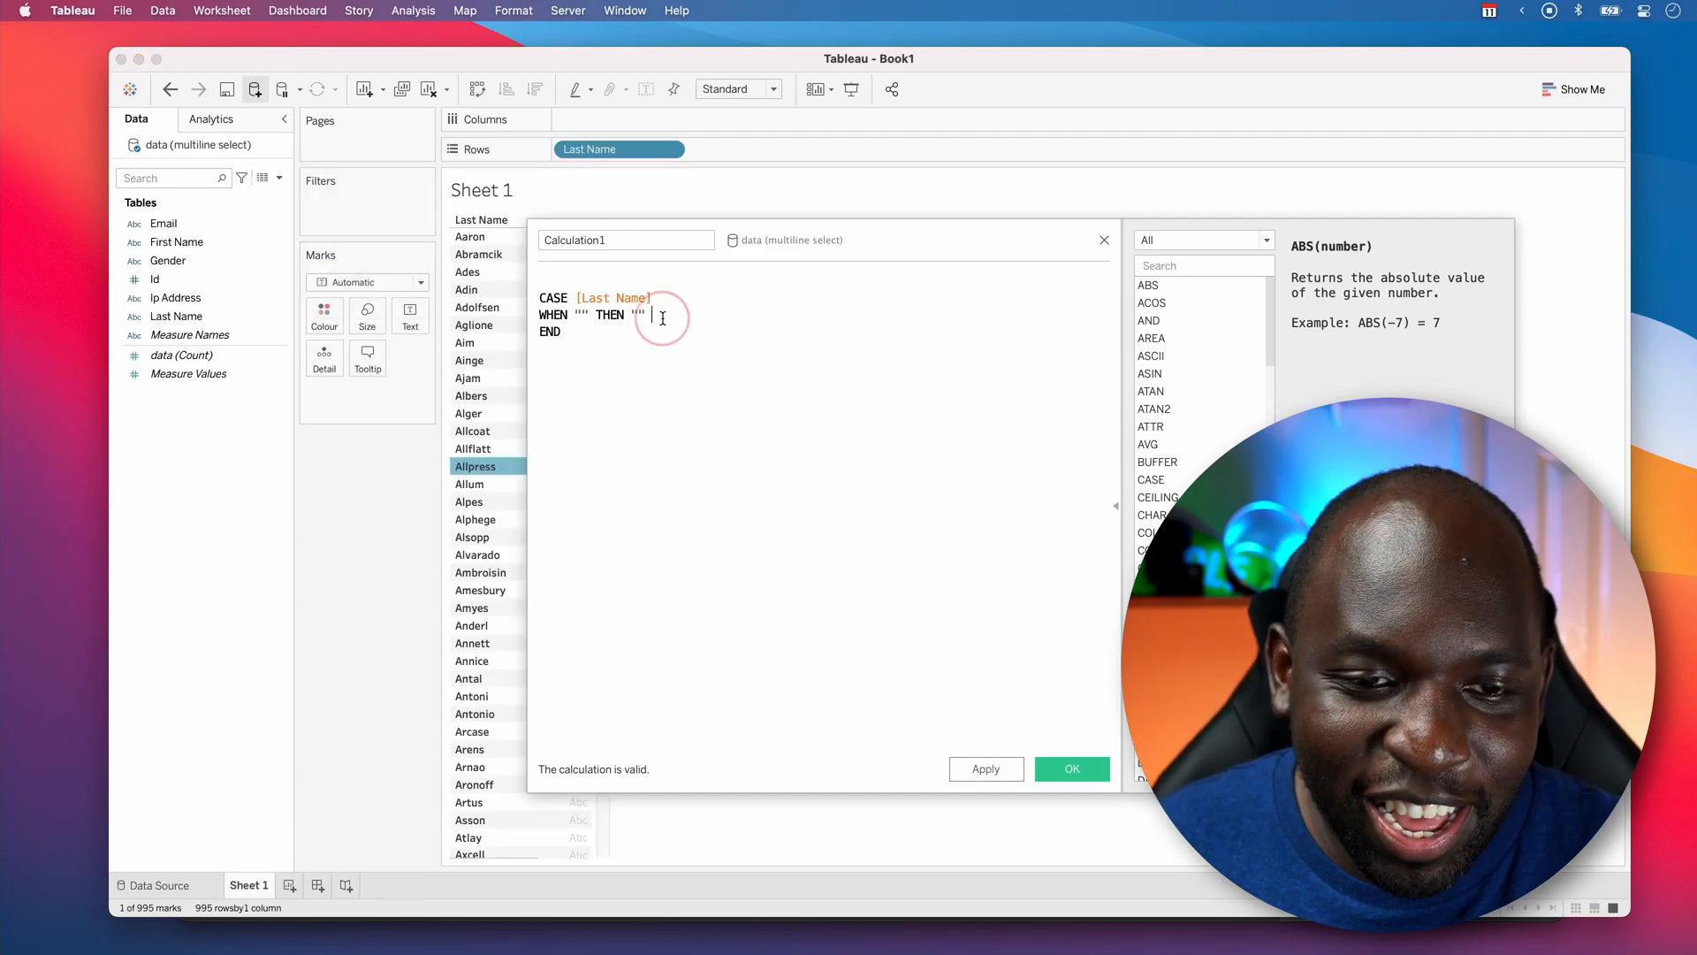
key(cmd+v)
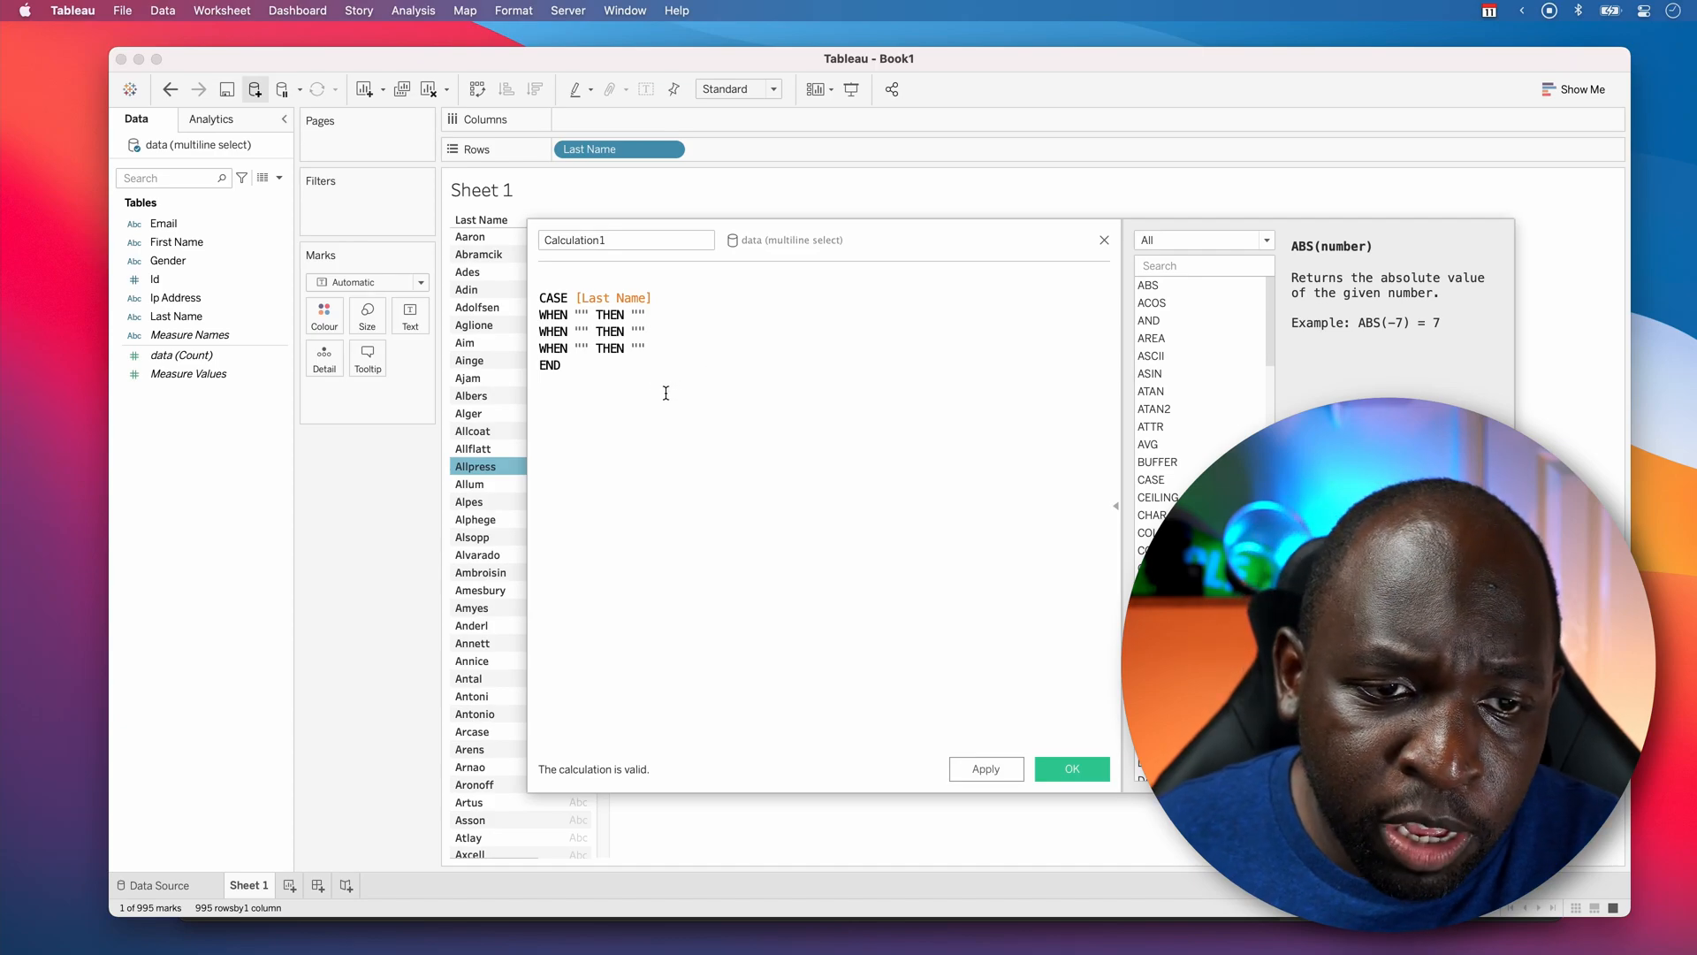
key(F3)
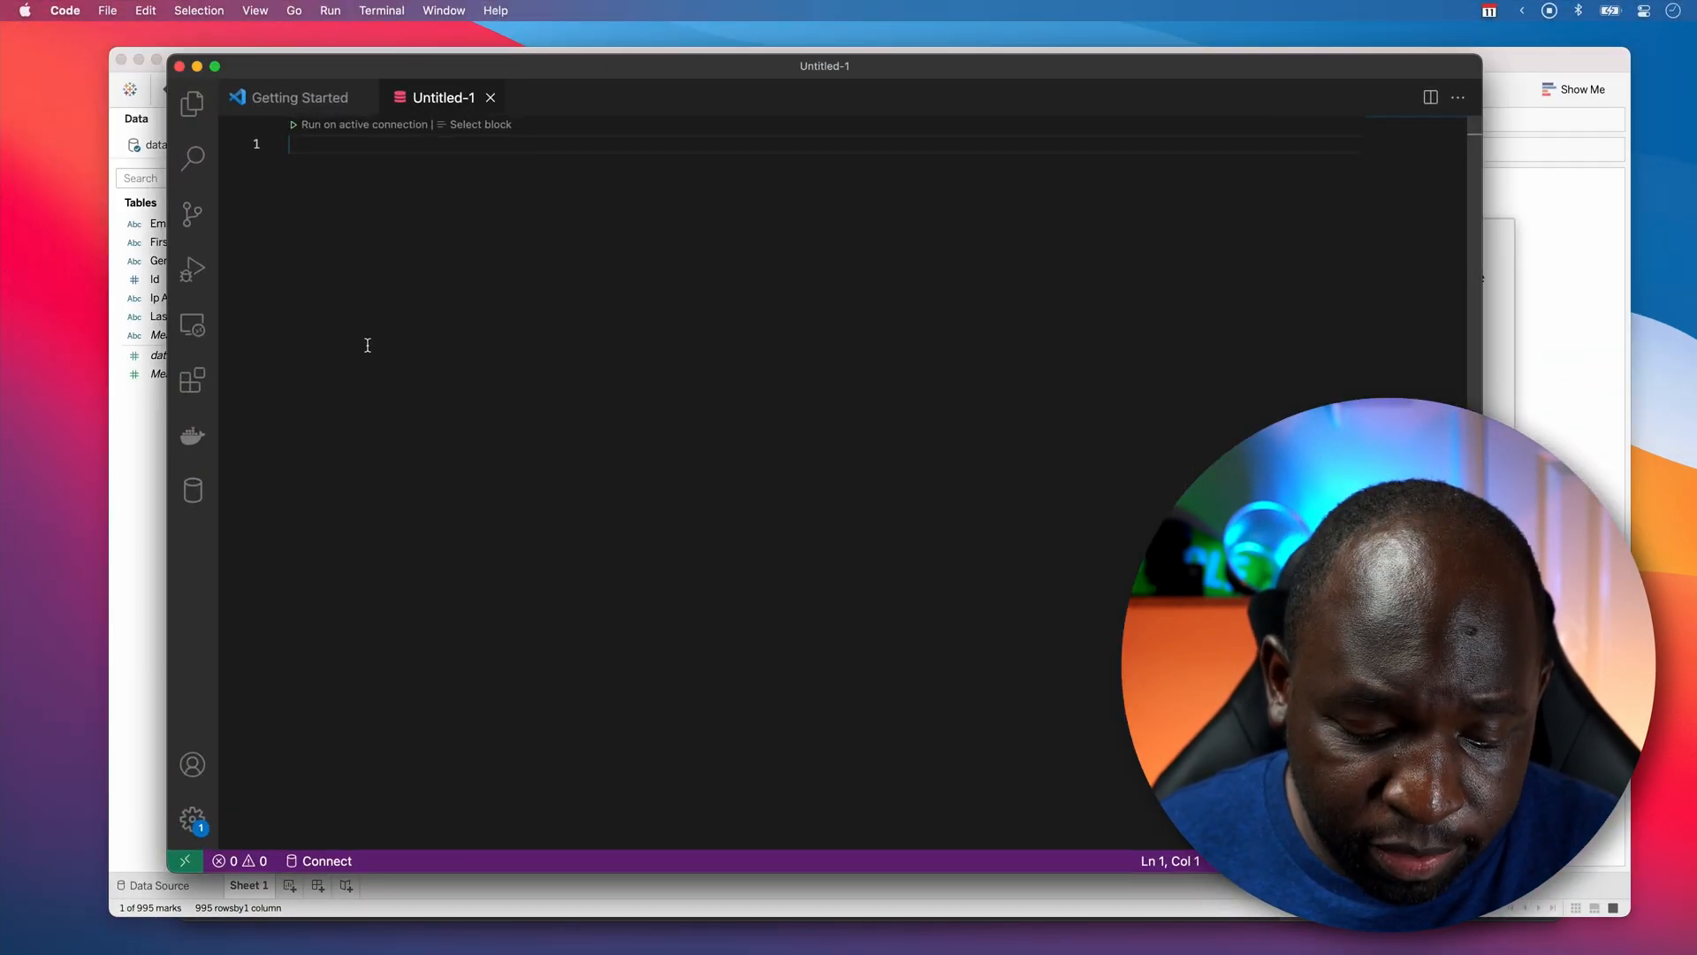
- Make the scratch file's first line CASE [Last Name], copying [Last Name] from the Tableau calculation
text(CASE)
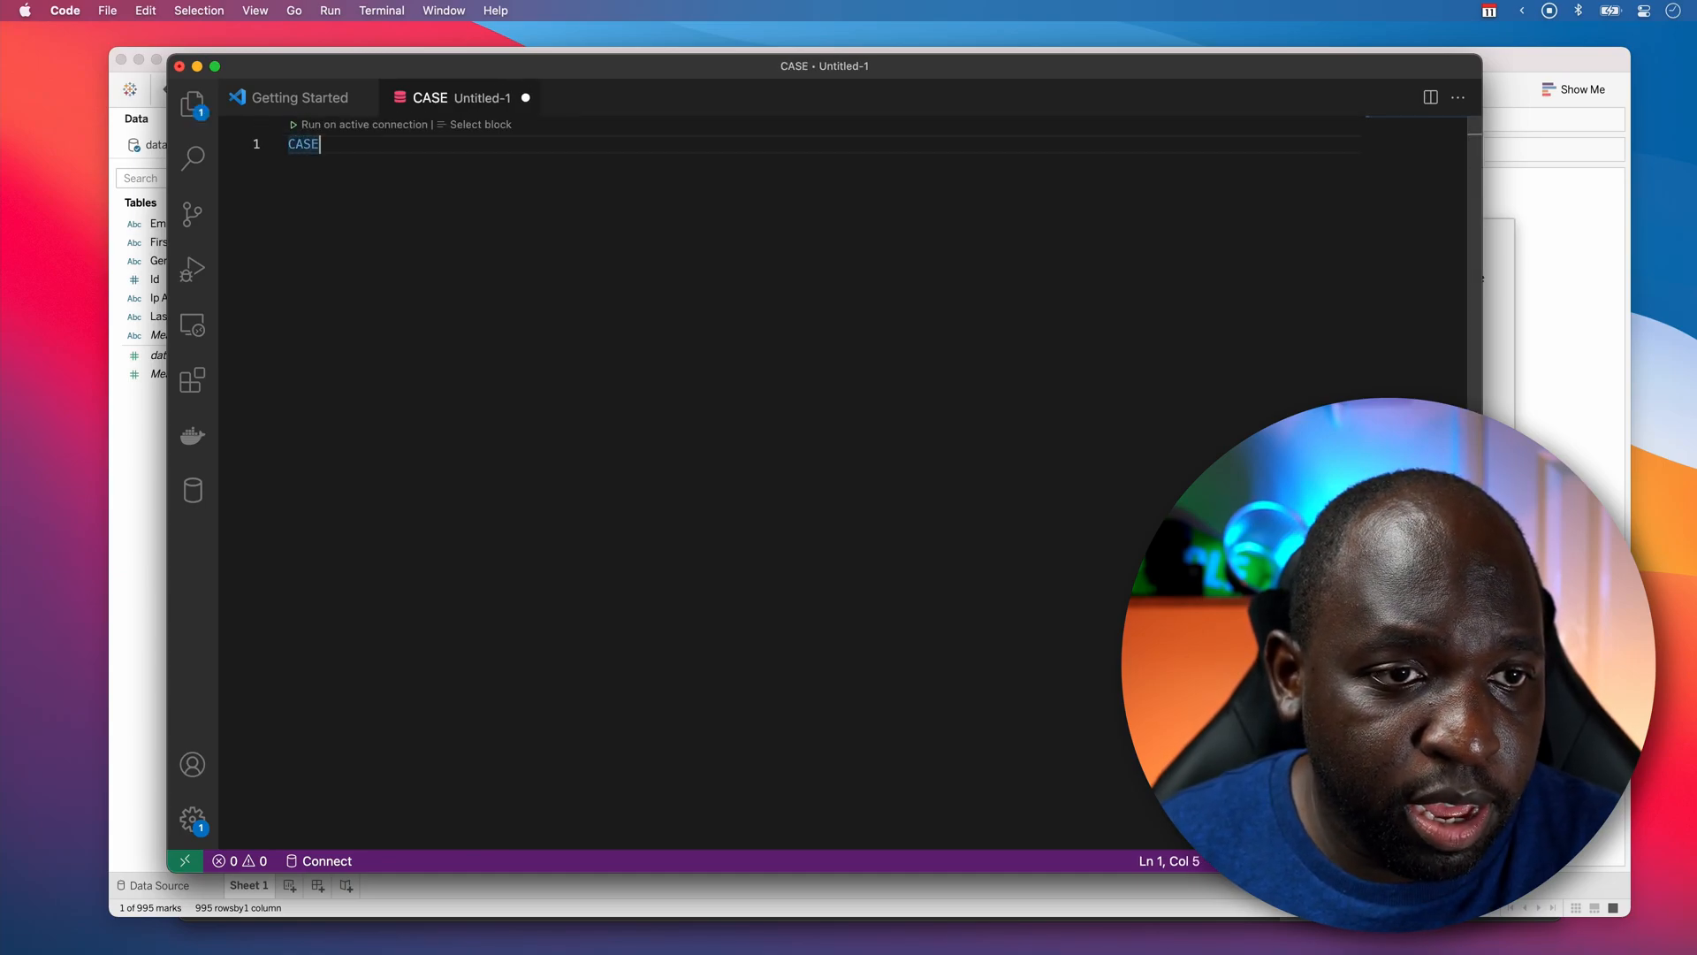
text(" ")
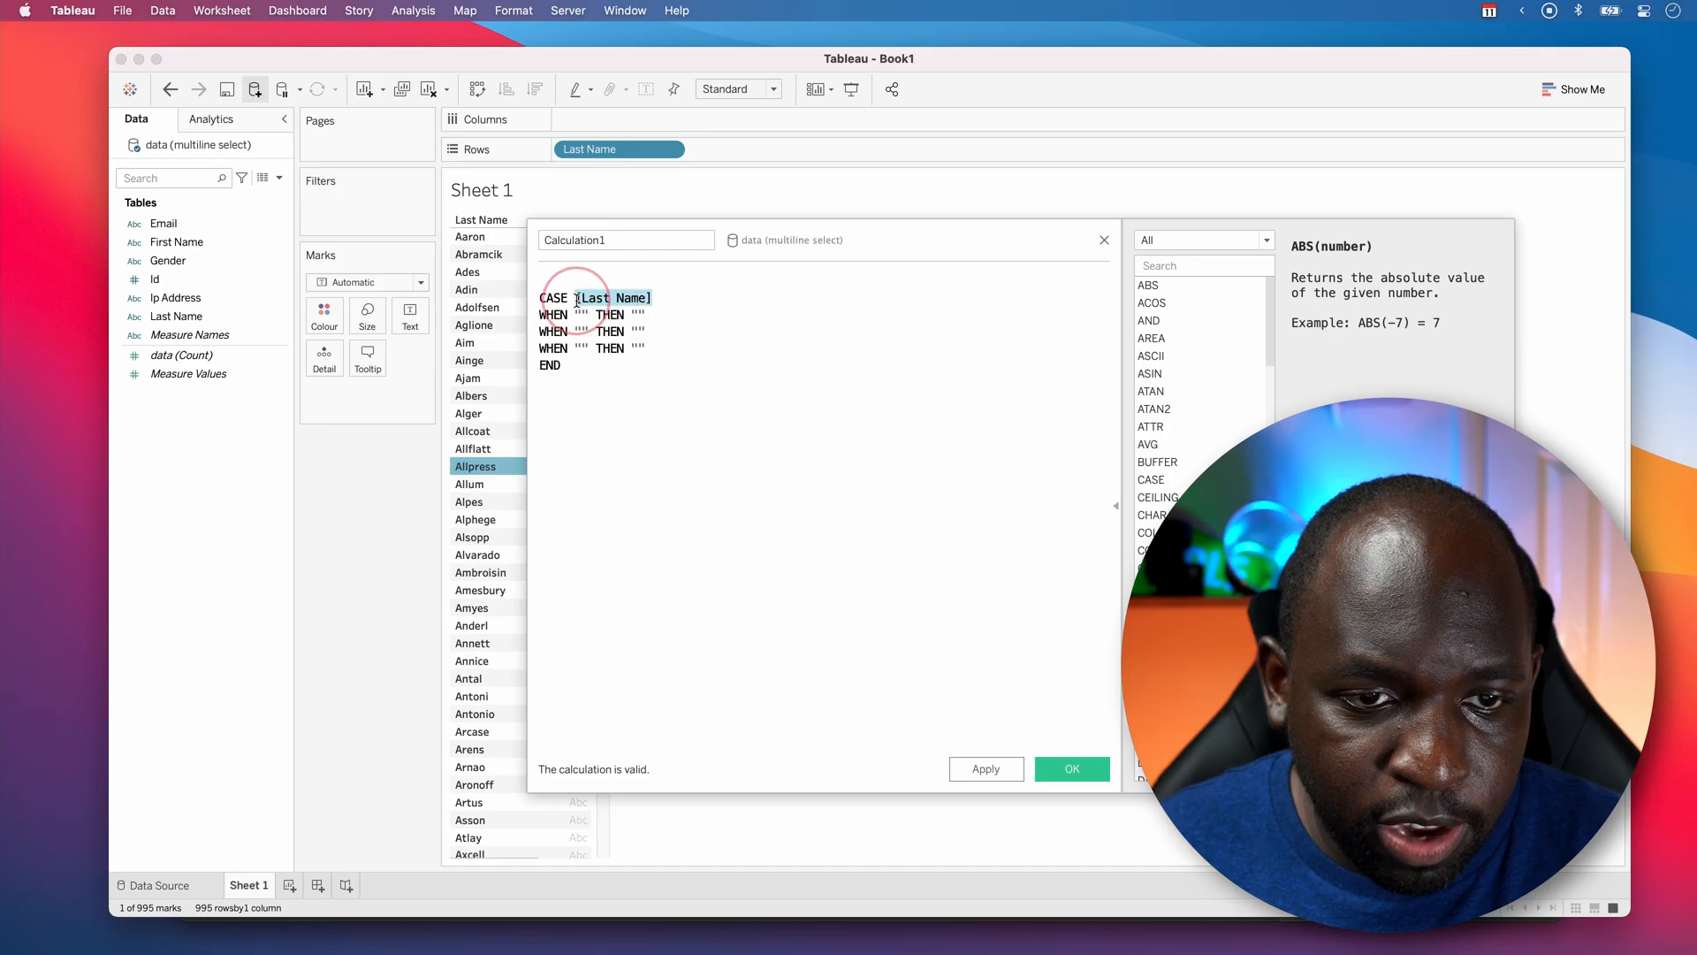
key(cmd+c)
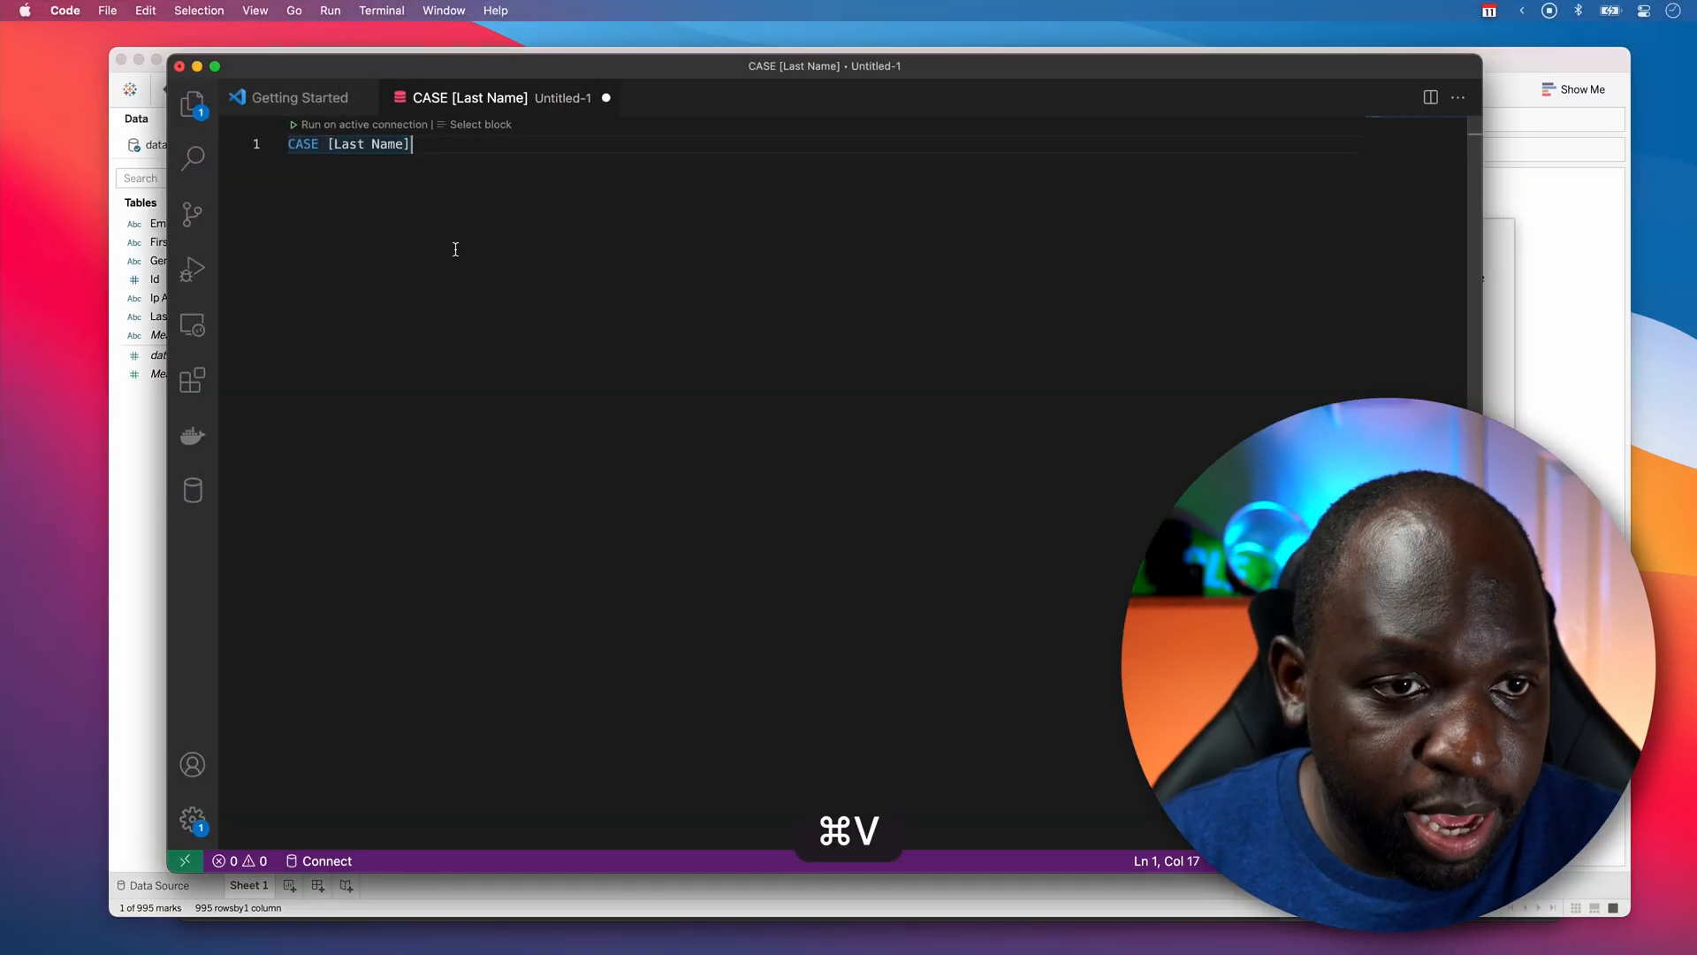
text(#)
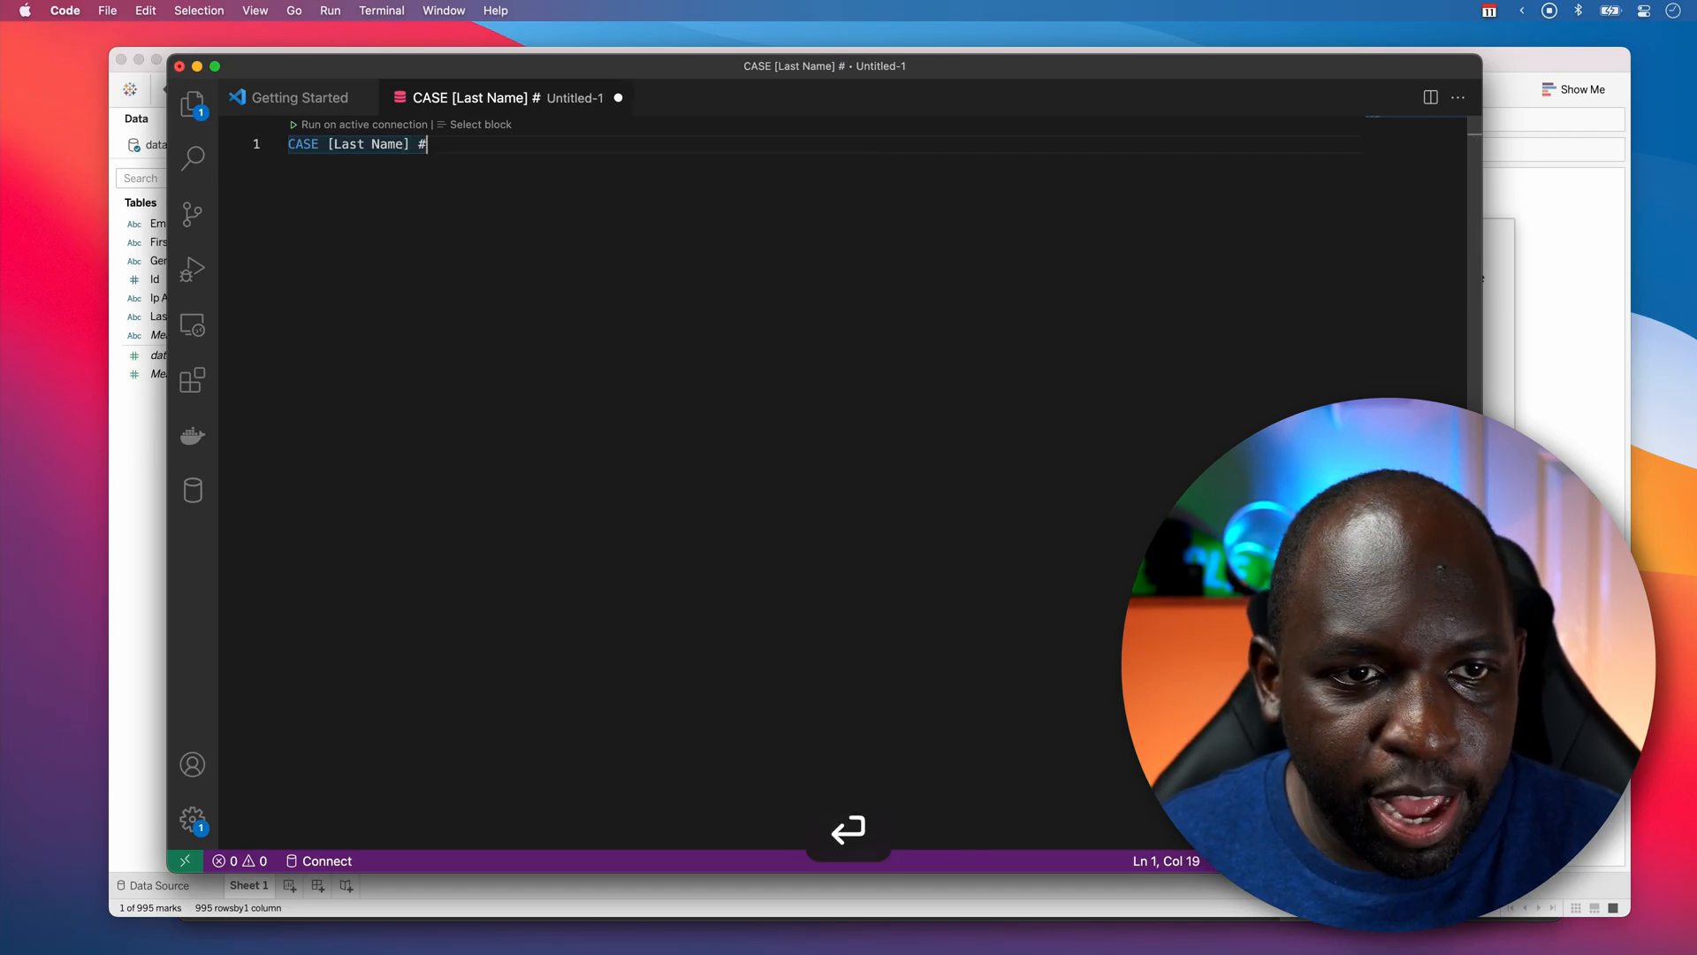
key(Enter)
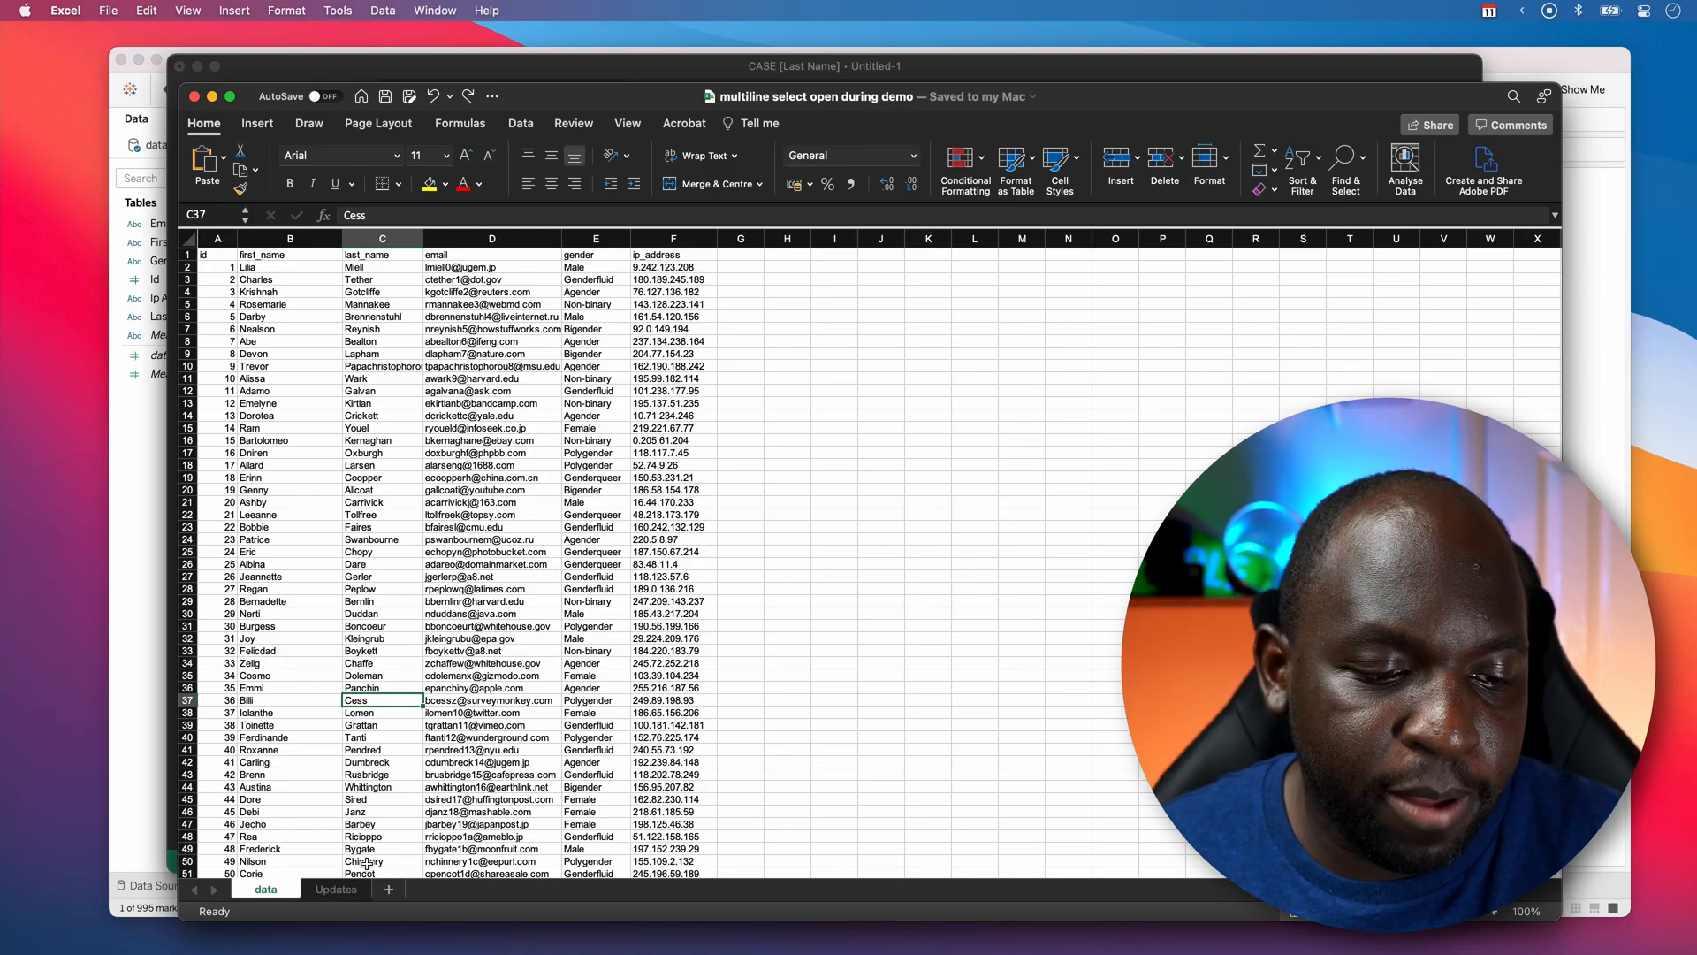
- Copy the 27 old surnames from Excel's Updates sheet beneath CASE [Last Name] in the scratch file
click(336, 888)
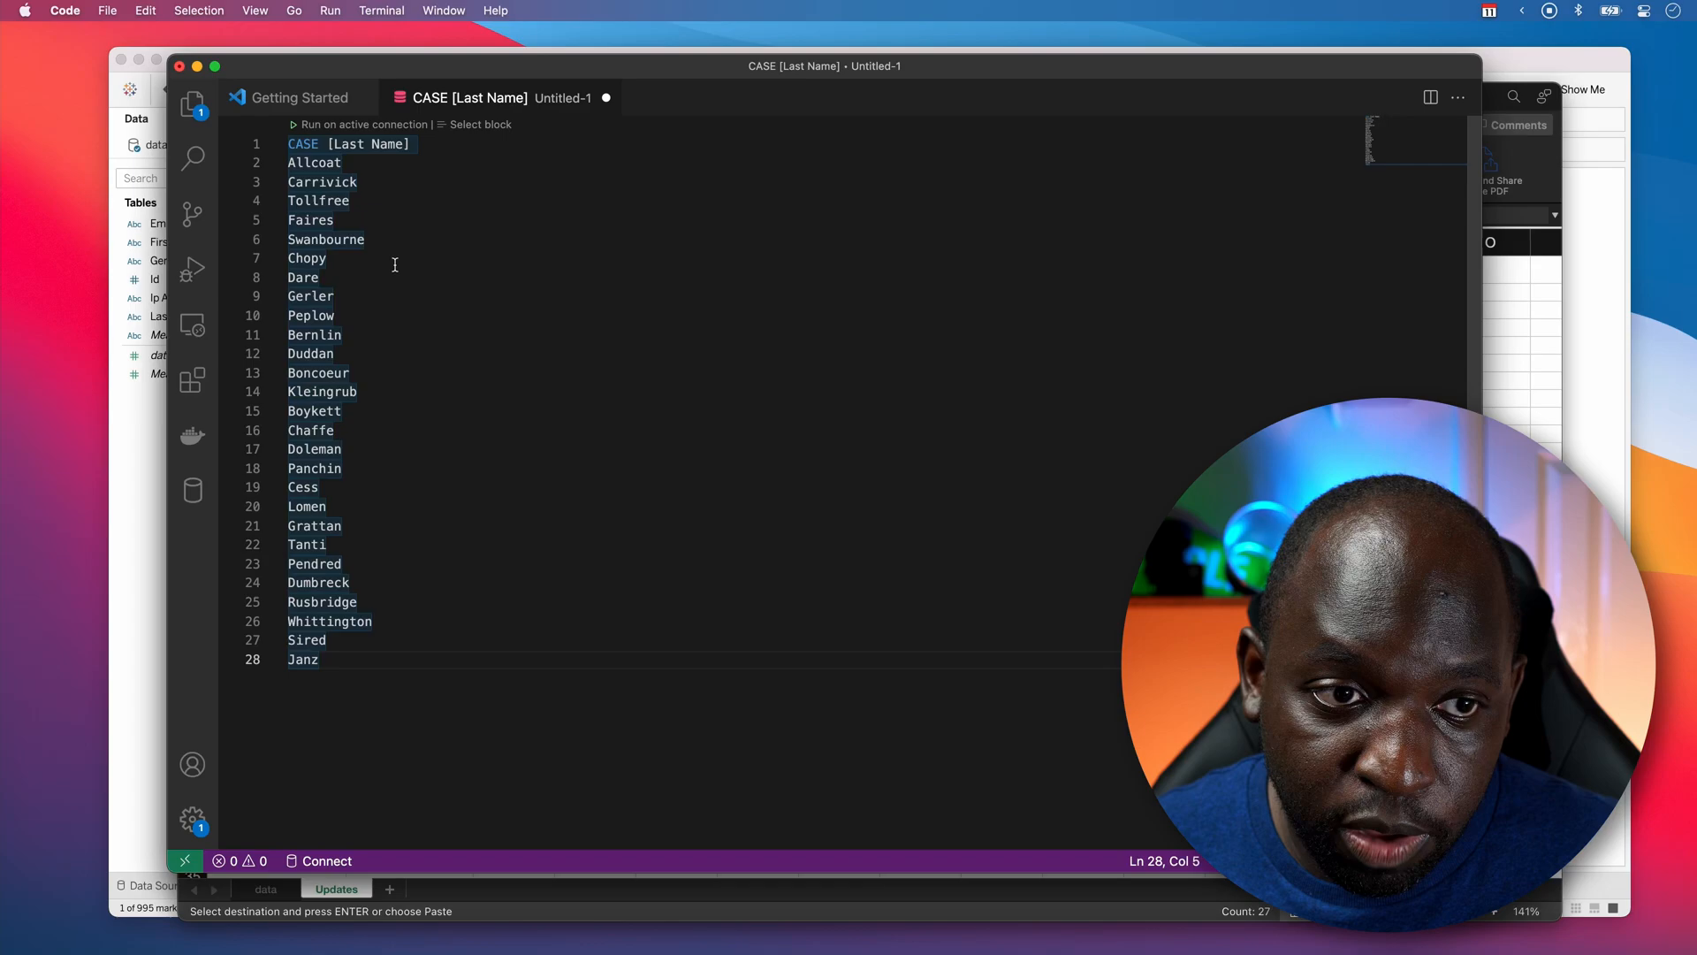
- Add END as the last line and prefix all 27 surname lines with WHEN via multi-cursor
text(END)
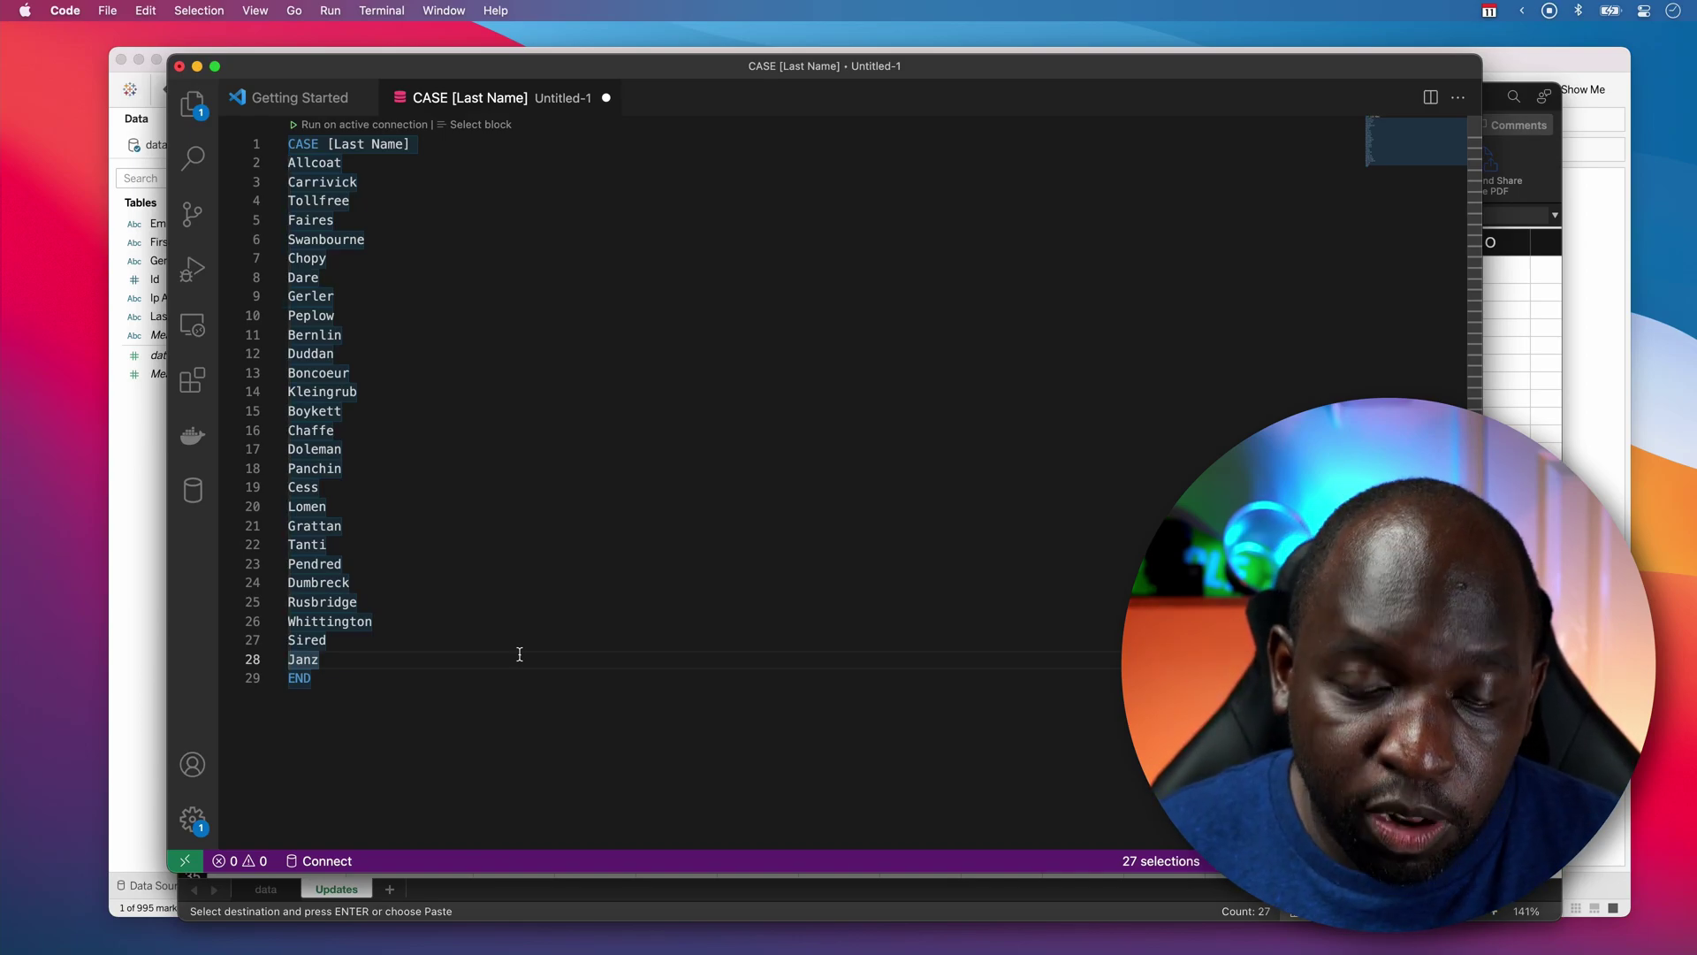
text(WHEN)
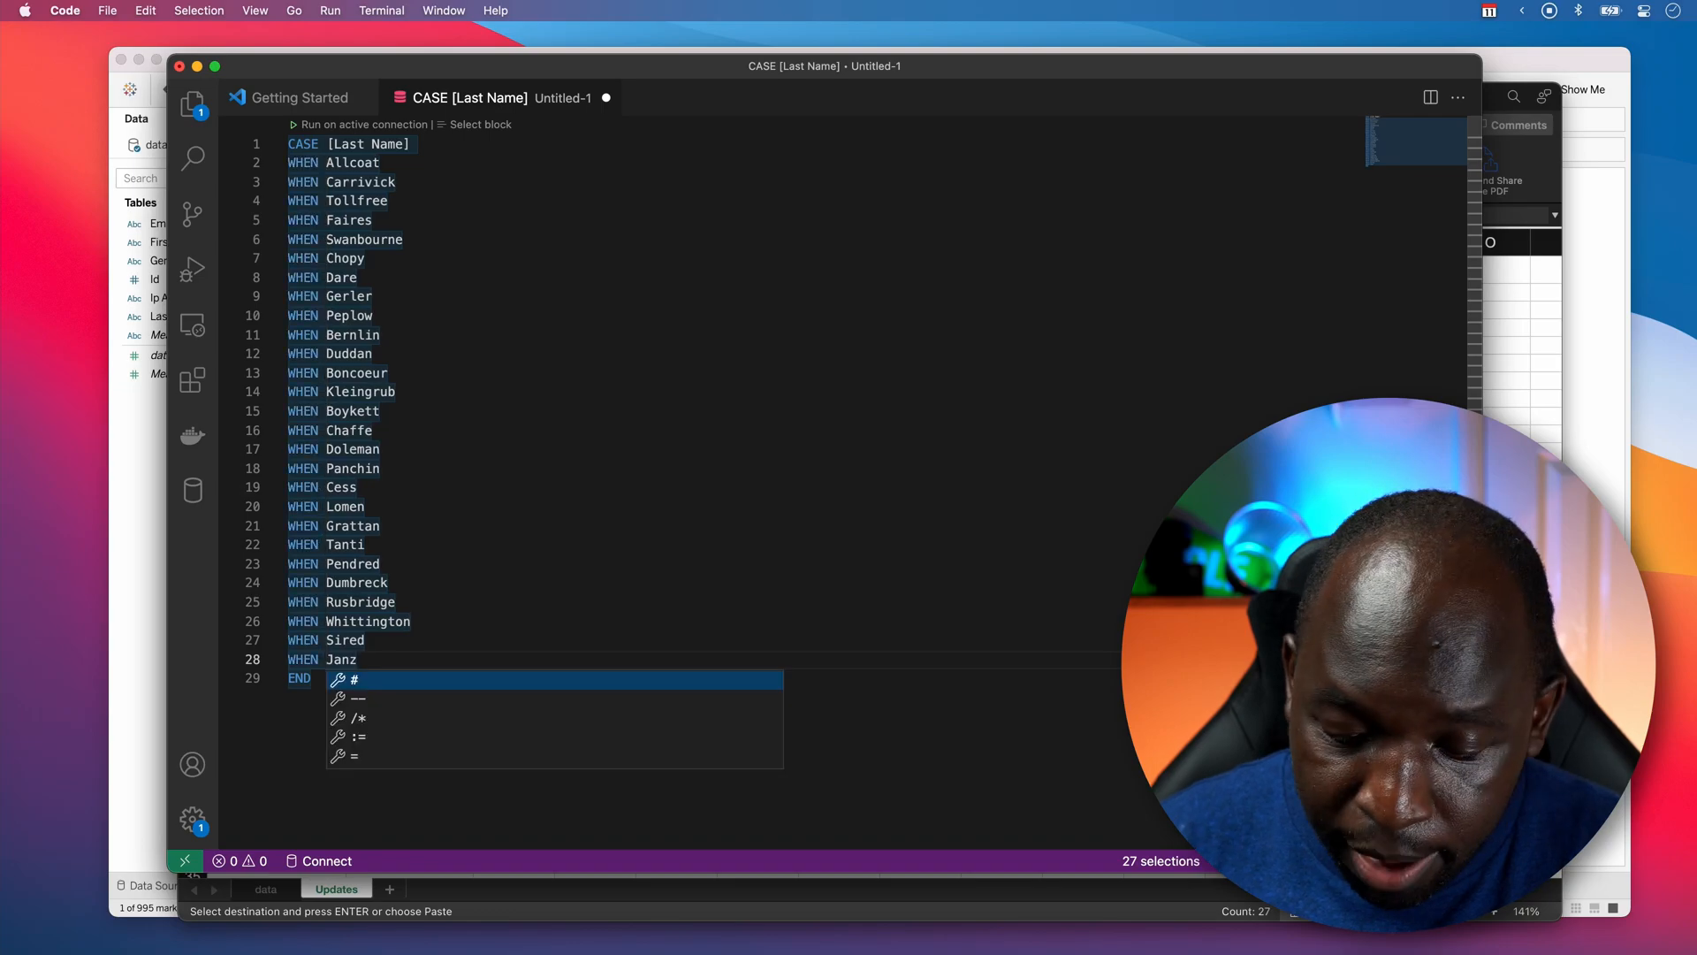
- Quote each of the 27 surnames and append THEN "" on every line
text(")
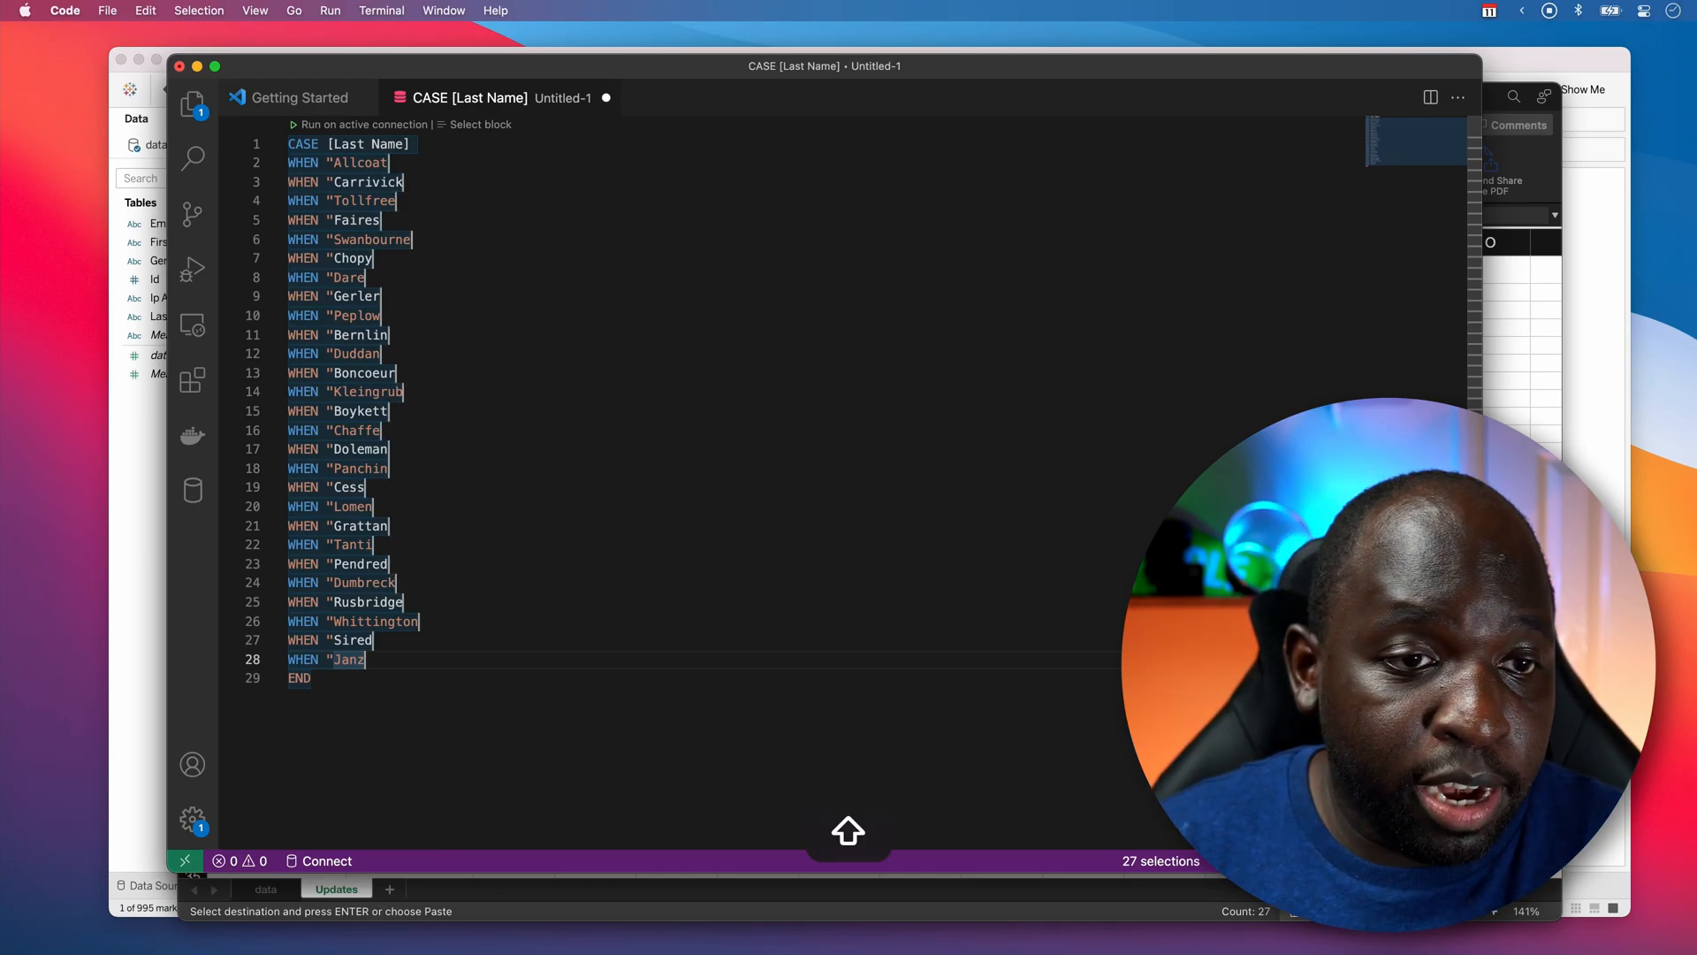
text(" THEN ")
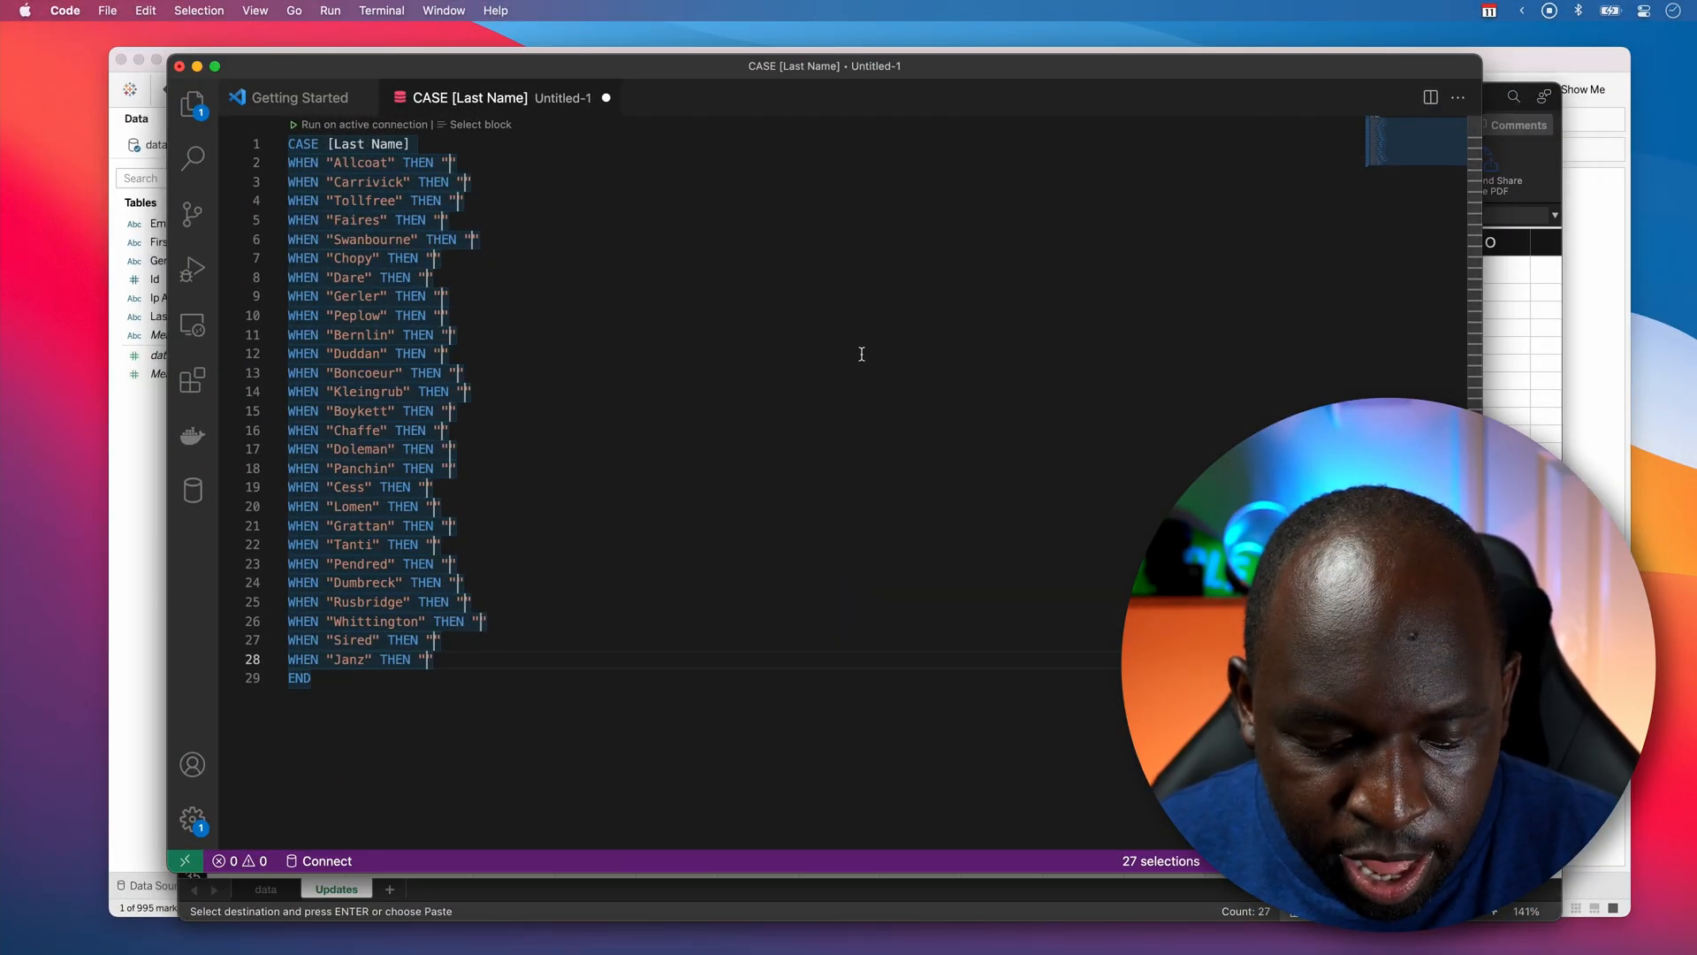
- Paste the 27 new surnames into the empty quotes and copy the finished statement
key(Cmd+V)
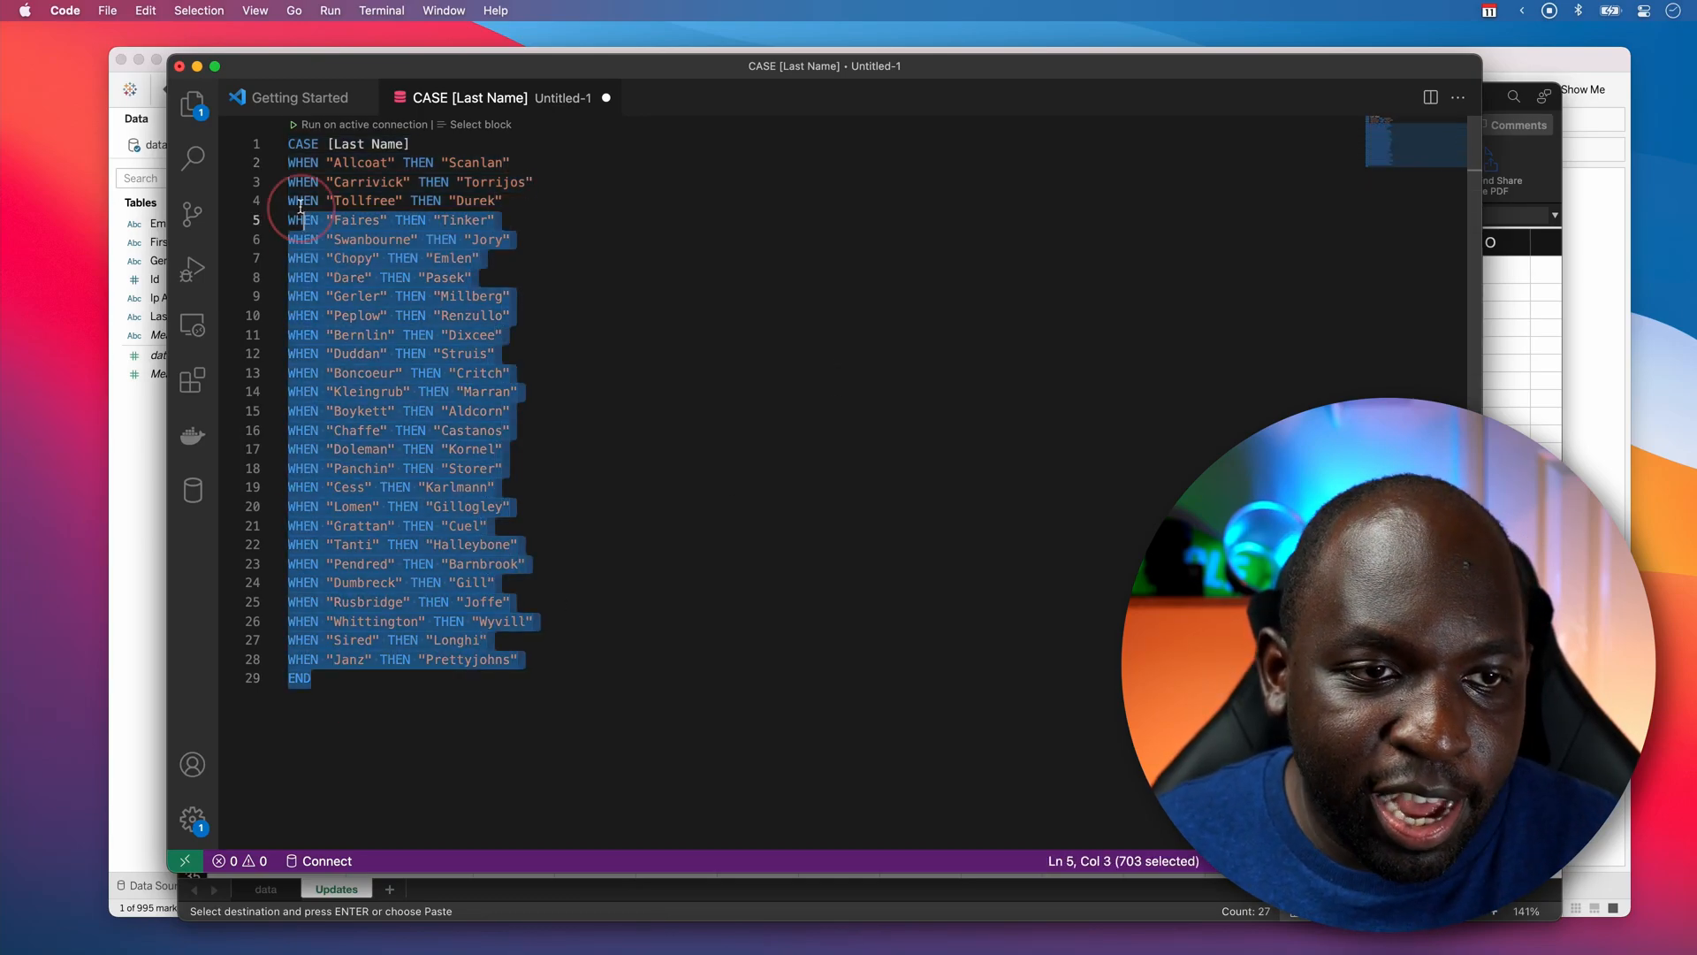
key(Cmd+C)
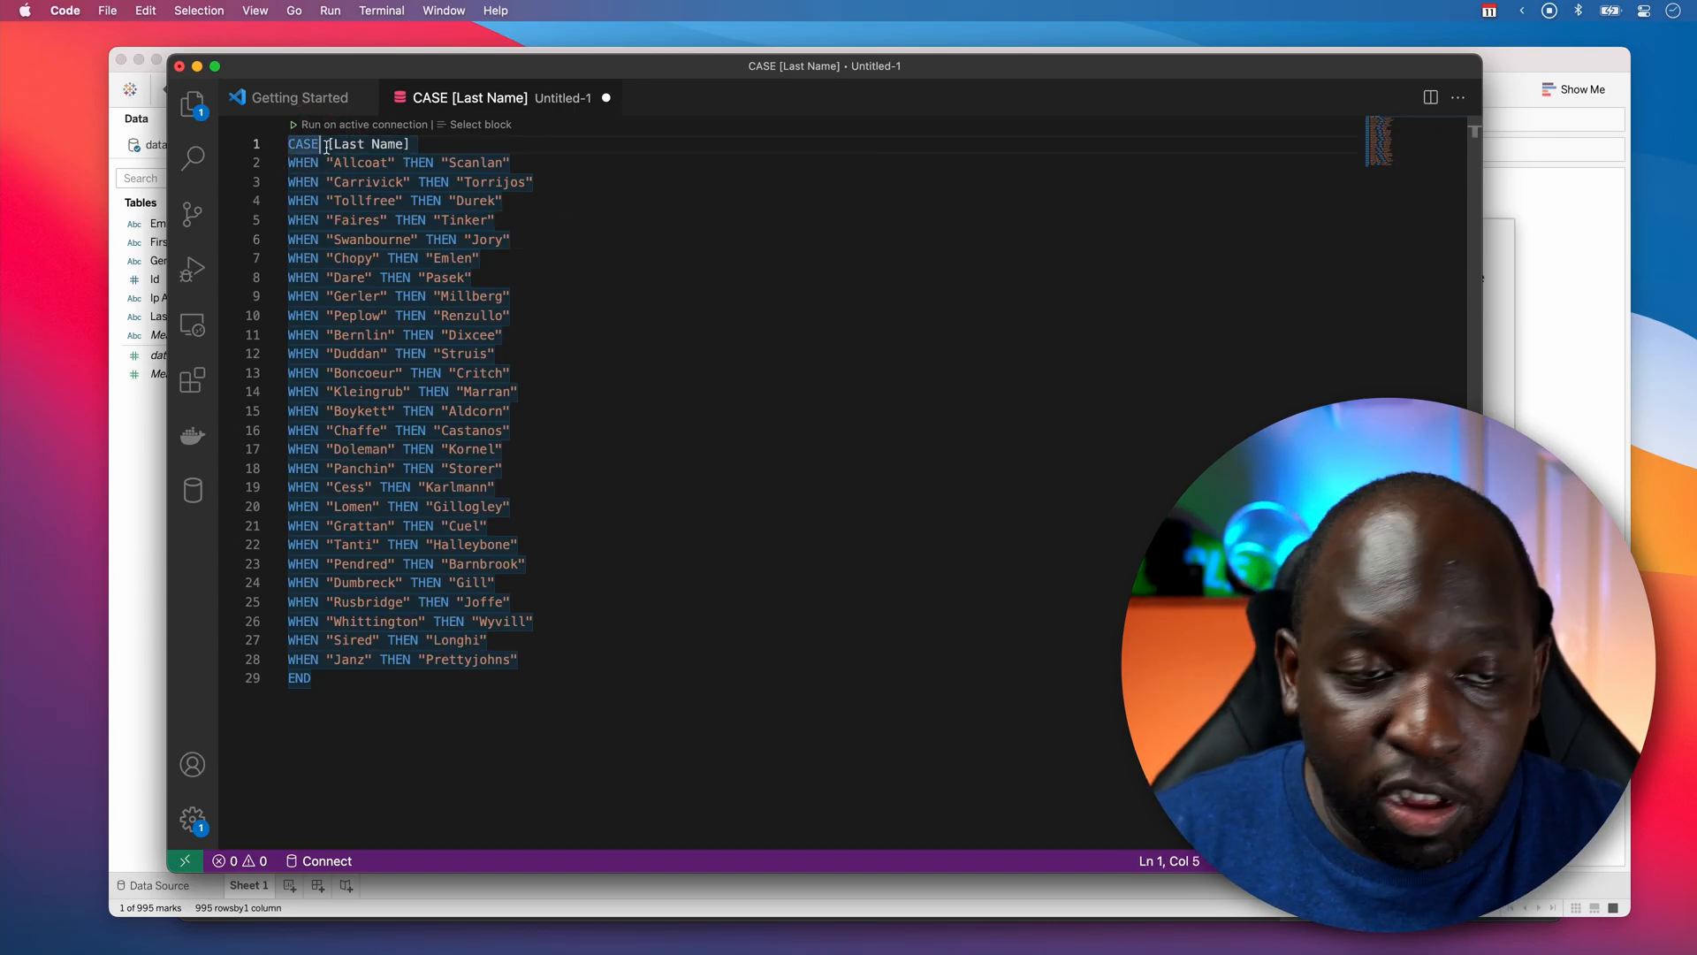
- Rewrite line 1 as IF [Last Name] = "Allcoat" THEN "Scanlan", dropping the CASE opening
text(IF)
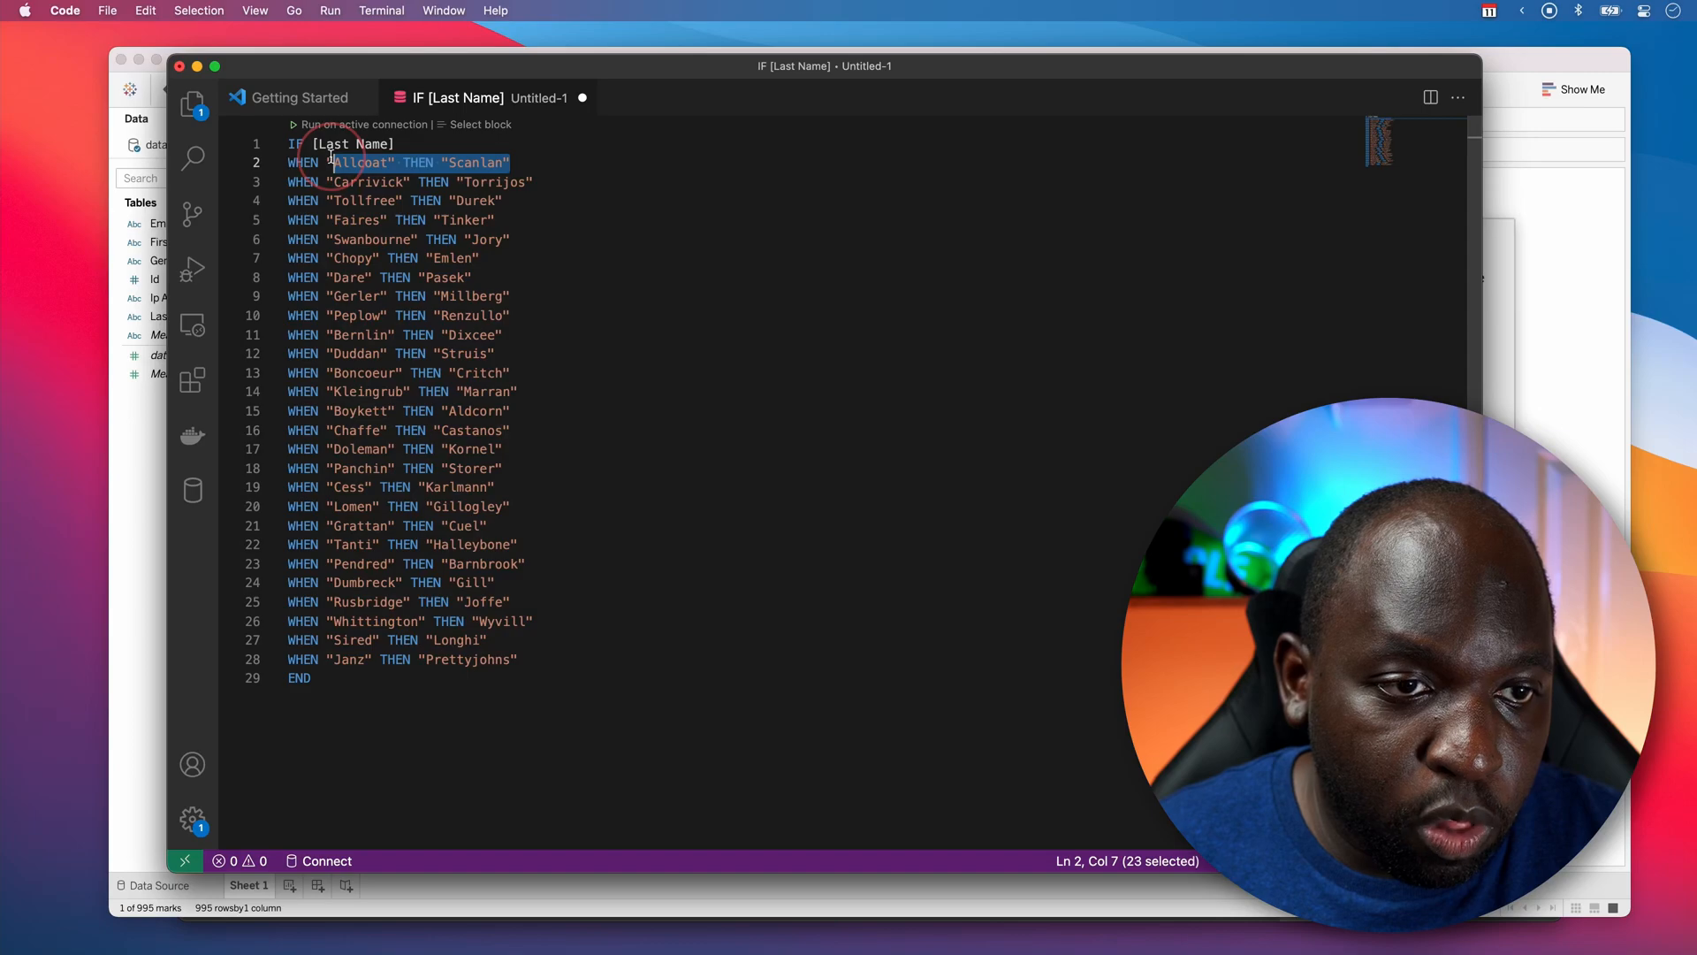
key(Cmd+X)
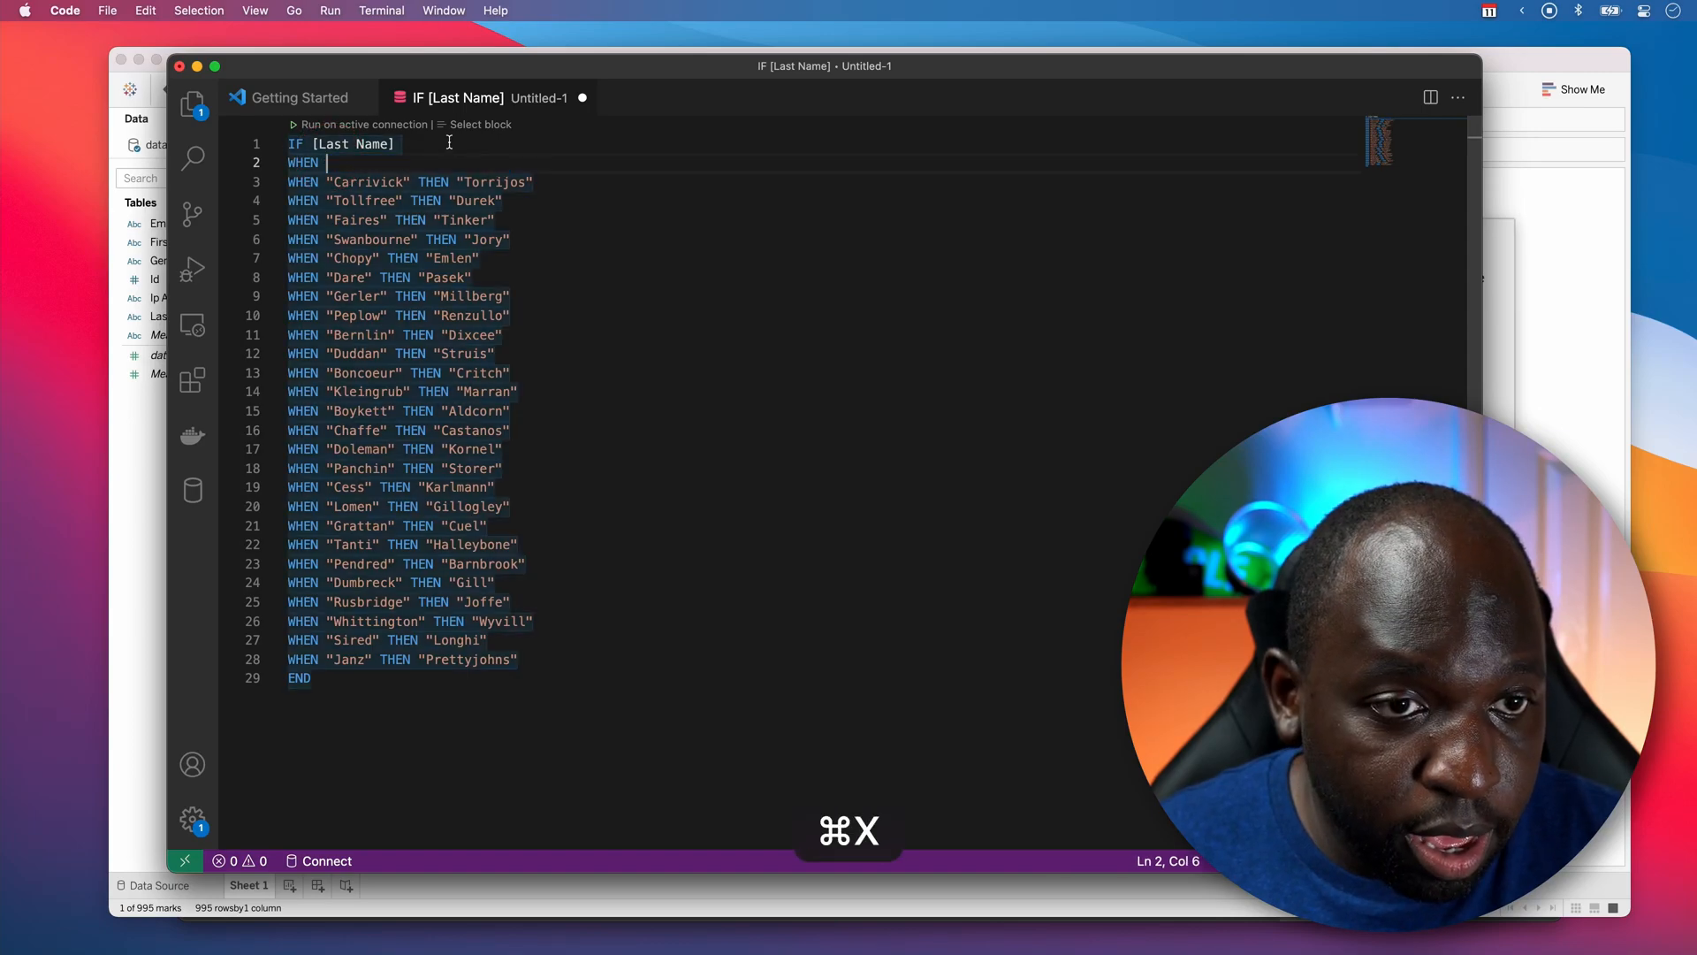
key(cmd+v)
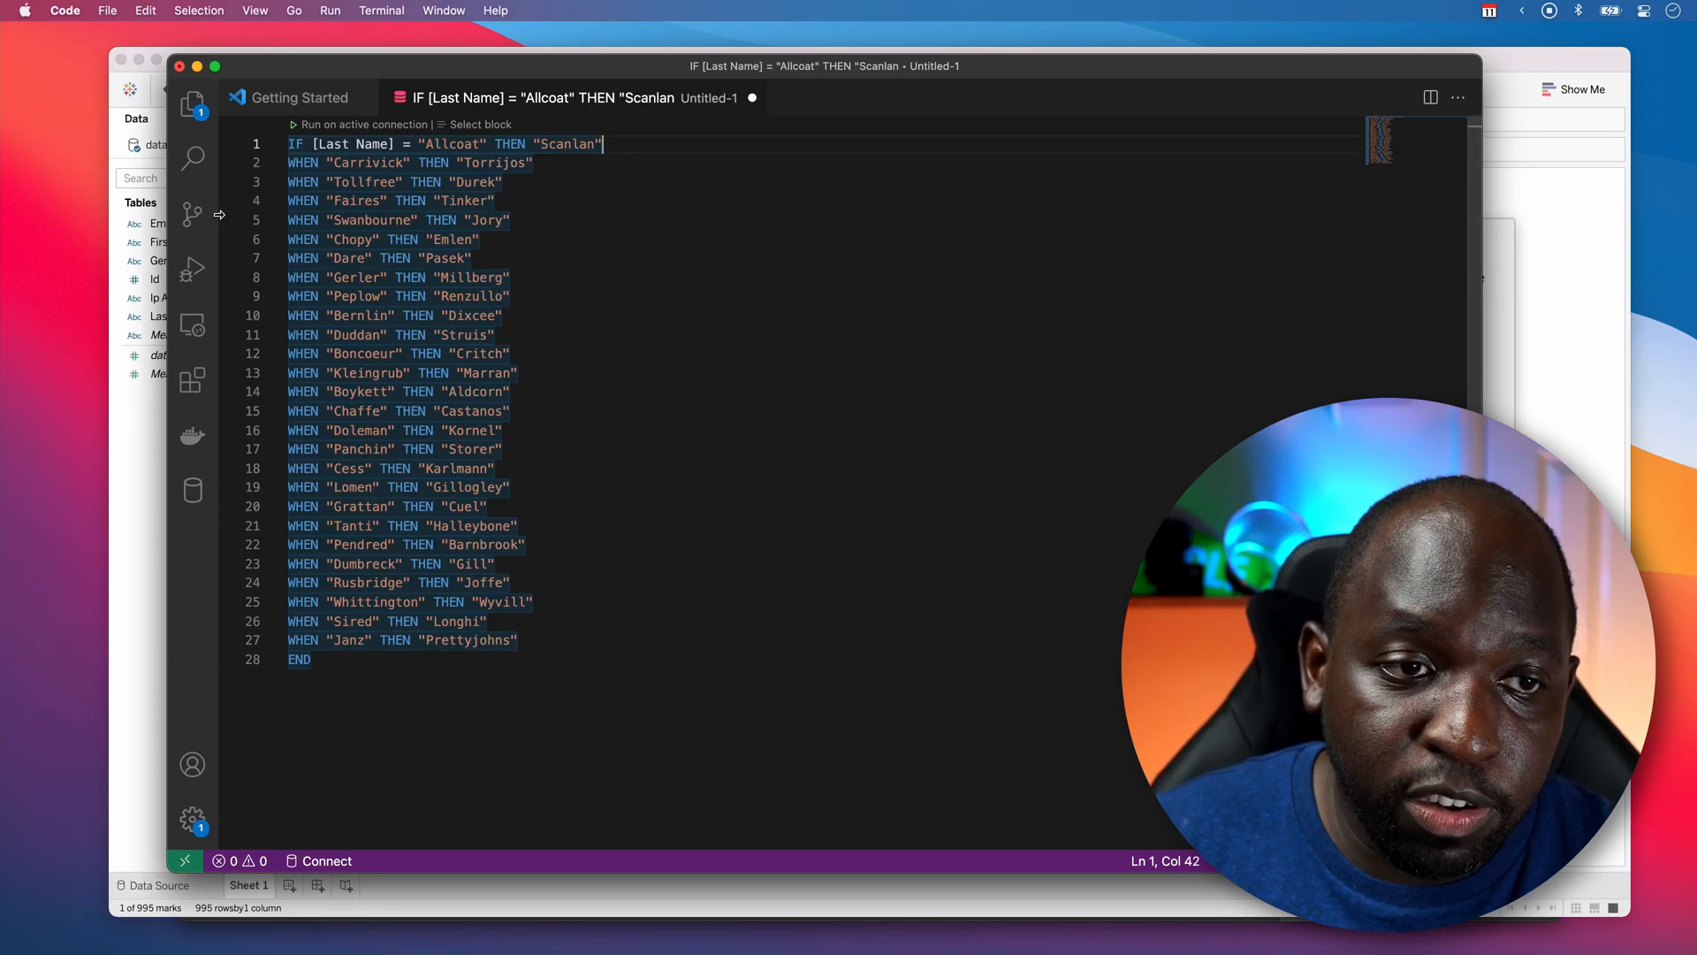
double_click(350, 143)
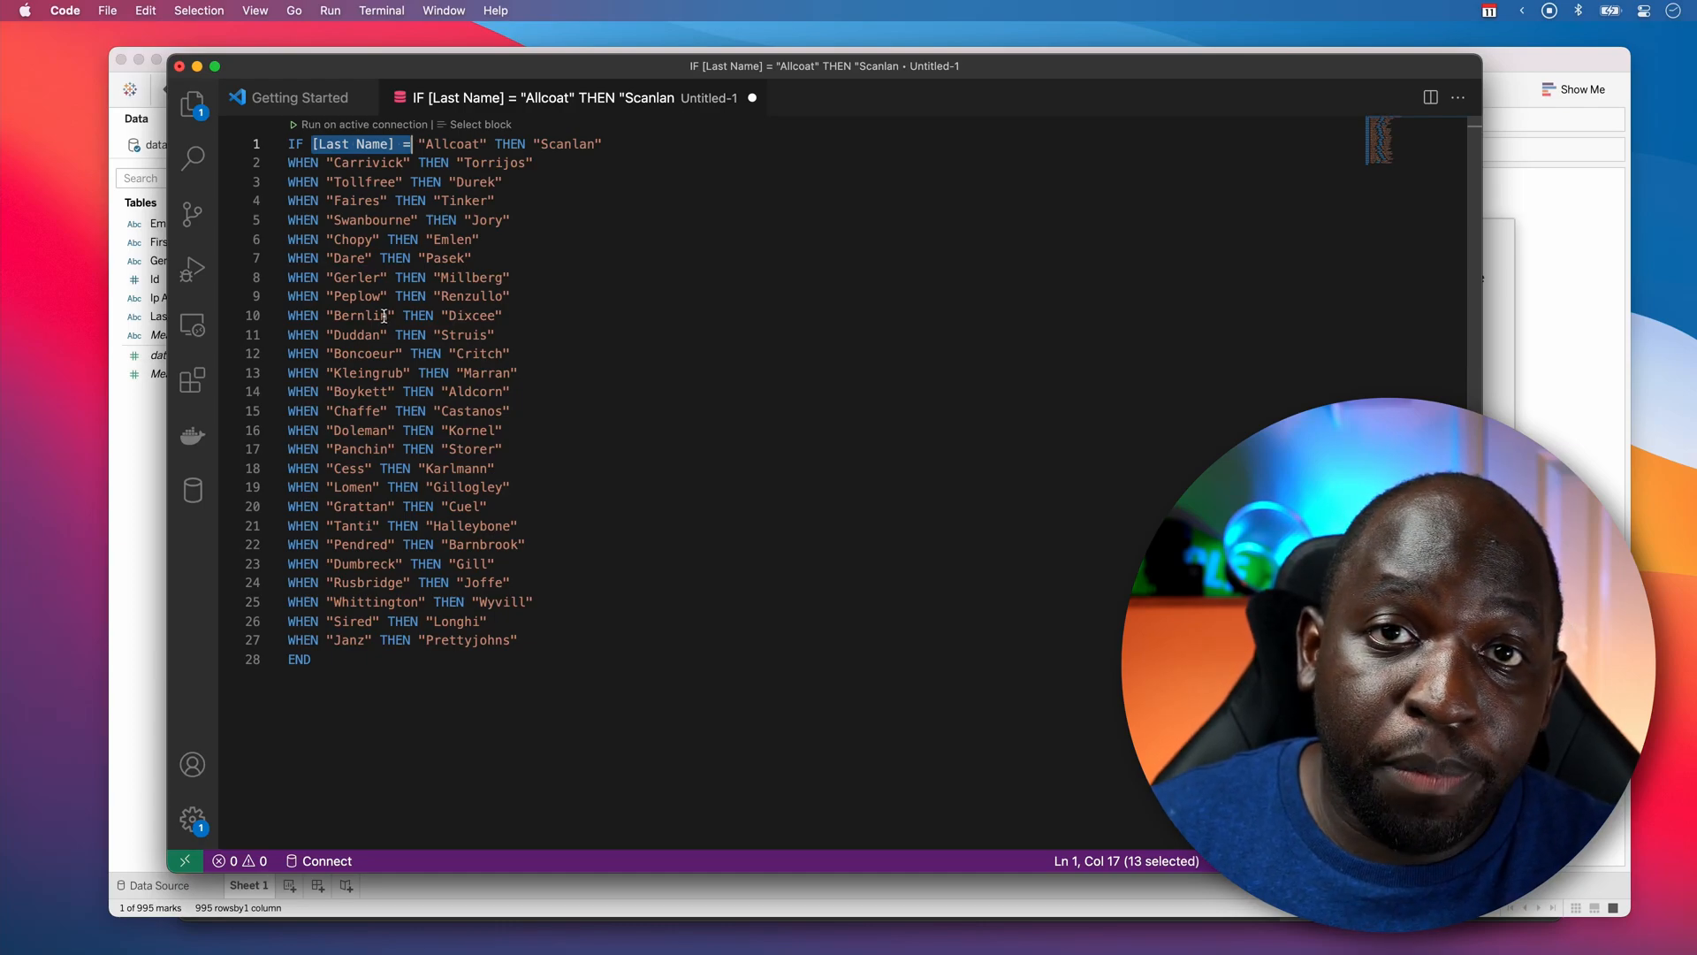
mouse_move(382, 346)
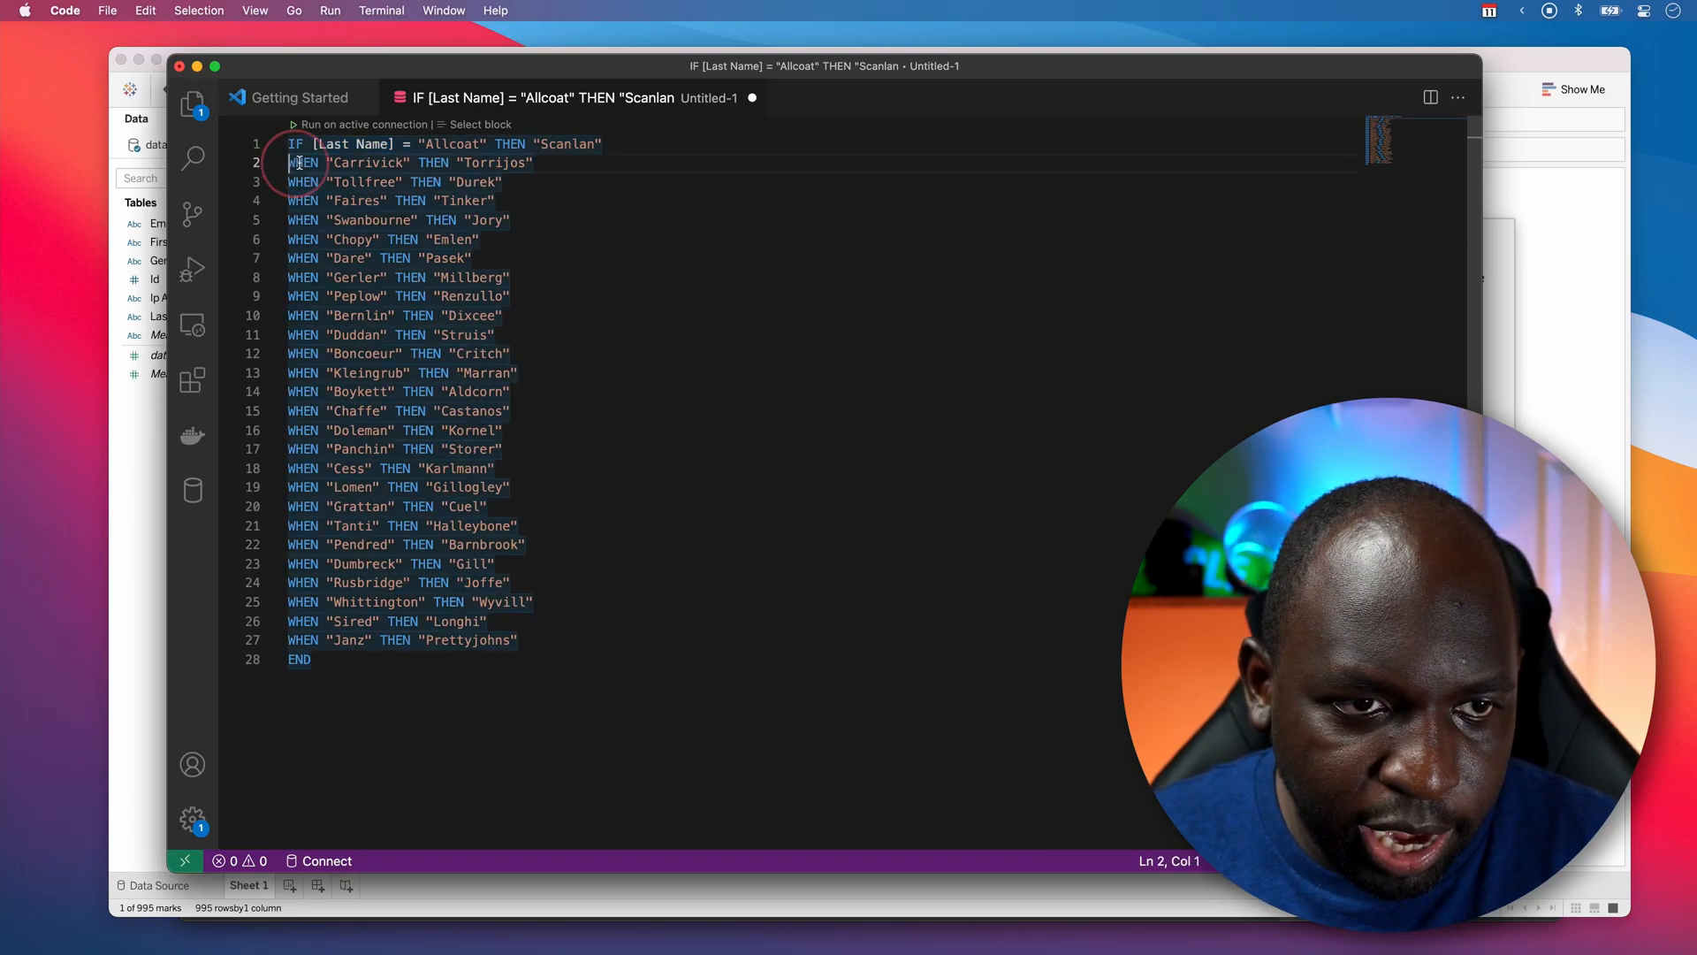
- Convert all 26 WHEN lines to ELSEIF [Last Name] = comparisons and paste the chain into Calculation1
double_click(300, 163)
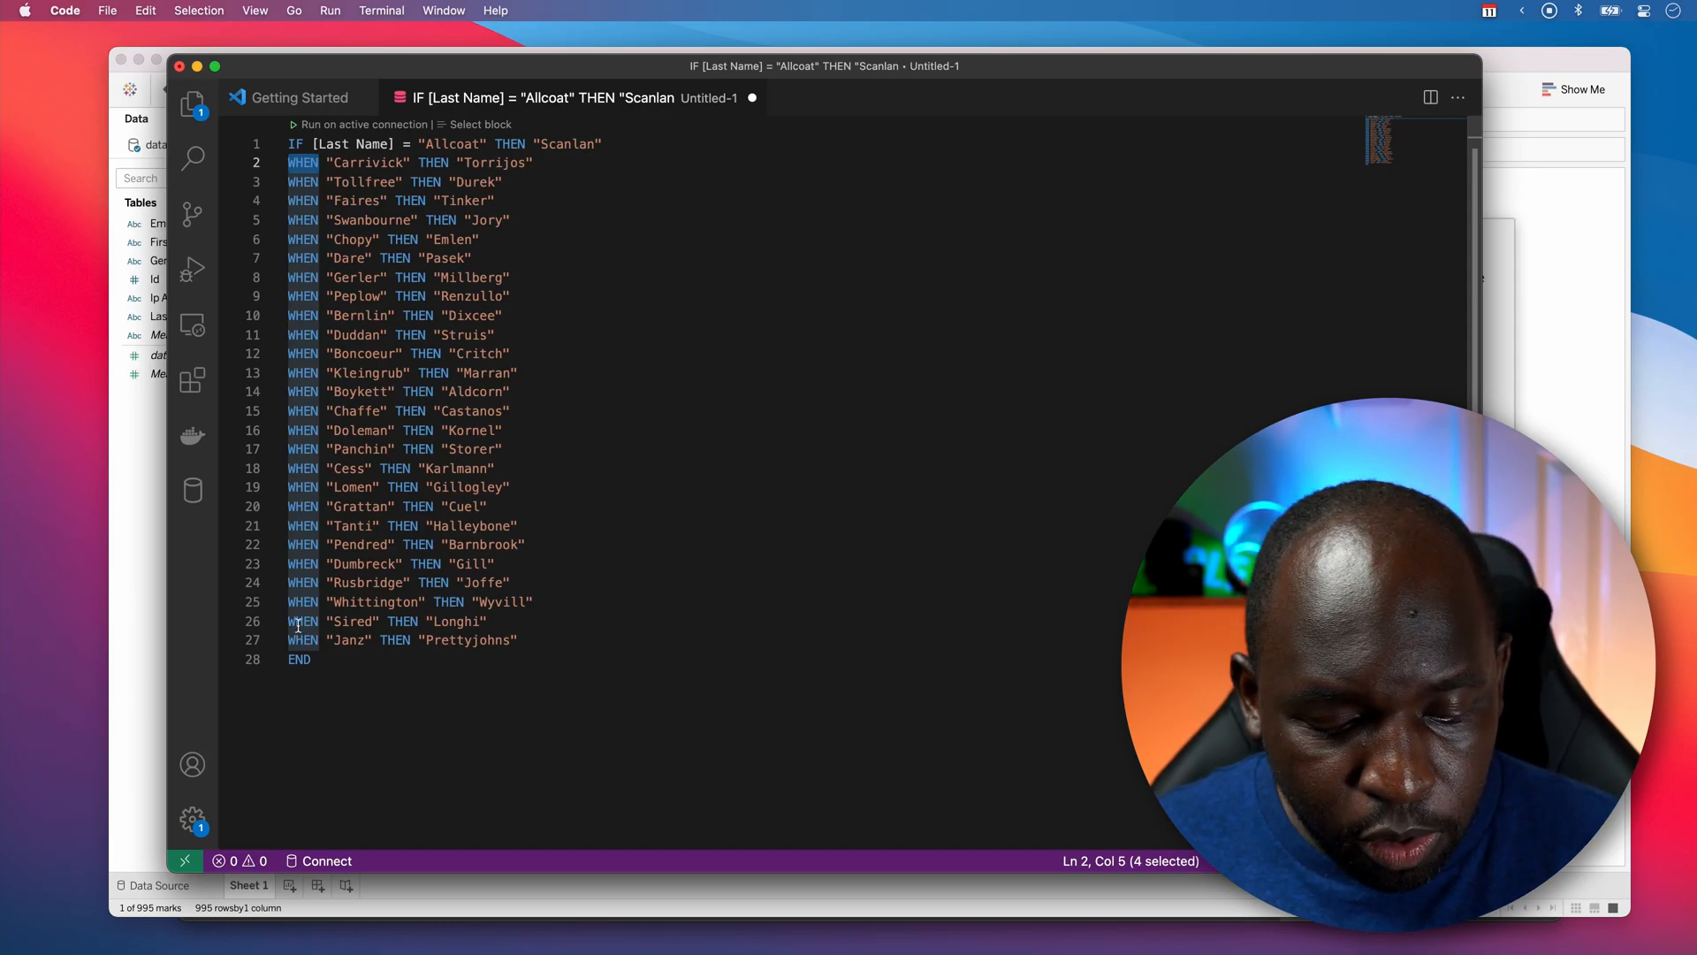
key(Cmd+Shift+L)
text(LSEIF )
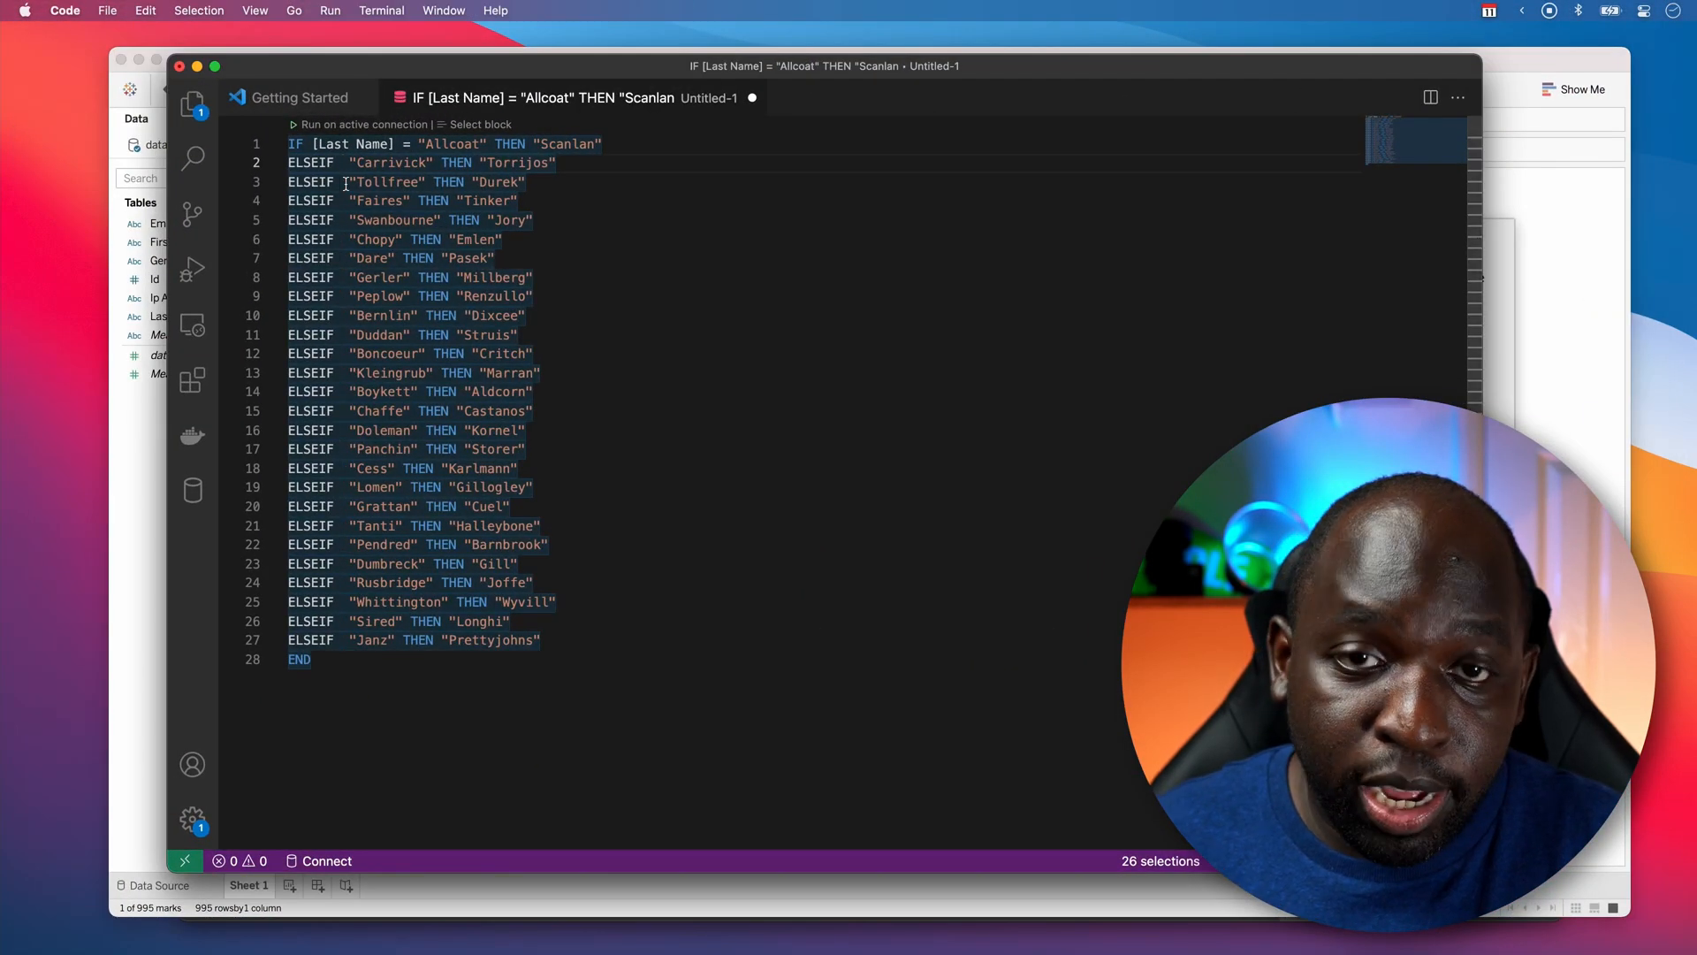
key(cmd+v)
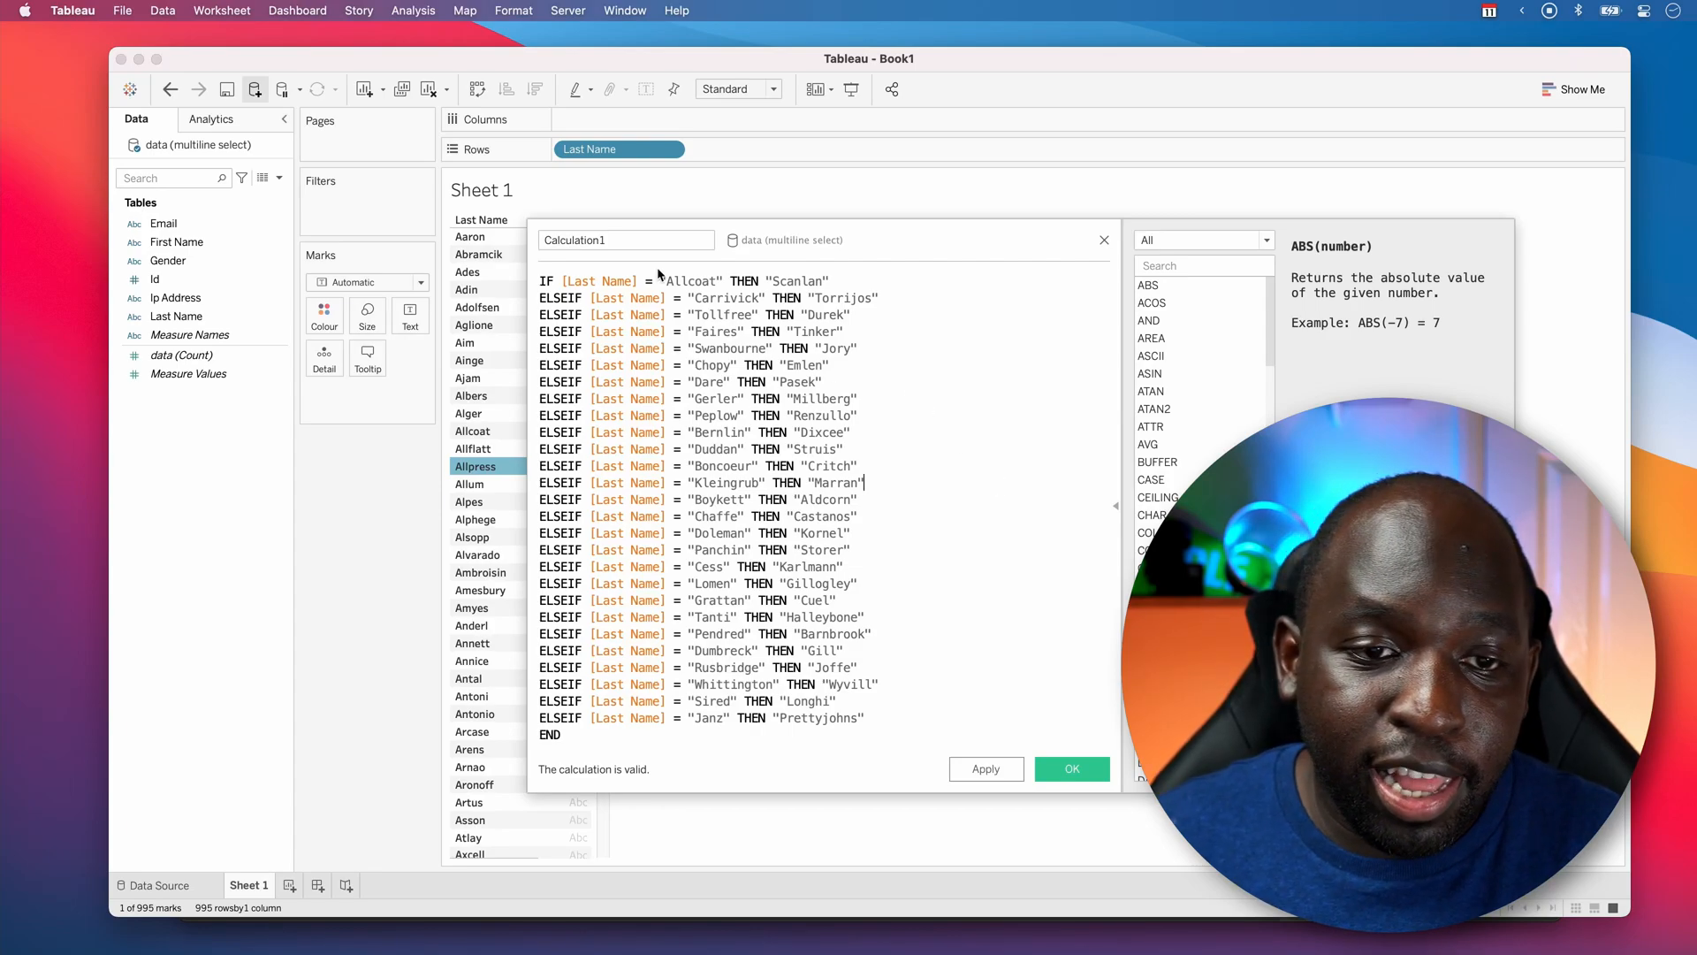
- Name the calculation NEW SURNAME, end it with ELSE "OLD", and save it
text(NEW SURNAM)
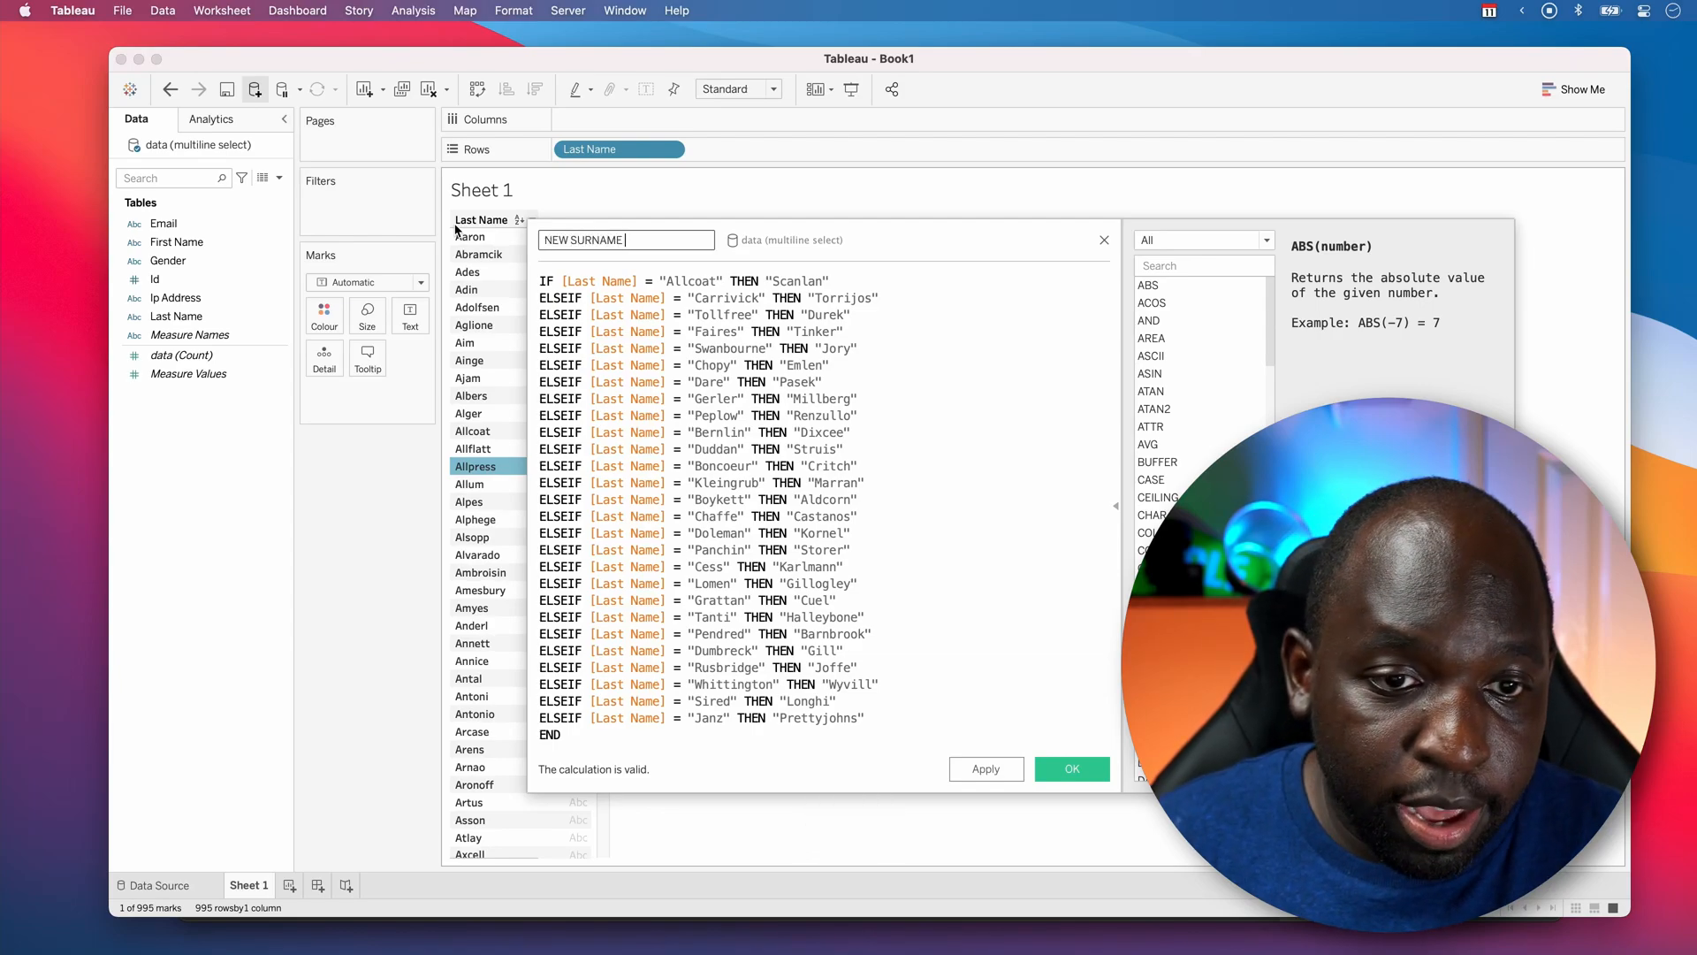
text(E)
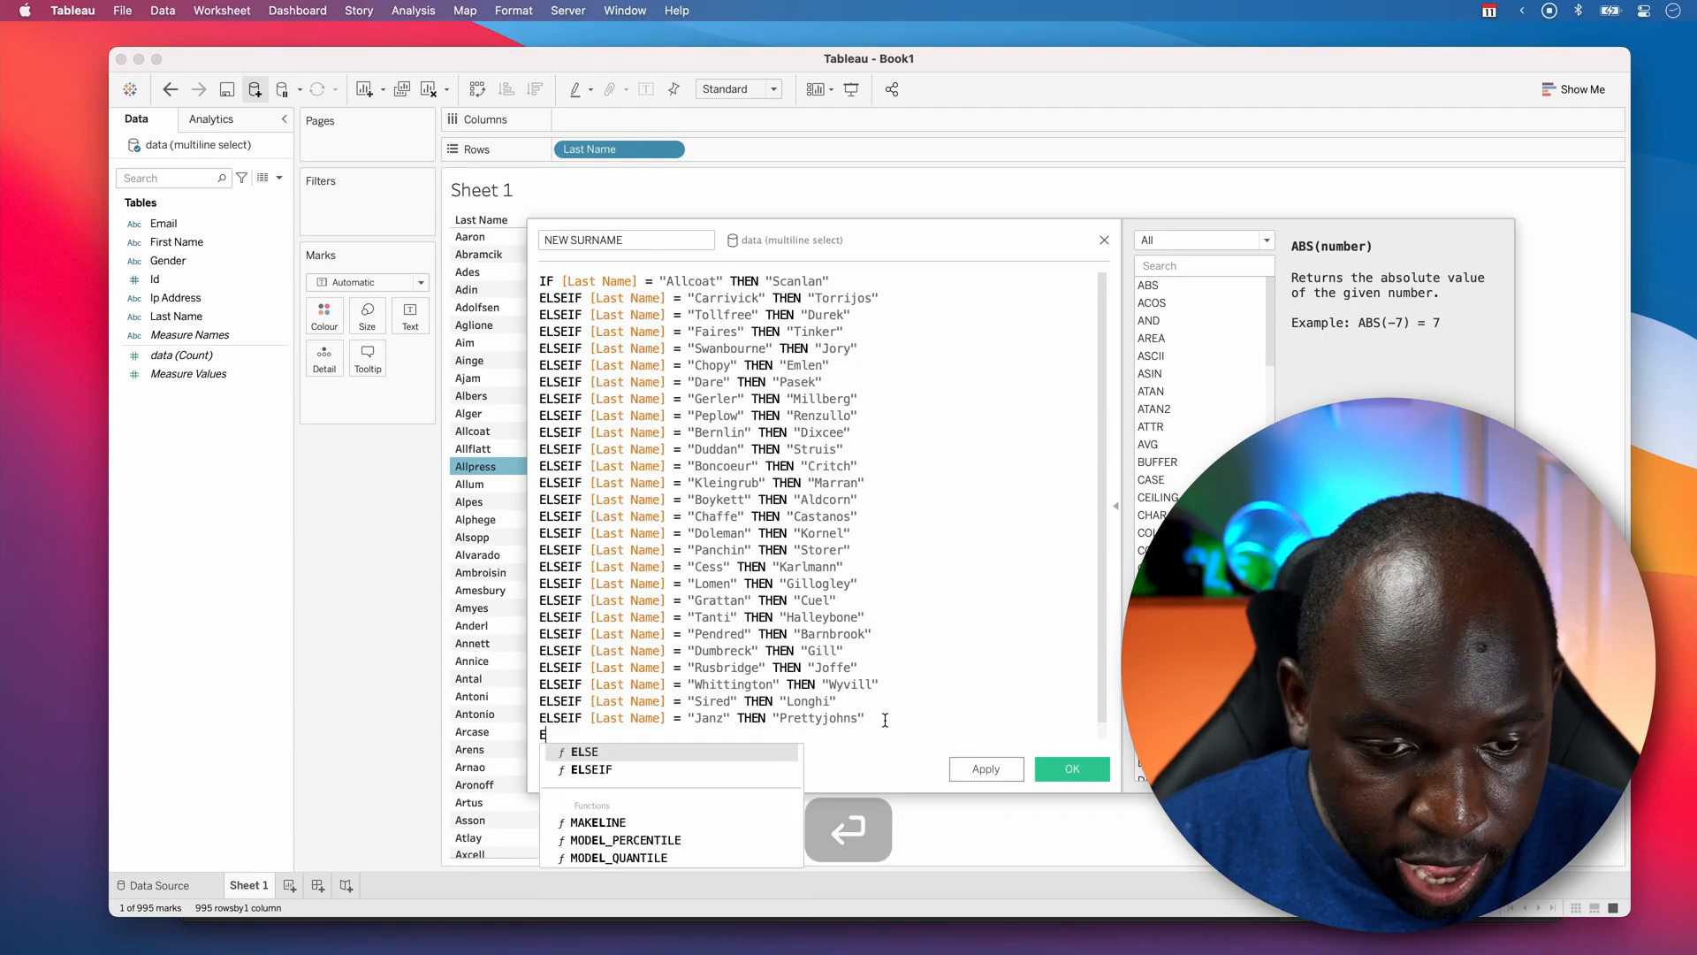
text(ELSE LAS)
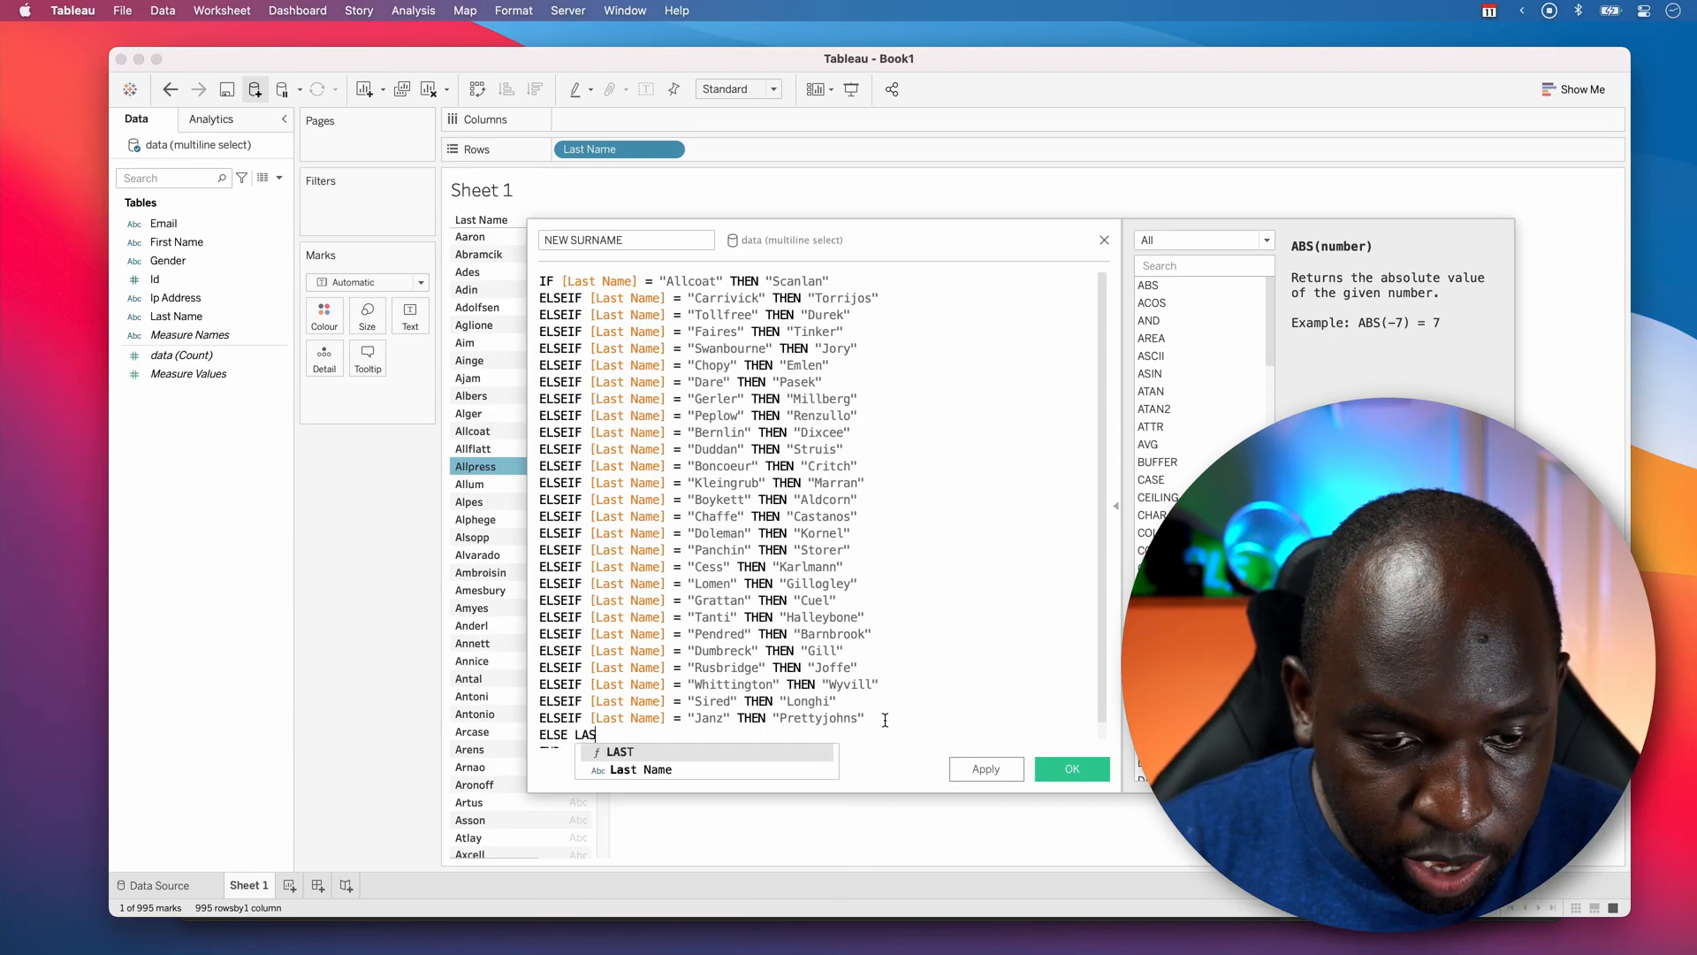
click(635, 771)
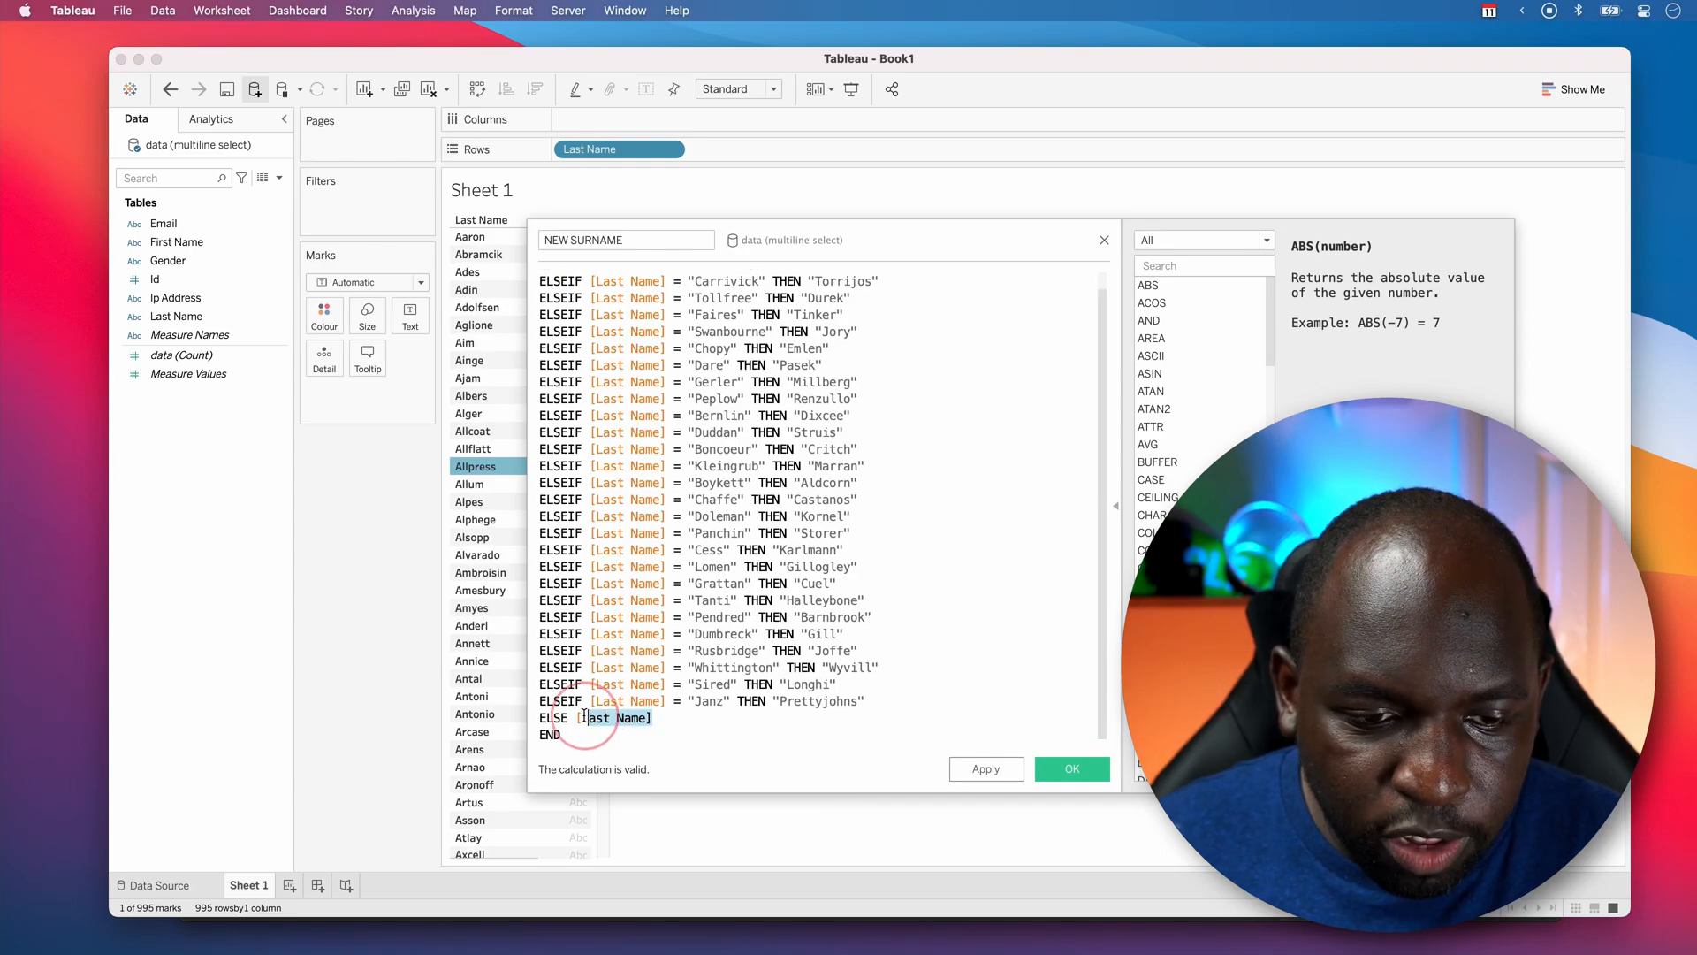
text("")
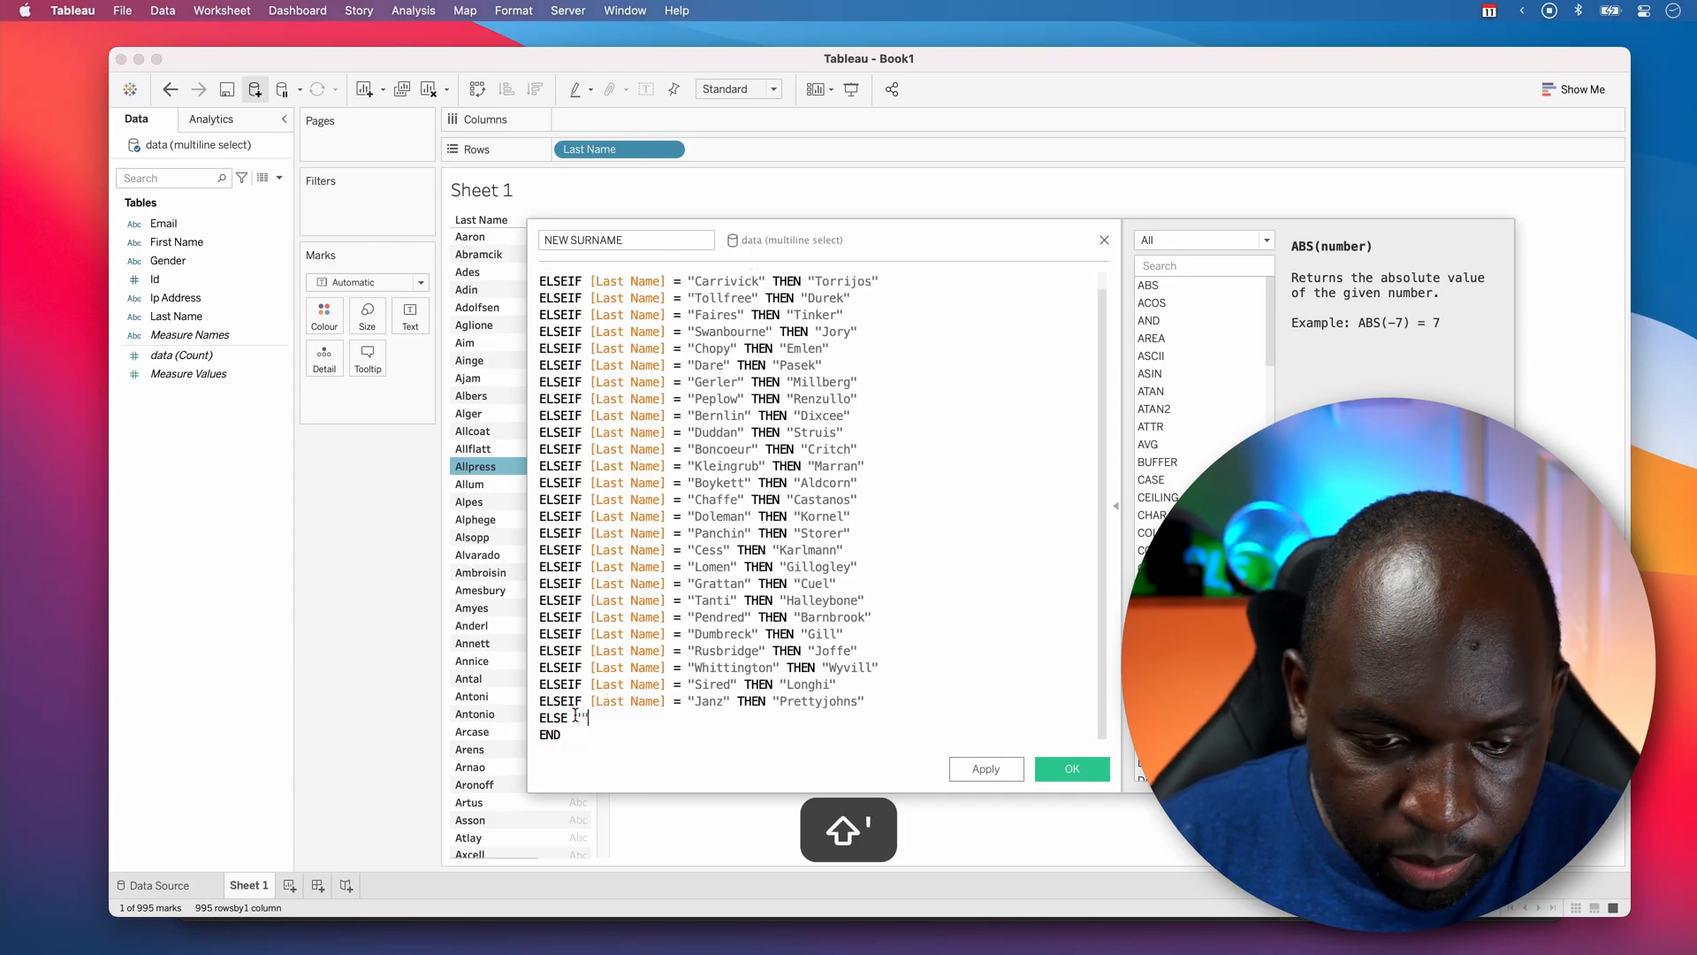
text(OLD)
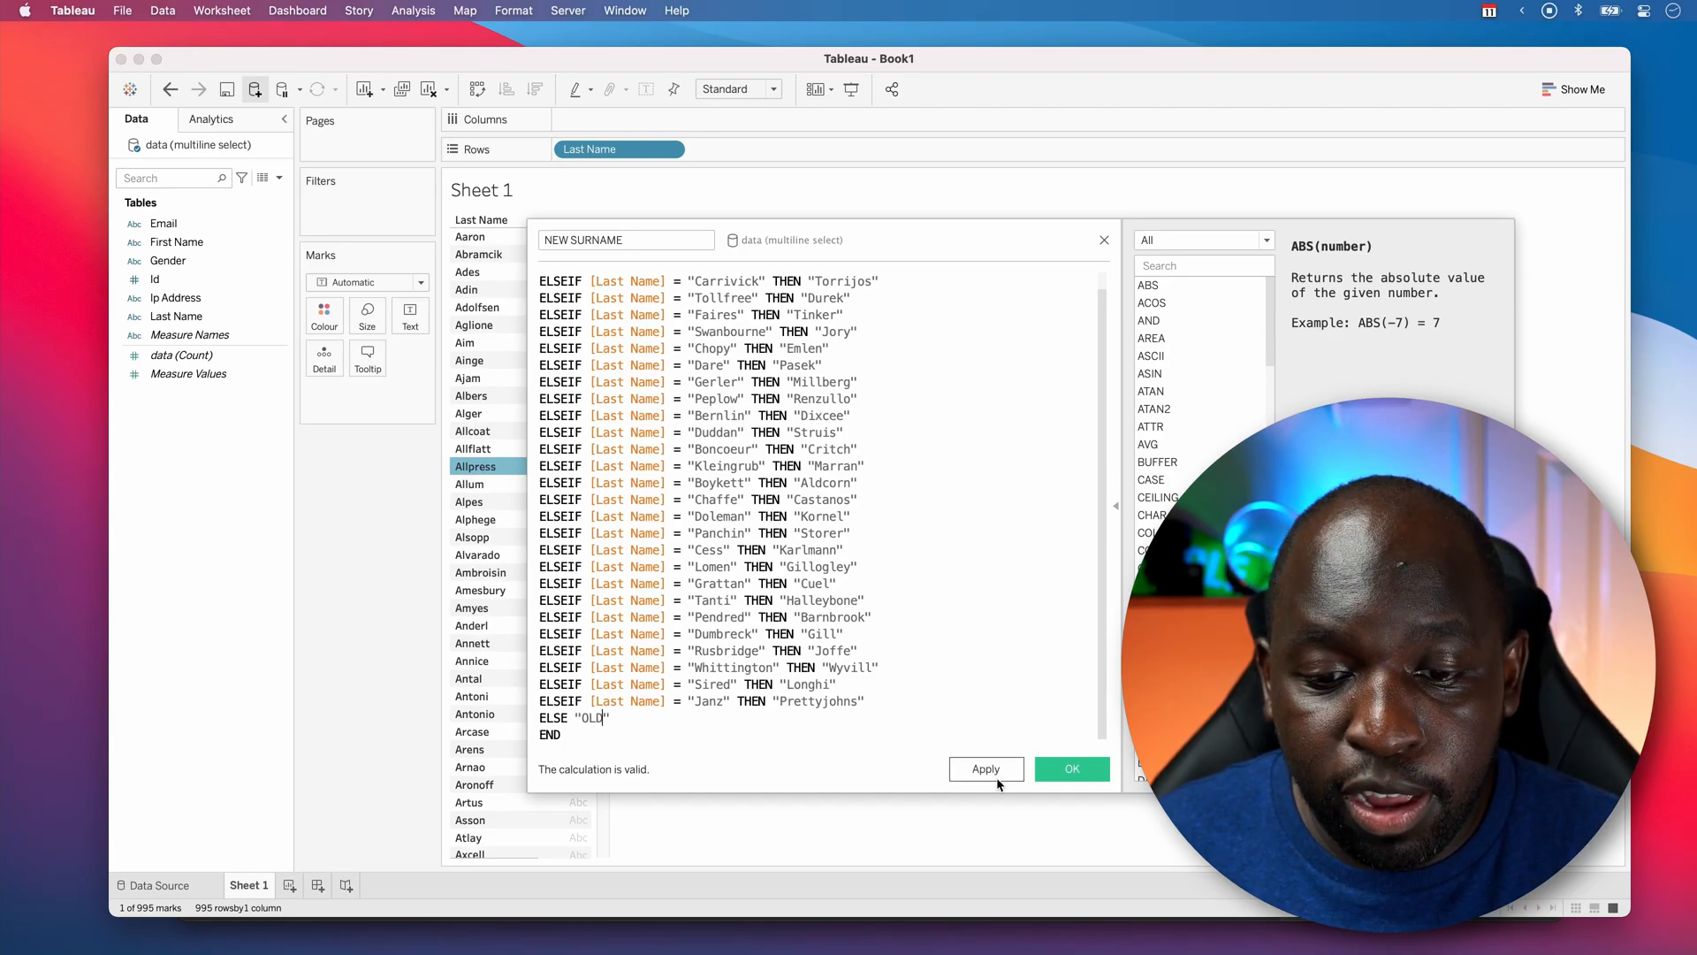
click(1072, 769)
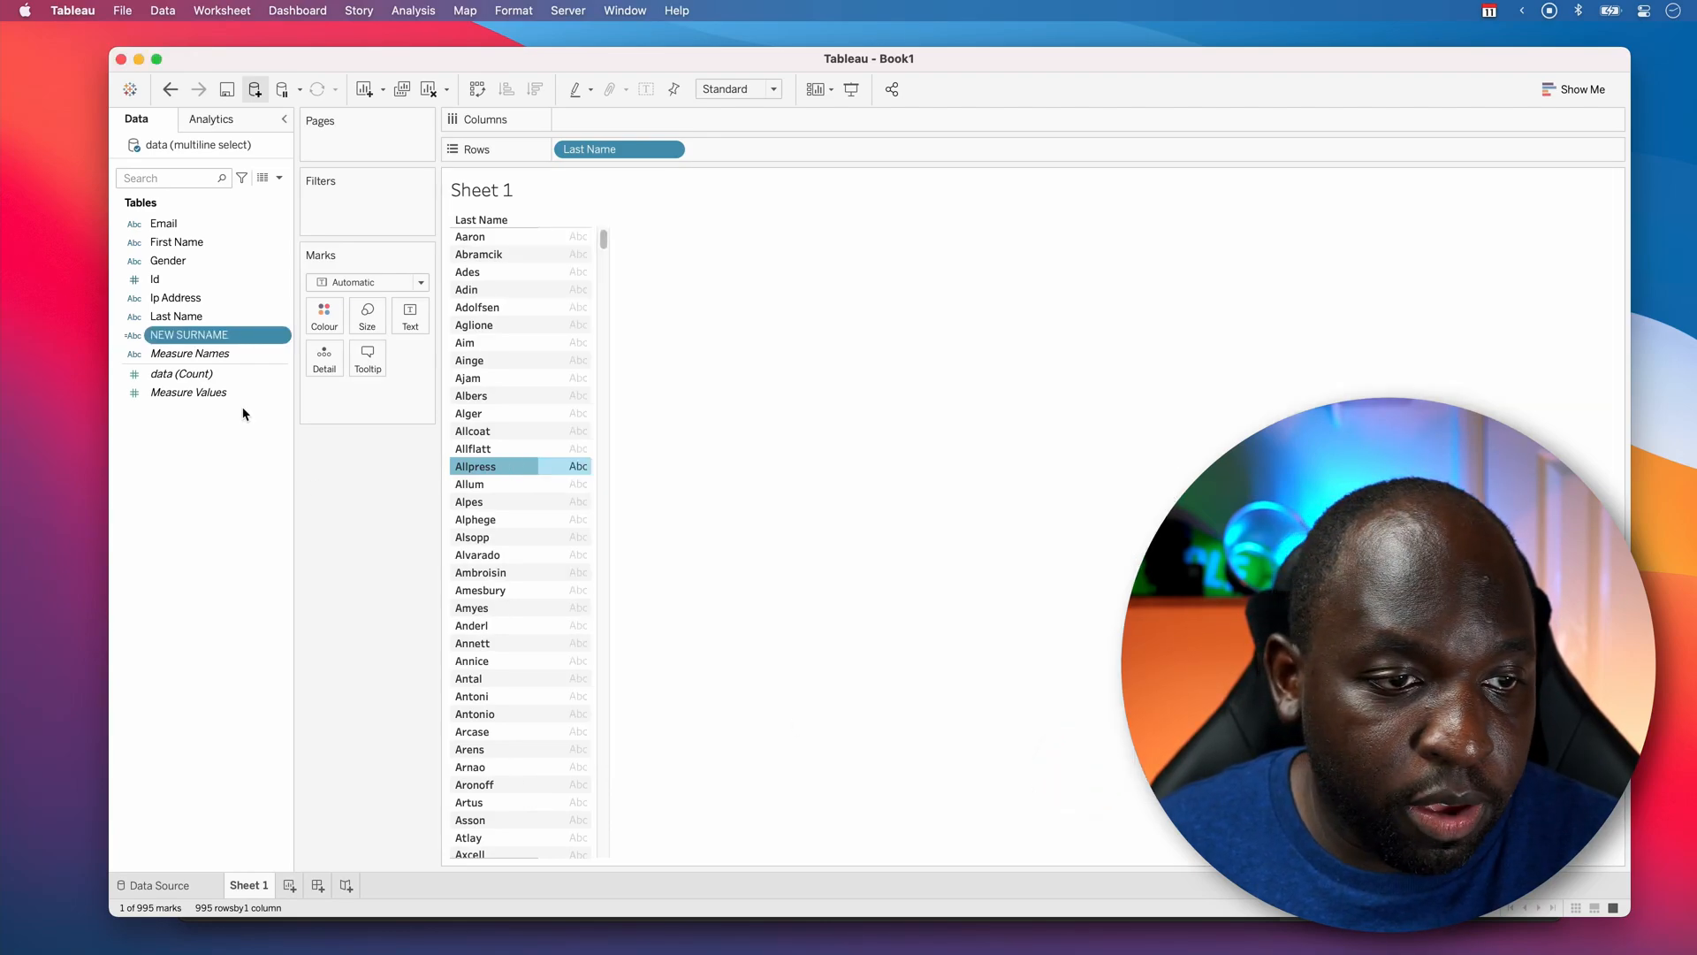
- Place NEW SURNAME on Rows beside Last Name, showing Scanlan for Allcoat and OLD elsewhere
drag(189, 334, 704, 148)
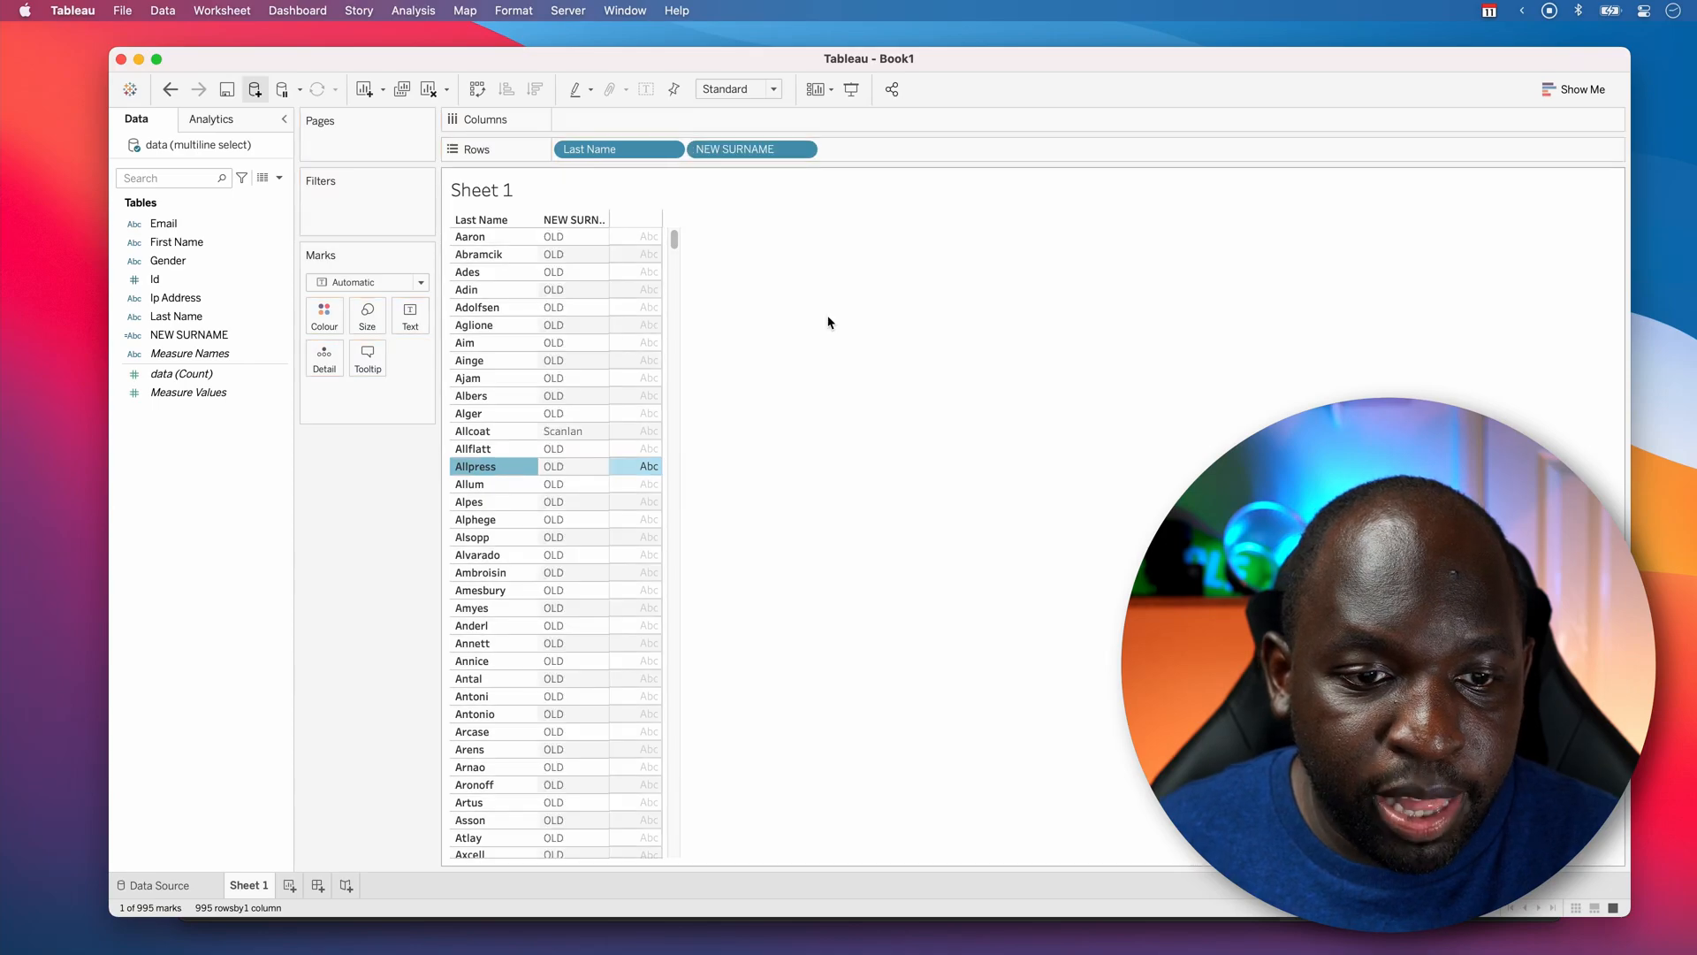
click(562, 430)
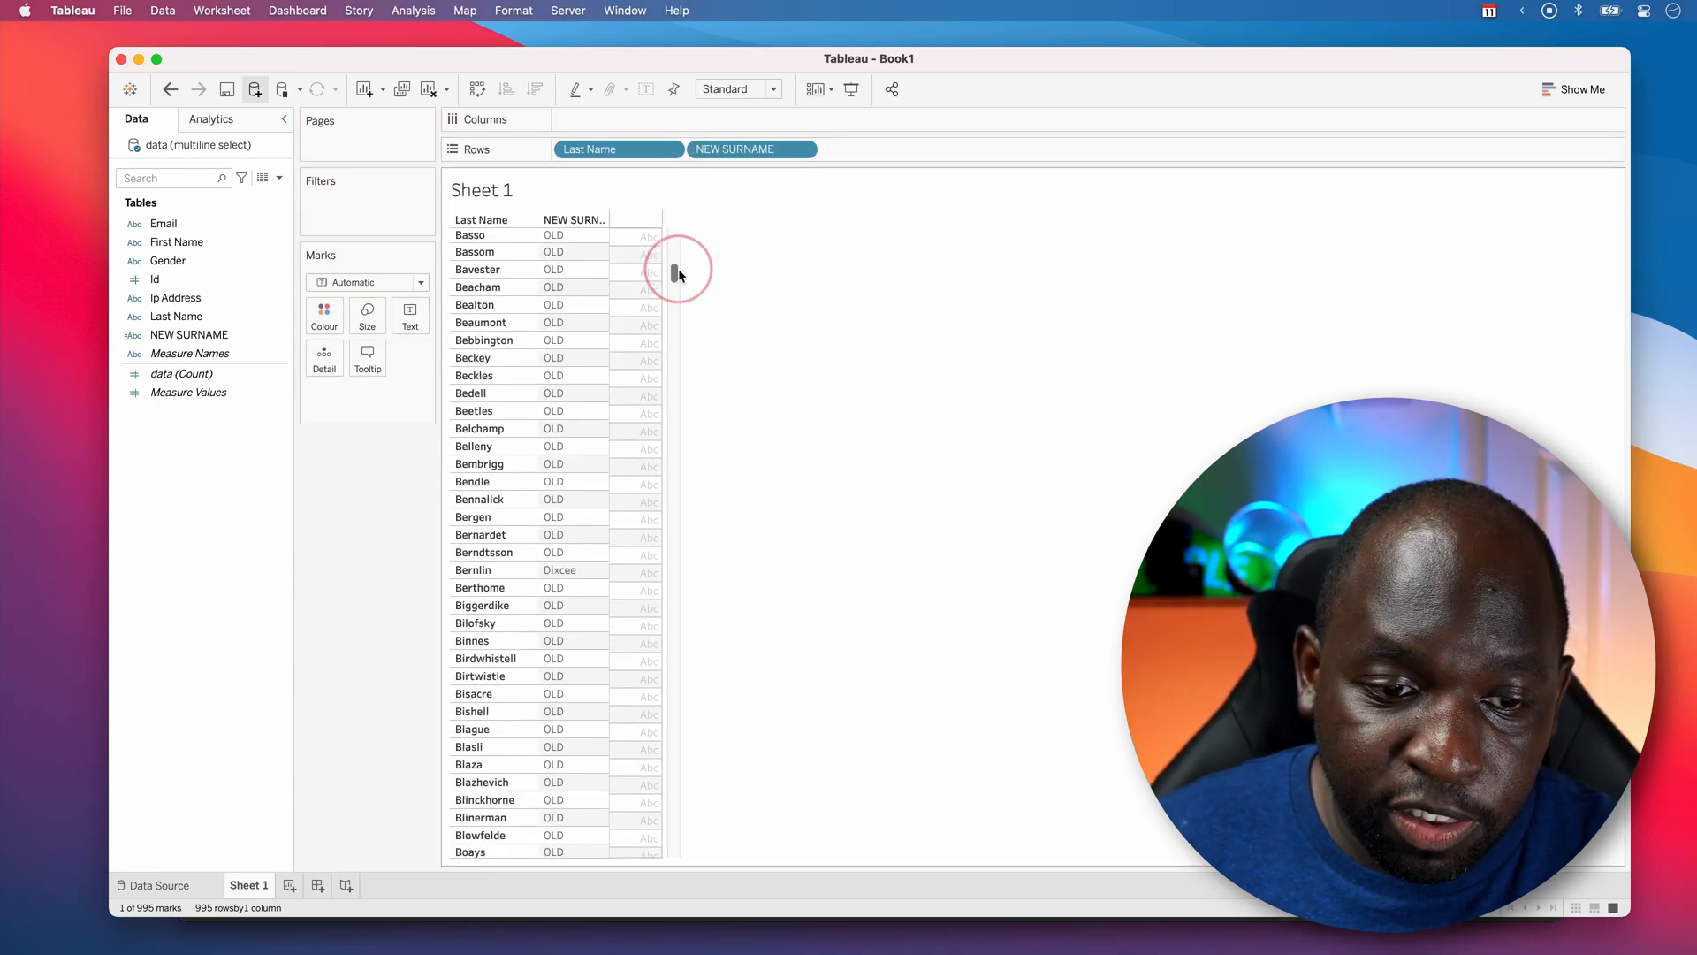
scroll(down, 3)
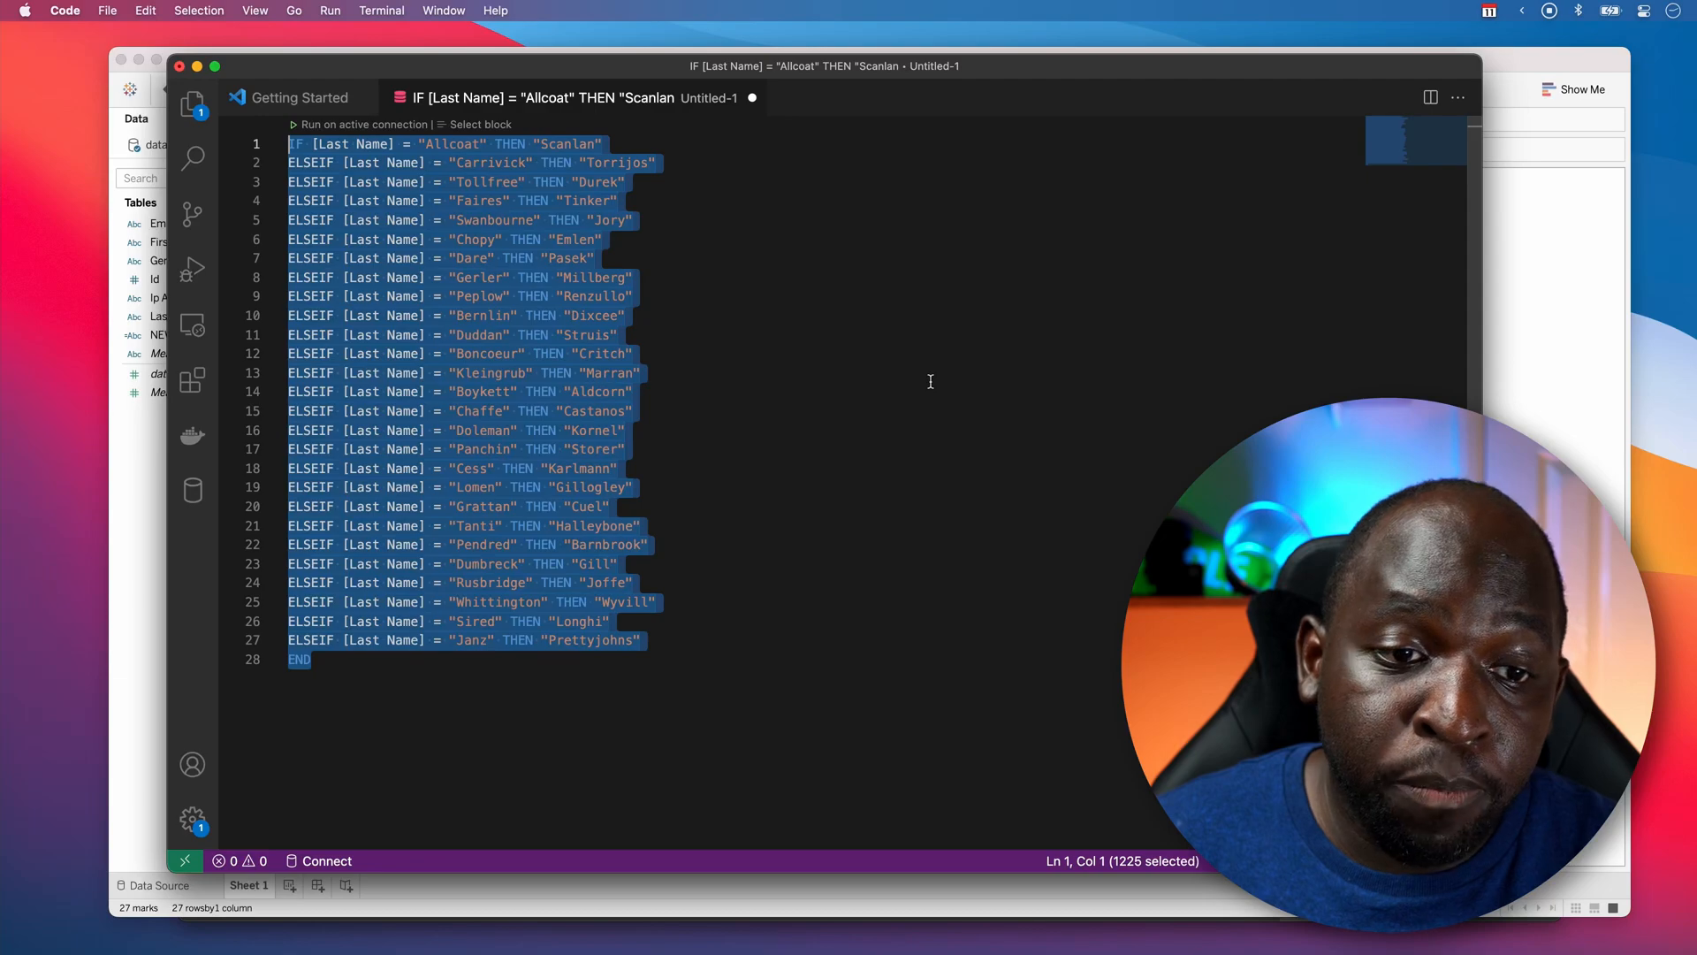
click(643, 373)
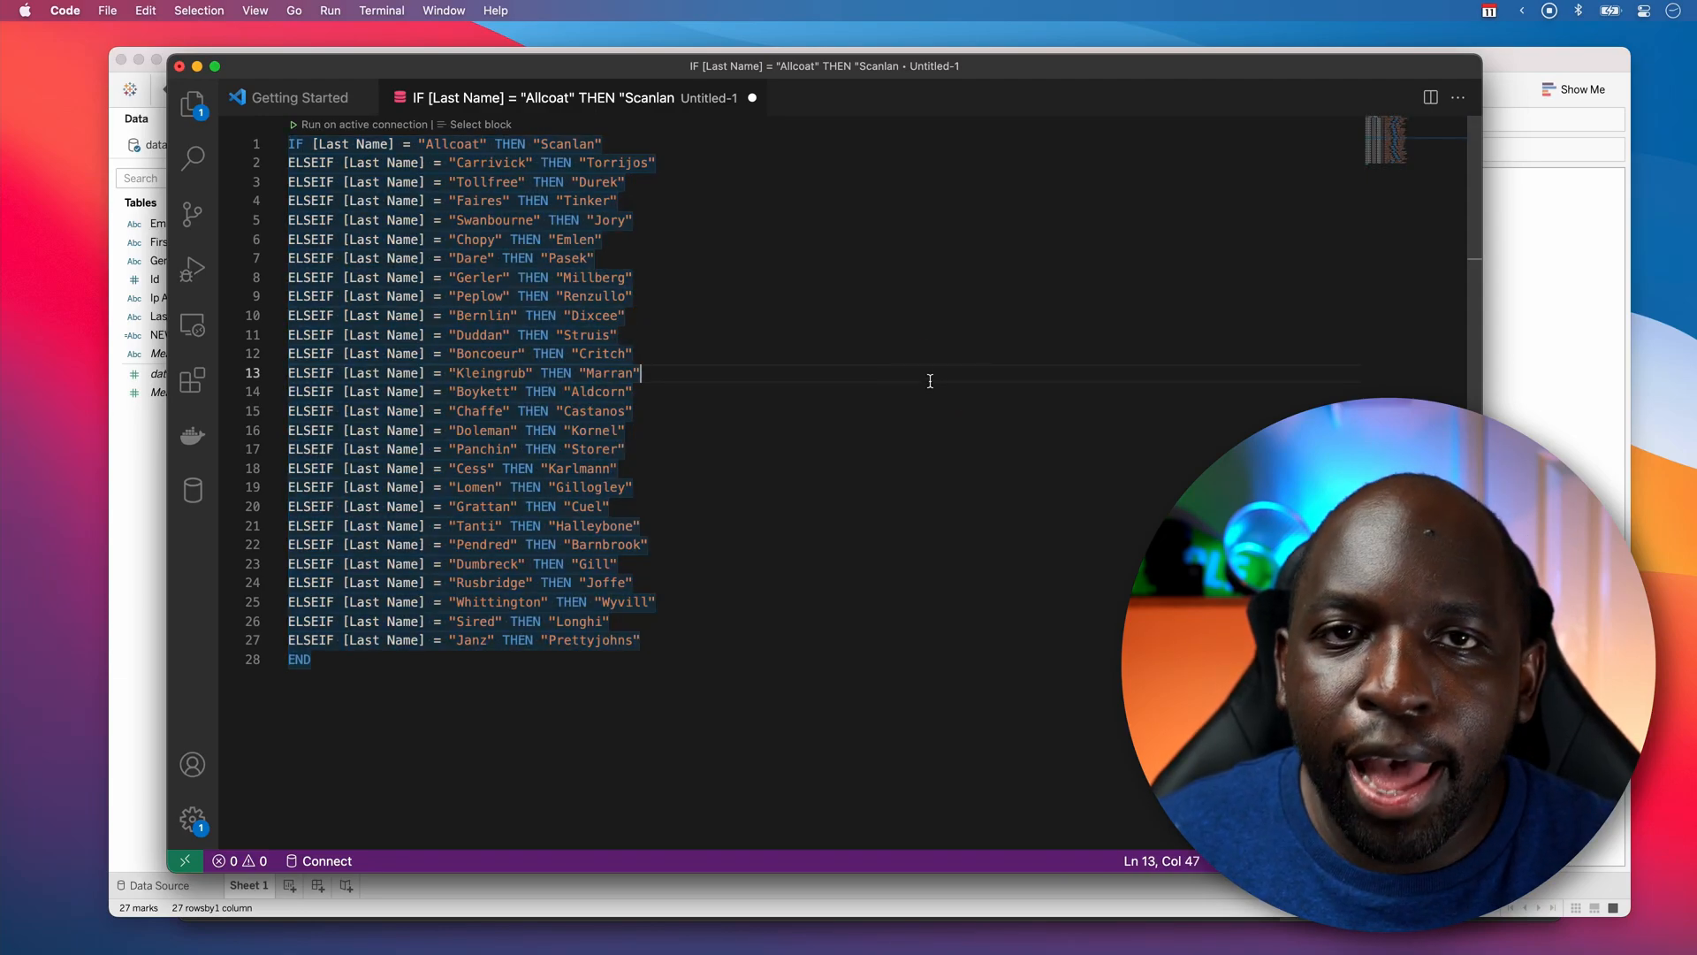